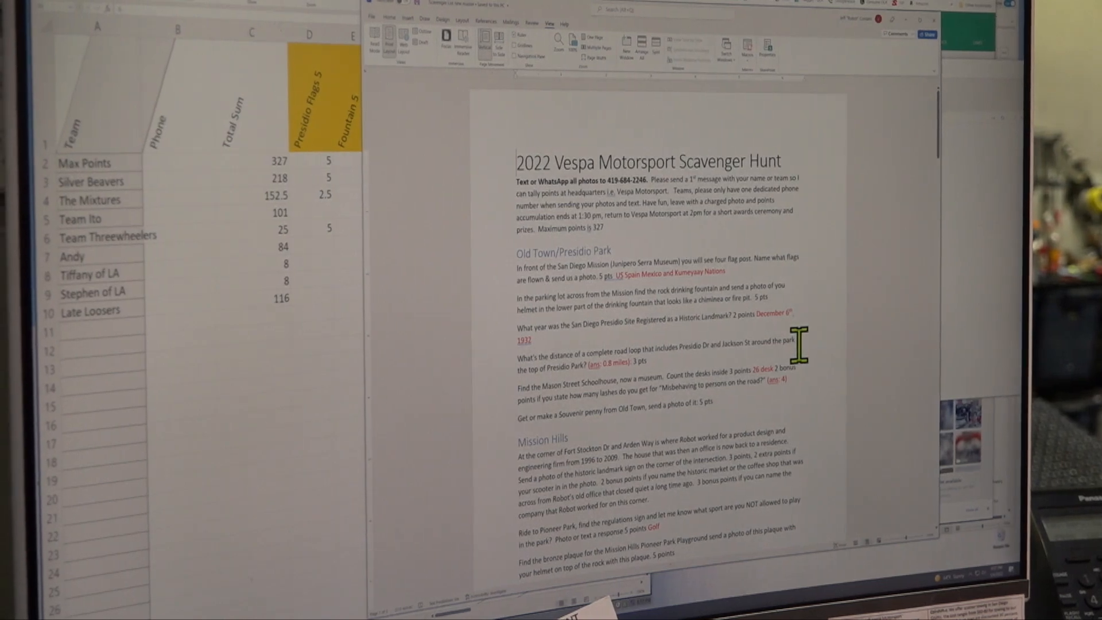
Scroll through the scavenger hunt questions, then bring up the San Diego map window.
scroll("down", 3)
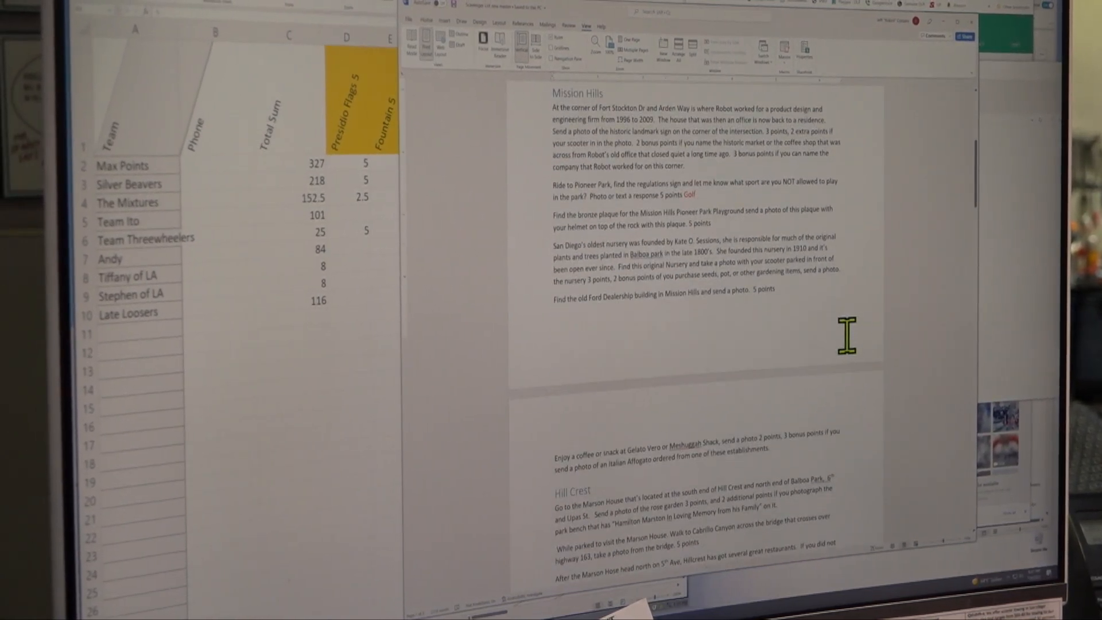
scroll("down", 3)
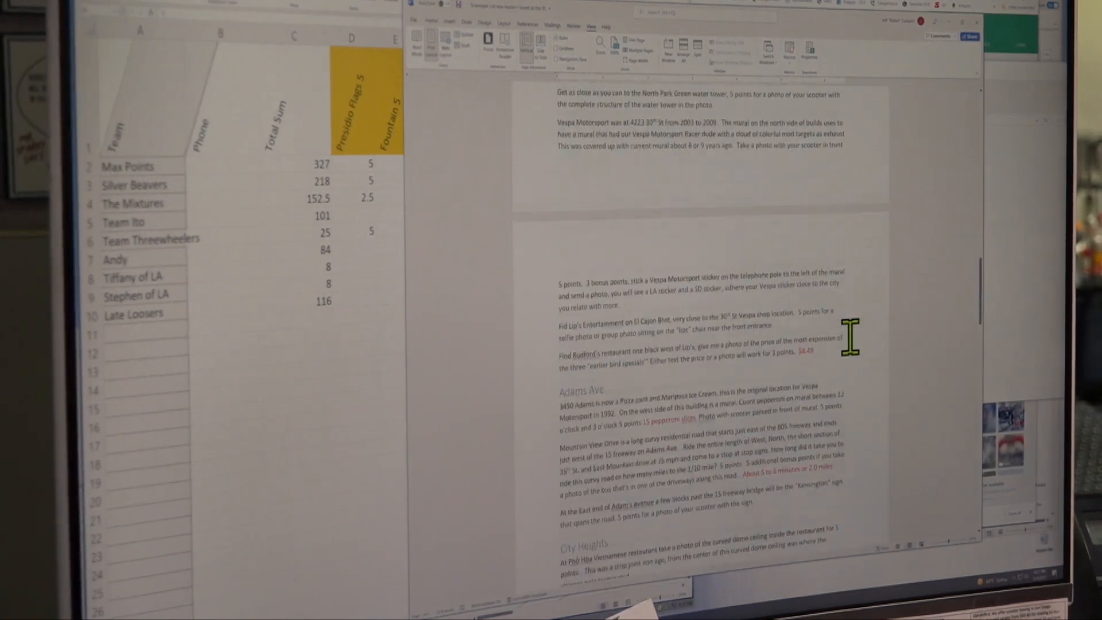
scroll("down", 3)
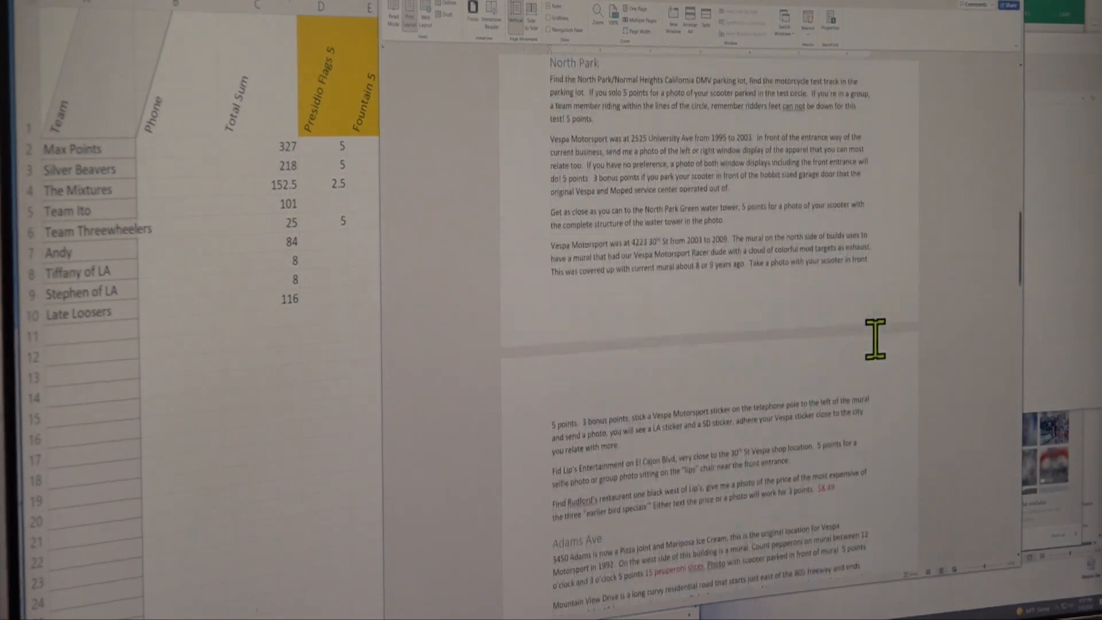
scroll("down", 3)
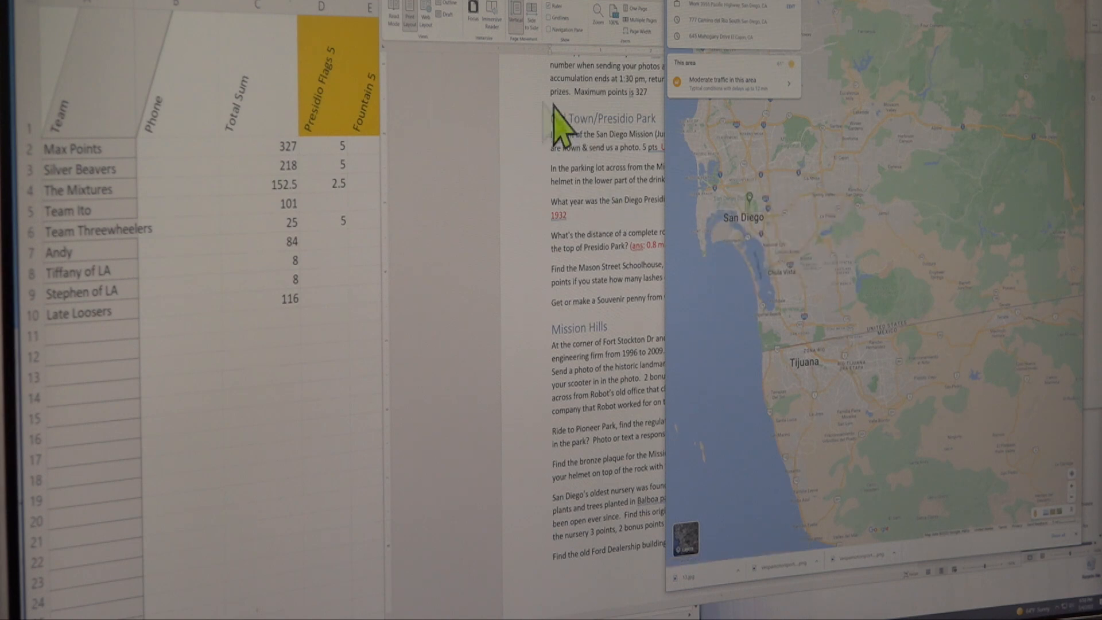
mouse_move(503, 183)
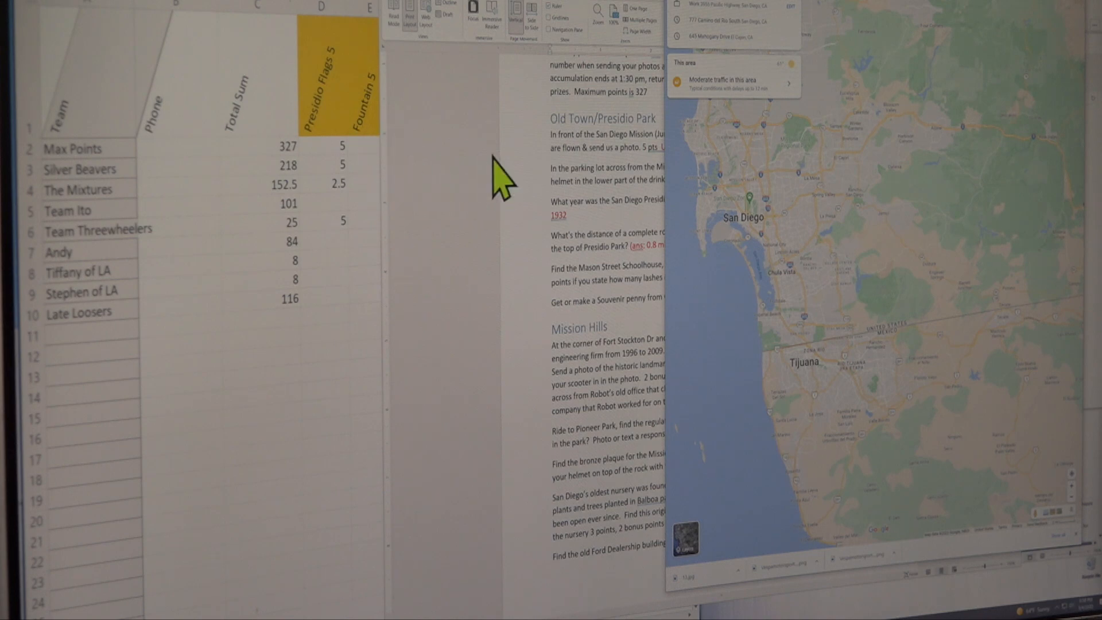
mouse_move(499, 141)
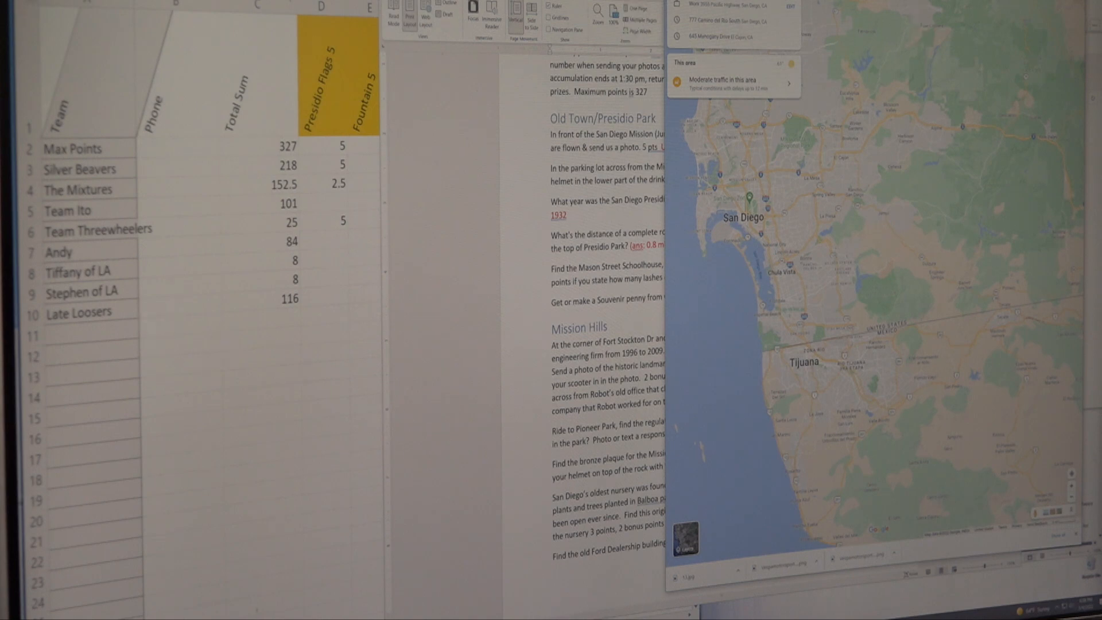
left_click(886, 303)
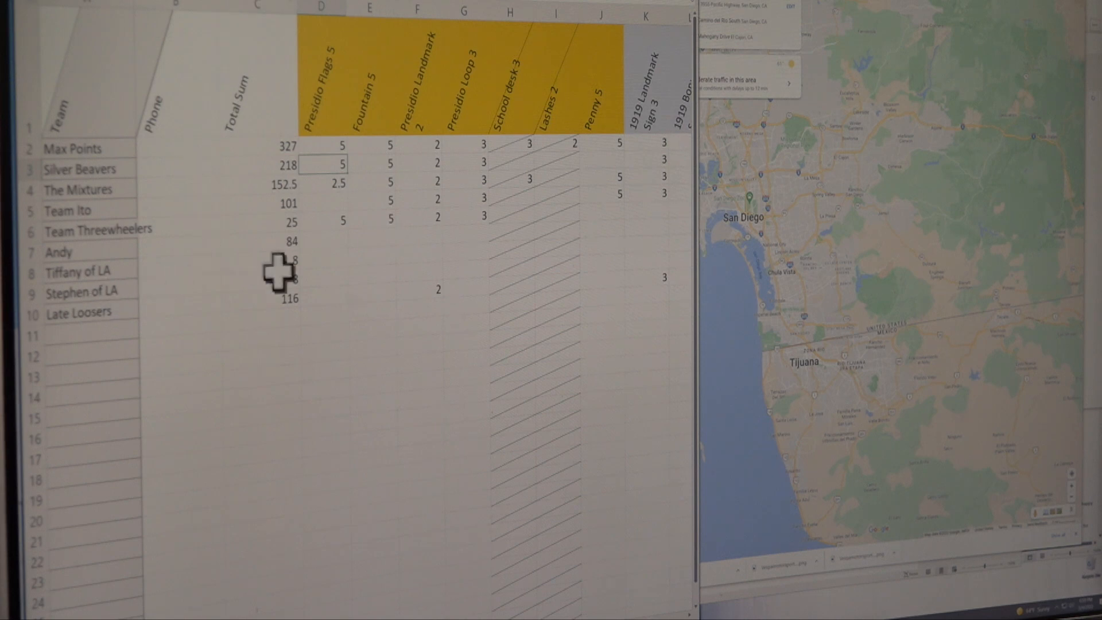
mouse_move(130, 147)
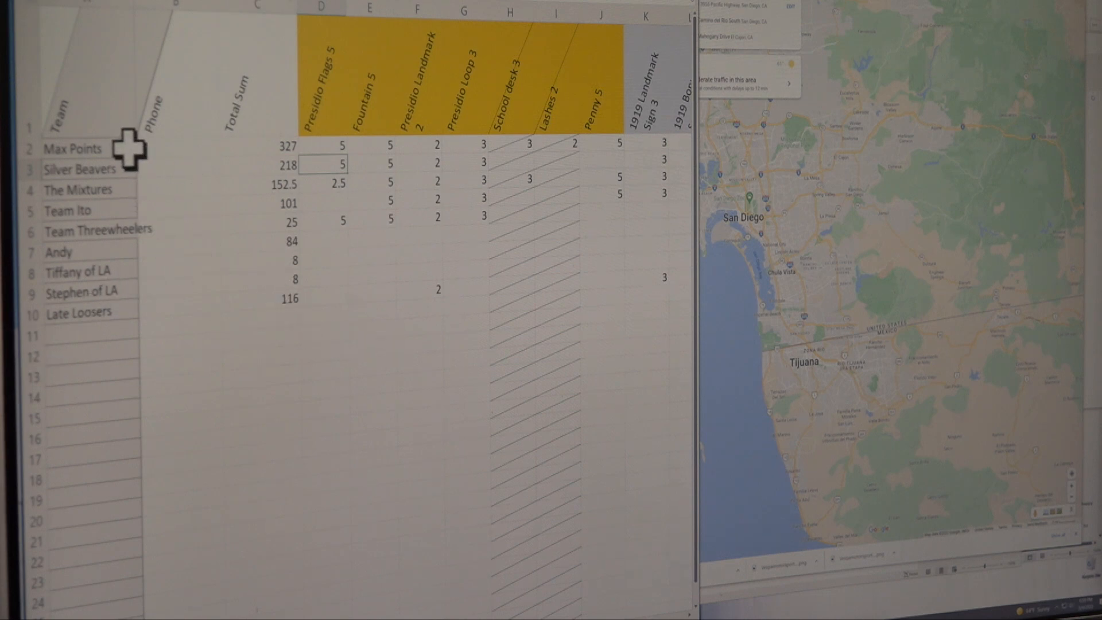
mouse_move(124, 231)
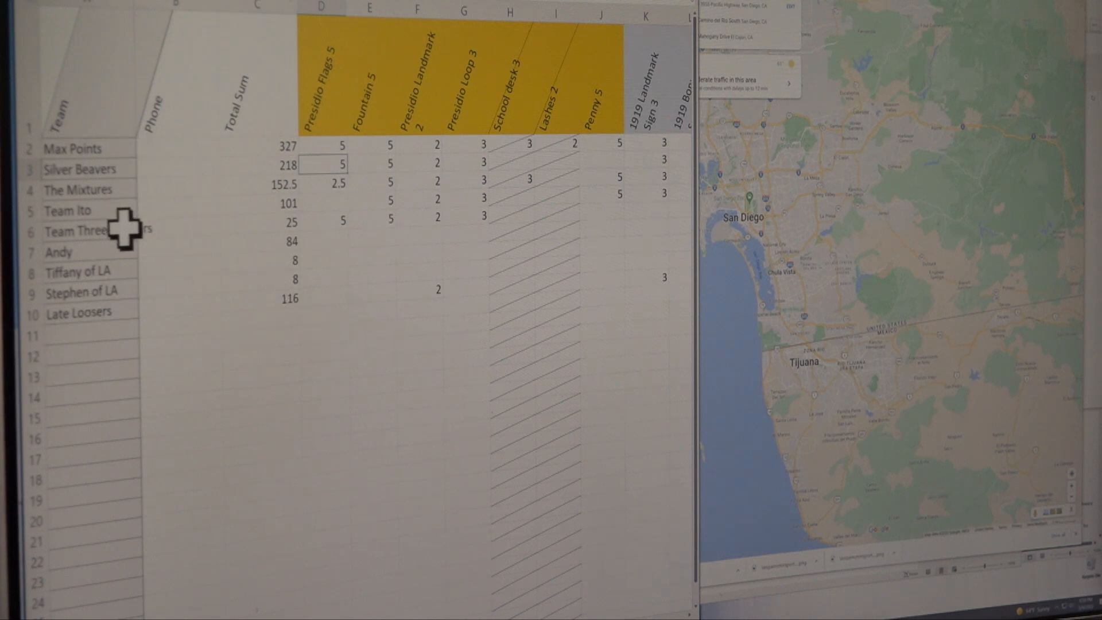
mouse_move(134, 306)
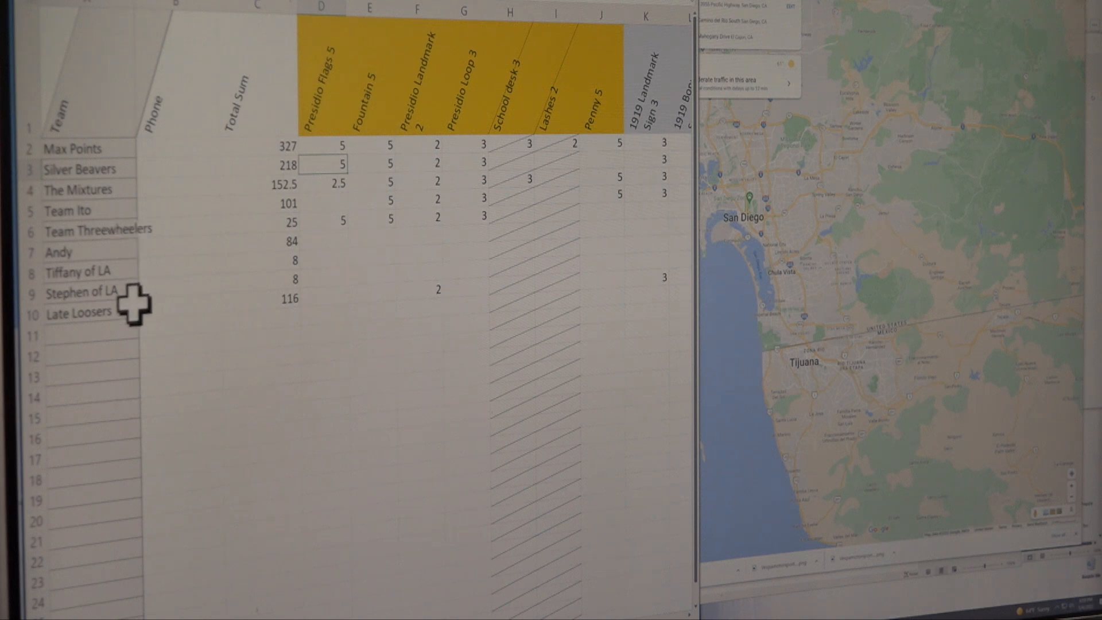
mouse_move(144, 230)
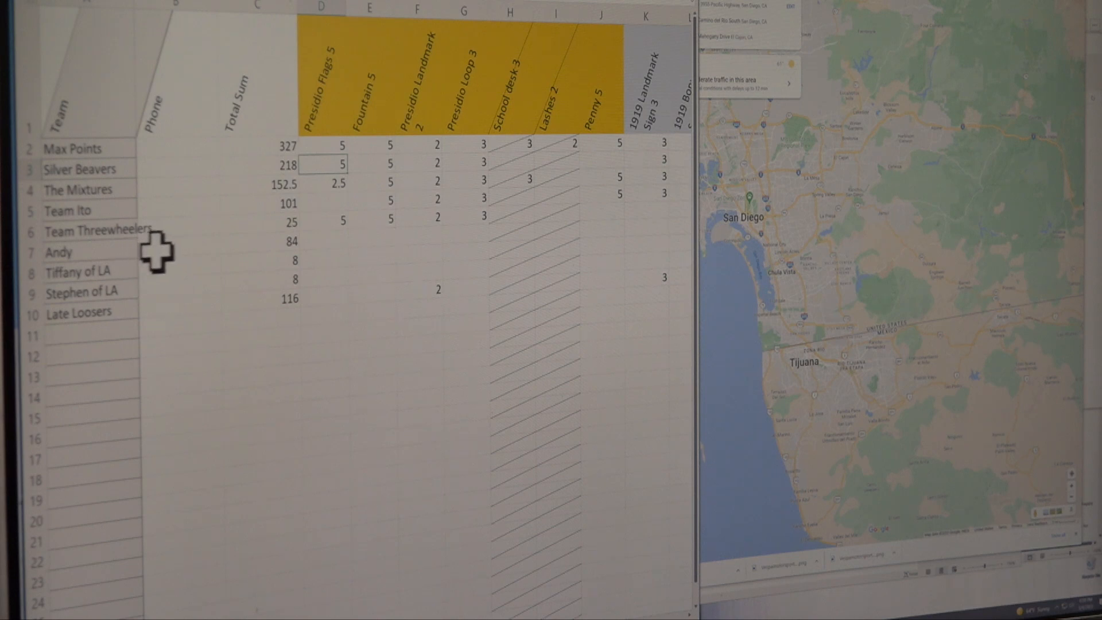
mouse_move(118, 254)
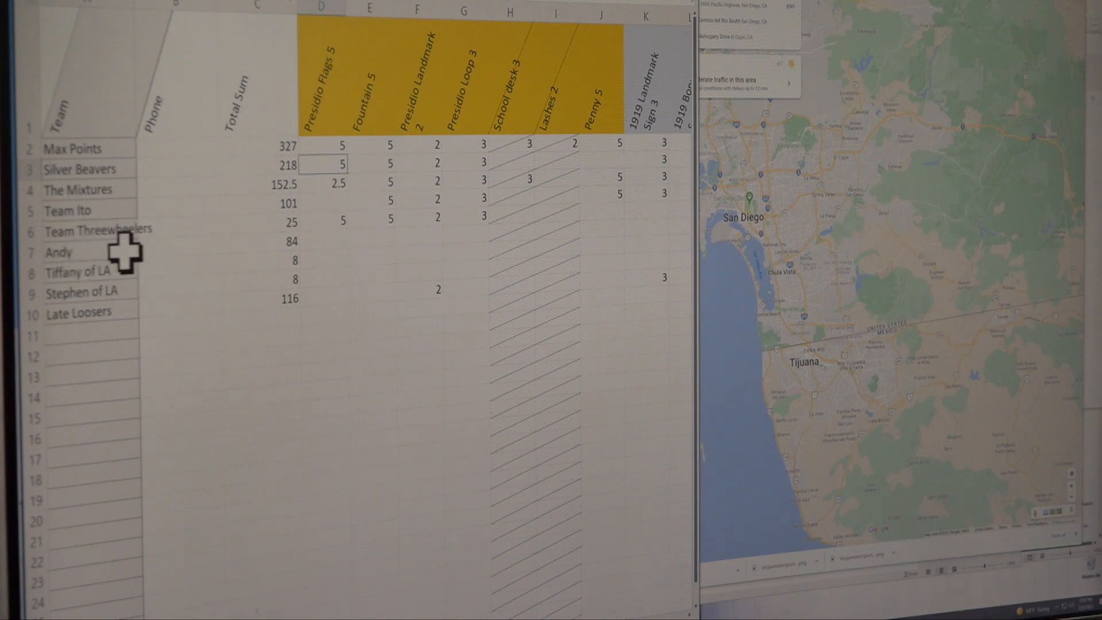
mouse_move(70, 272)
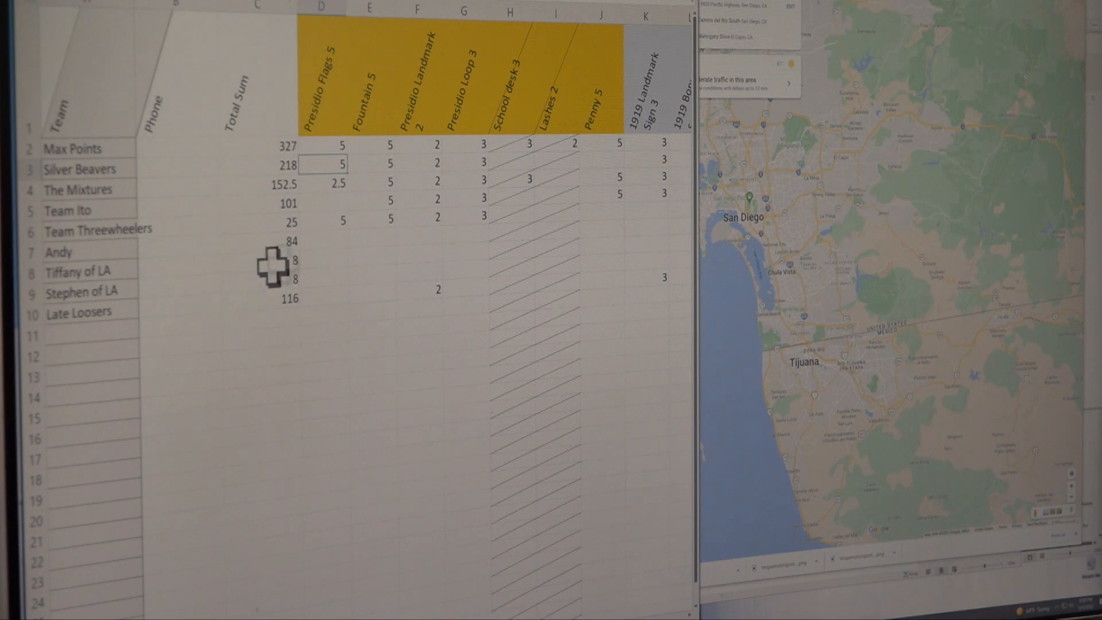
mouse_move(320, 266)
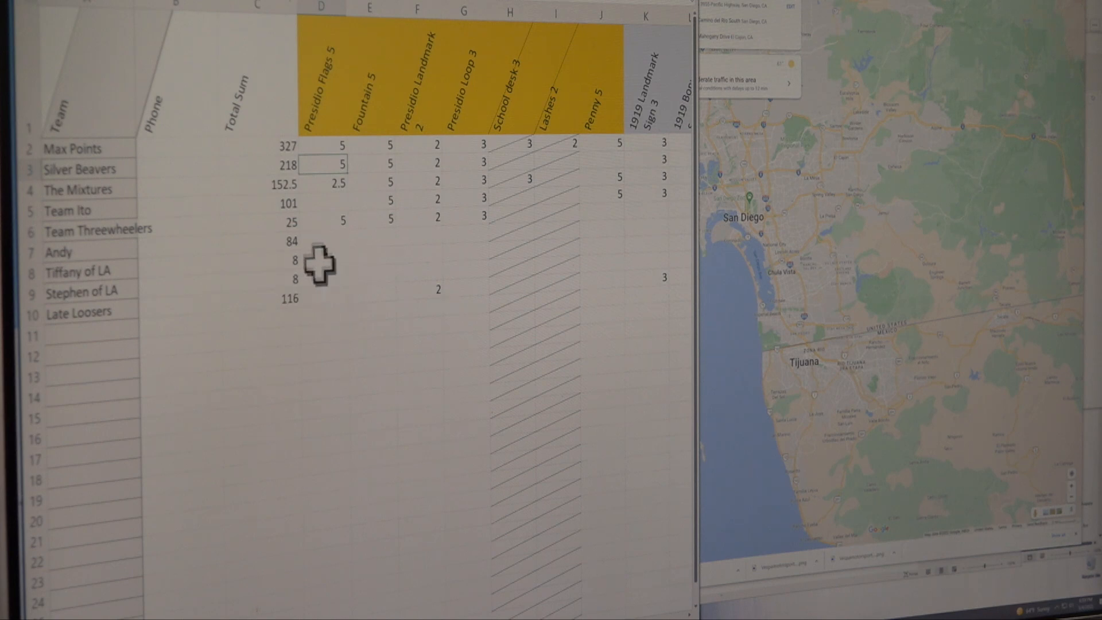
mouse_move(331, 287)
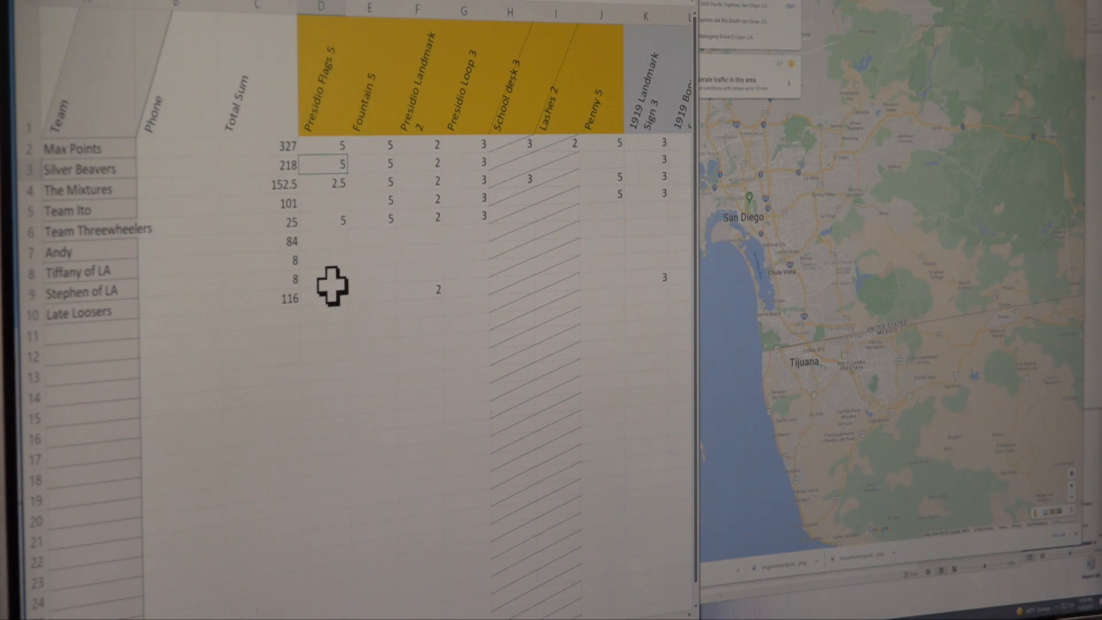
mouse_move(417, 153)
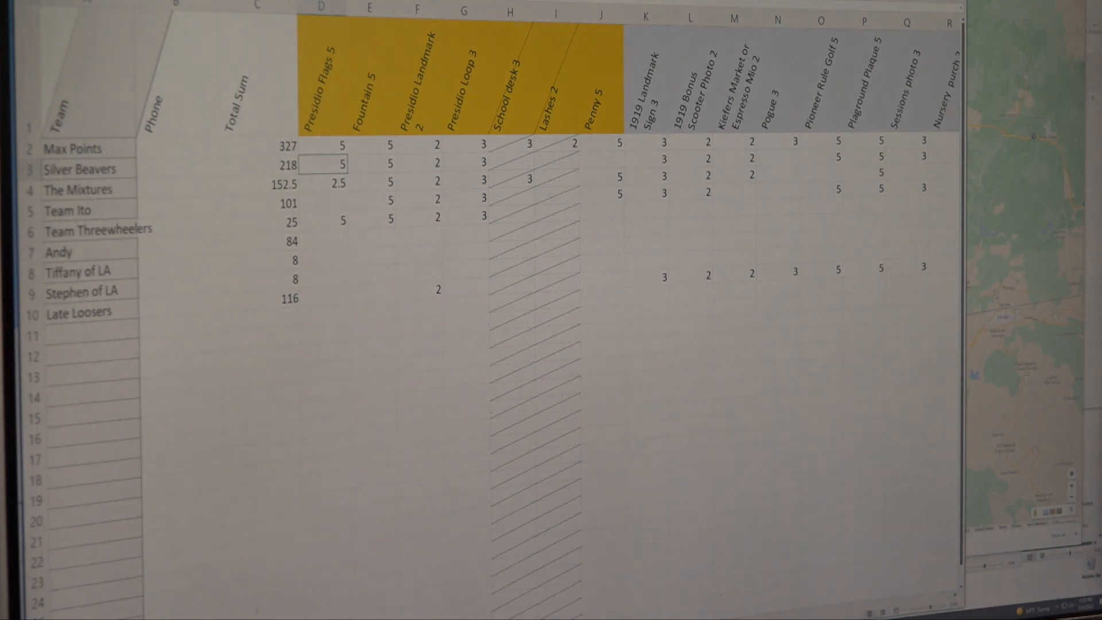
Scroll right through challenge columns like Water Tower and Pho Hoa Dome, then back left.
scroll("right", 3)
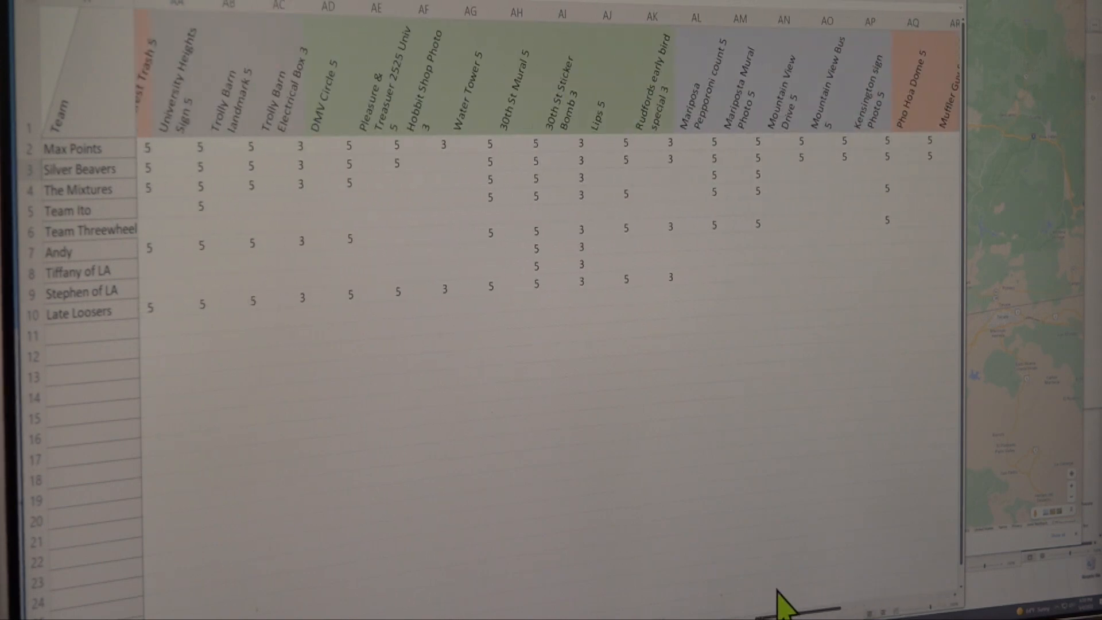
scroll("right", 3)
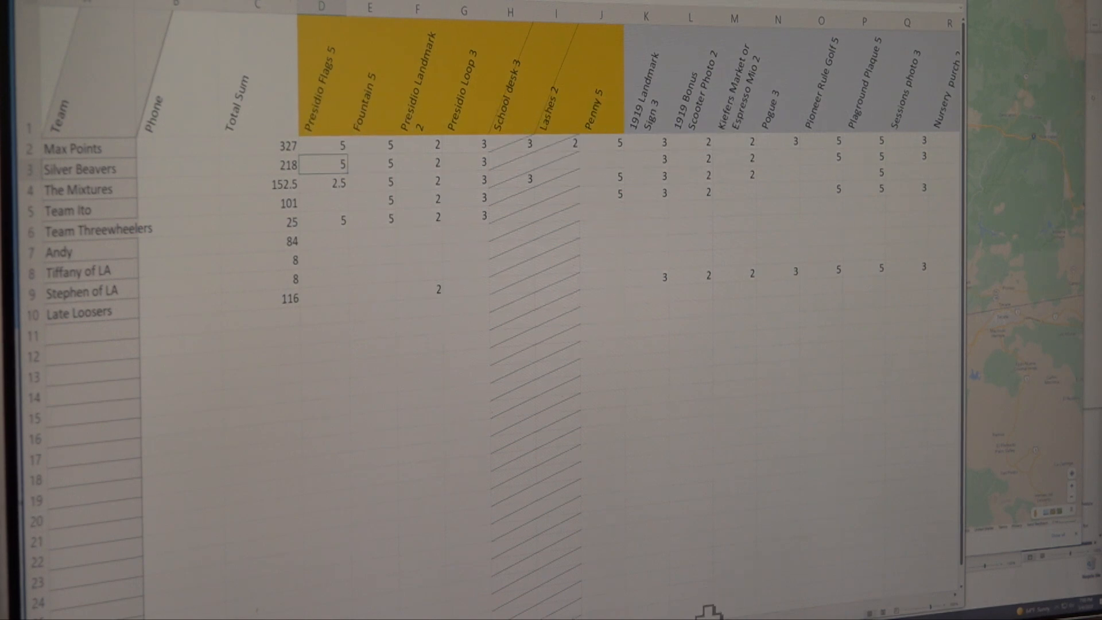
scroll("right", 3)
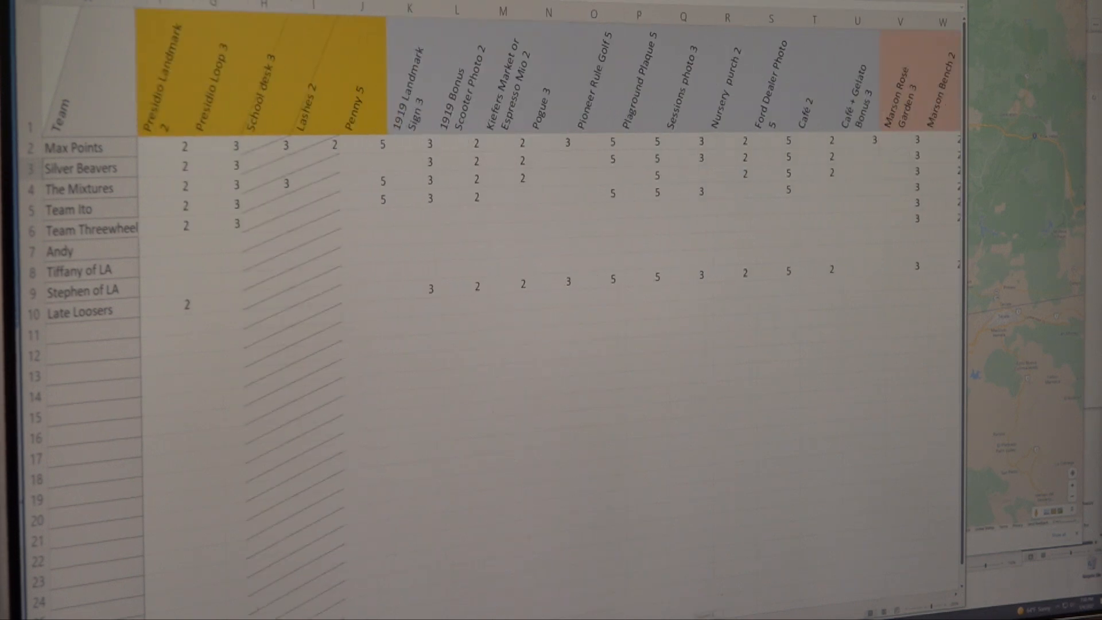
scroll("left", 3)
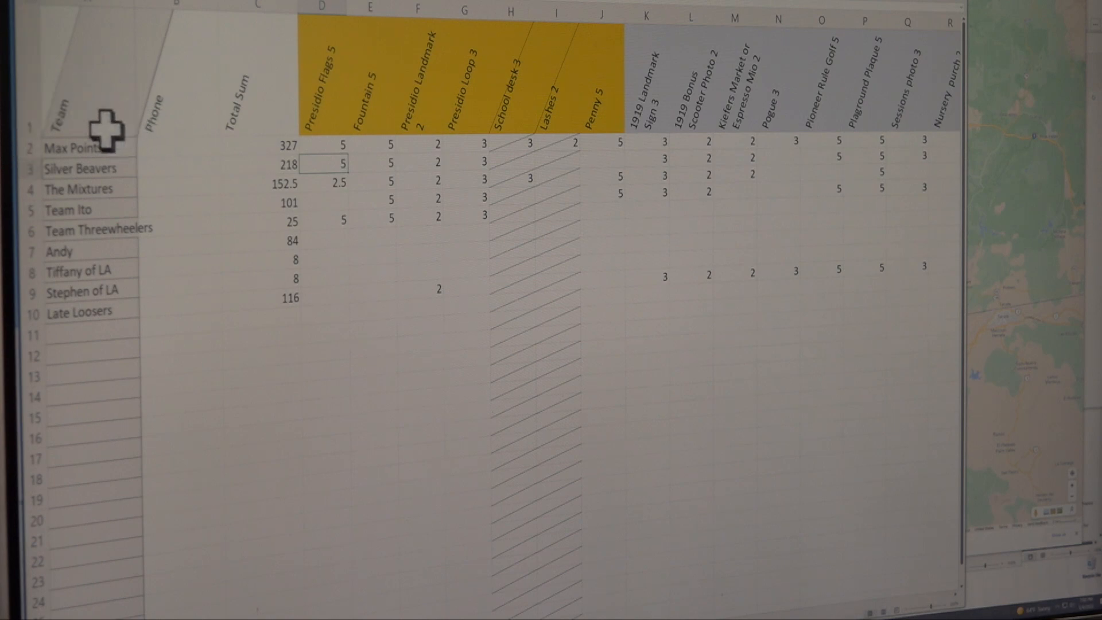
mouse_move(120, 178)
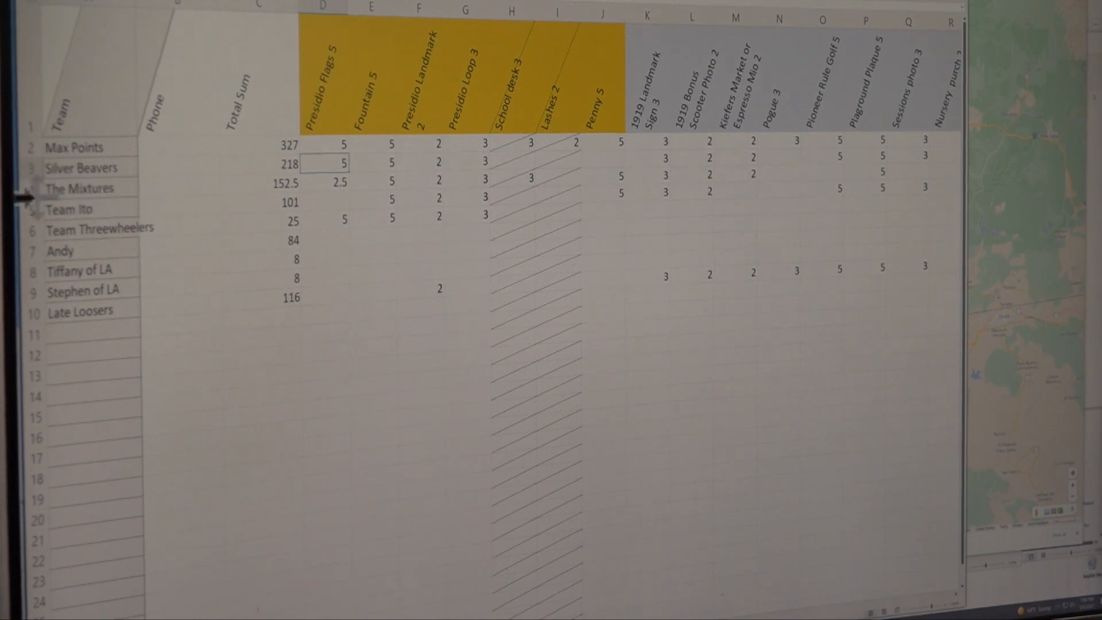
mouse_move(153, 171)
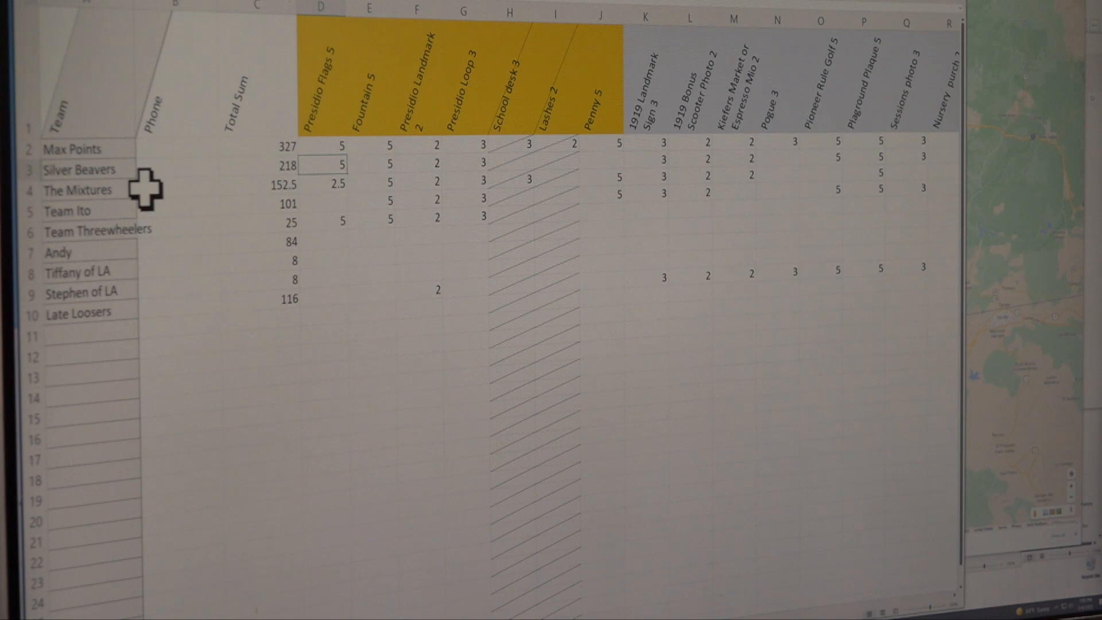
mouse_move(95, 193)
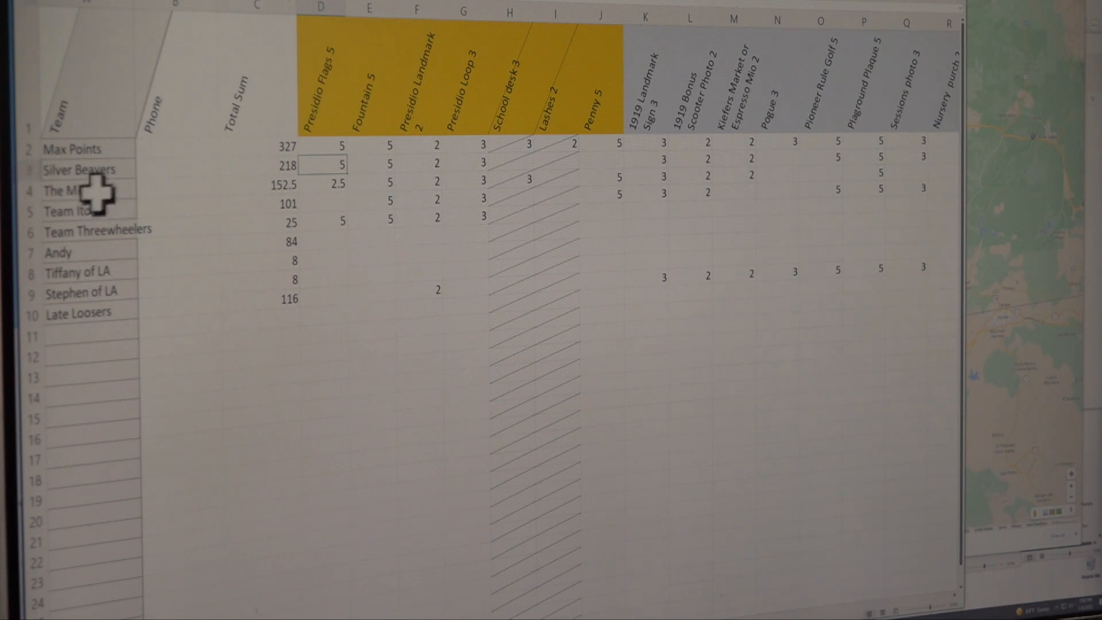
mouse_move(141, 190)
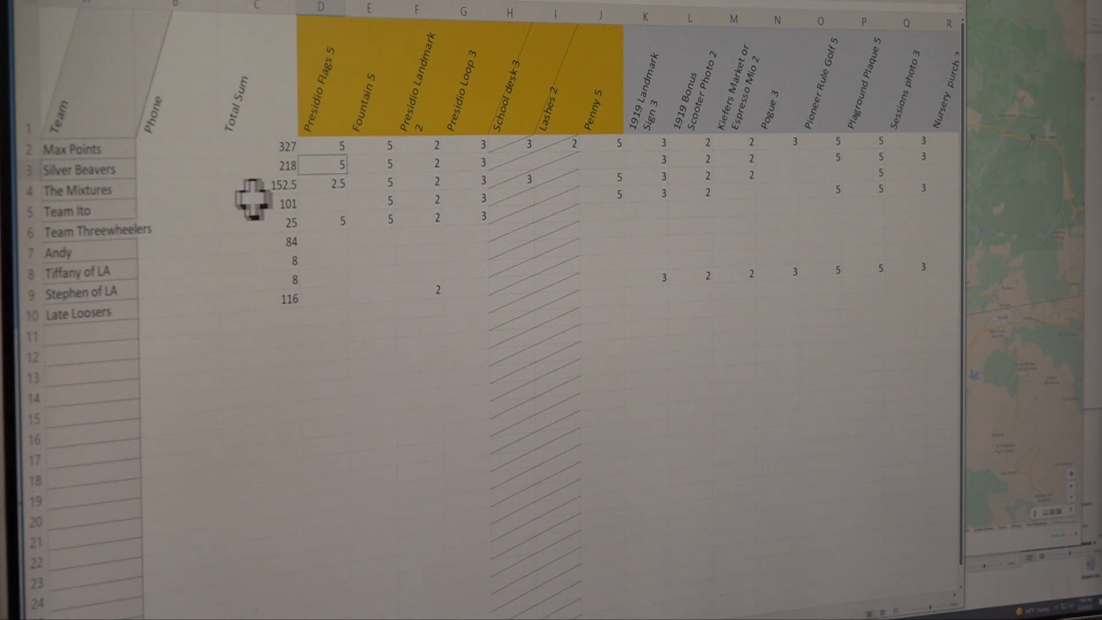
mouse_move(314, 195)
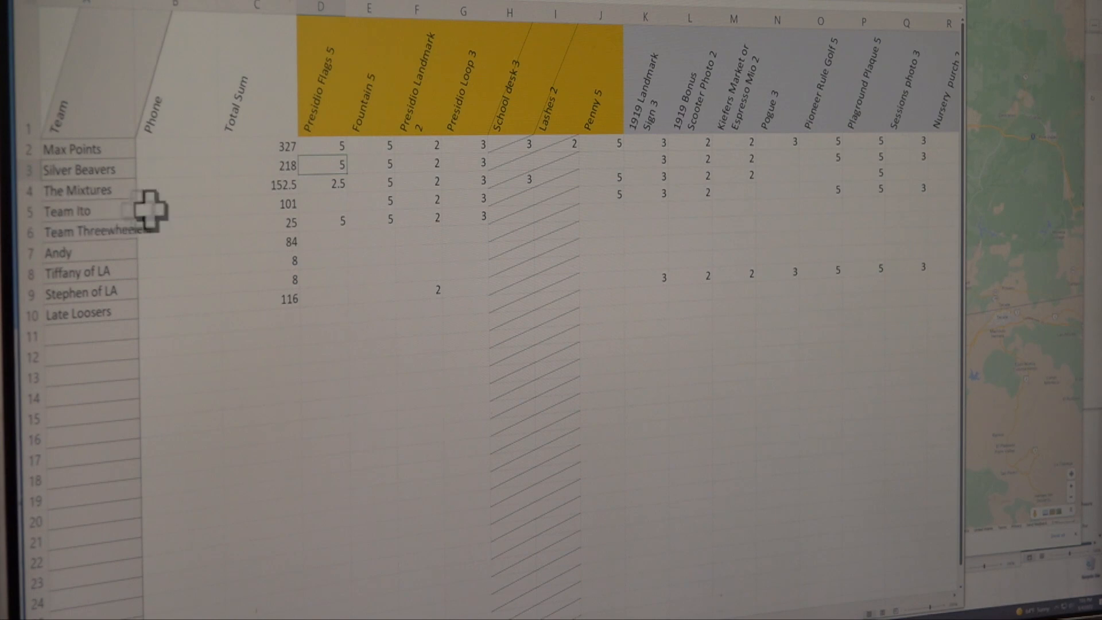
mouse_move(70, 250)
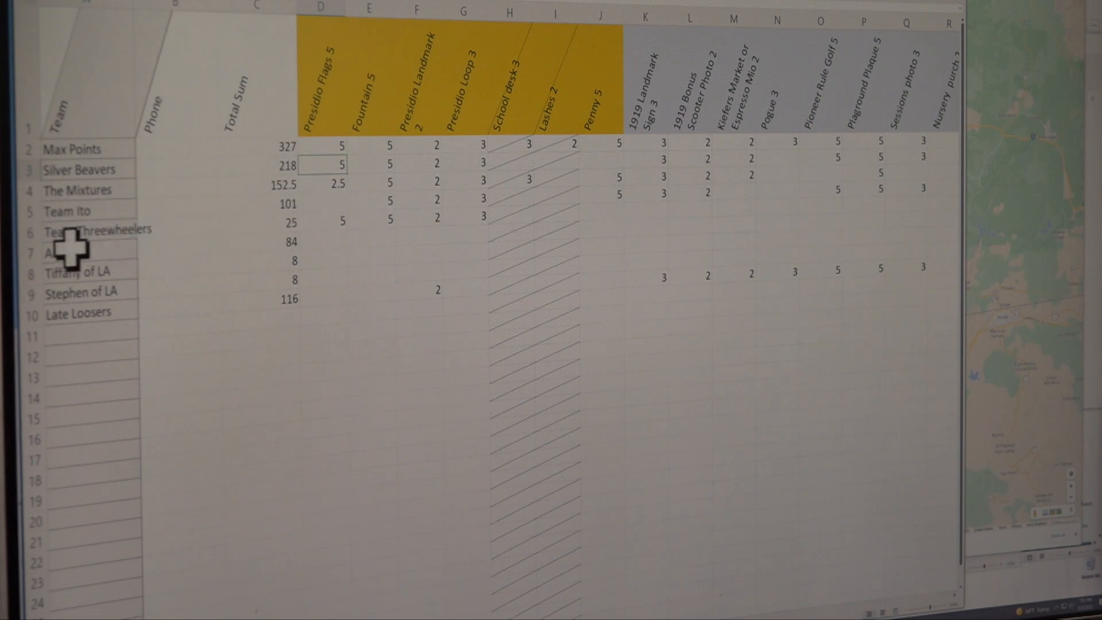
mouse_move(247, 235)
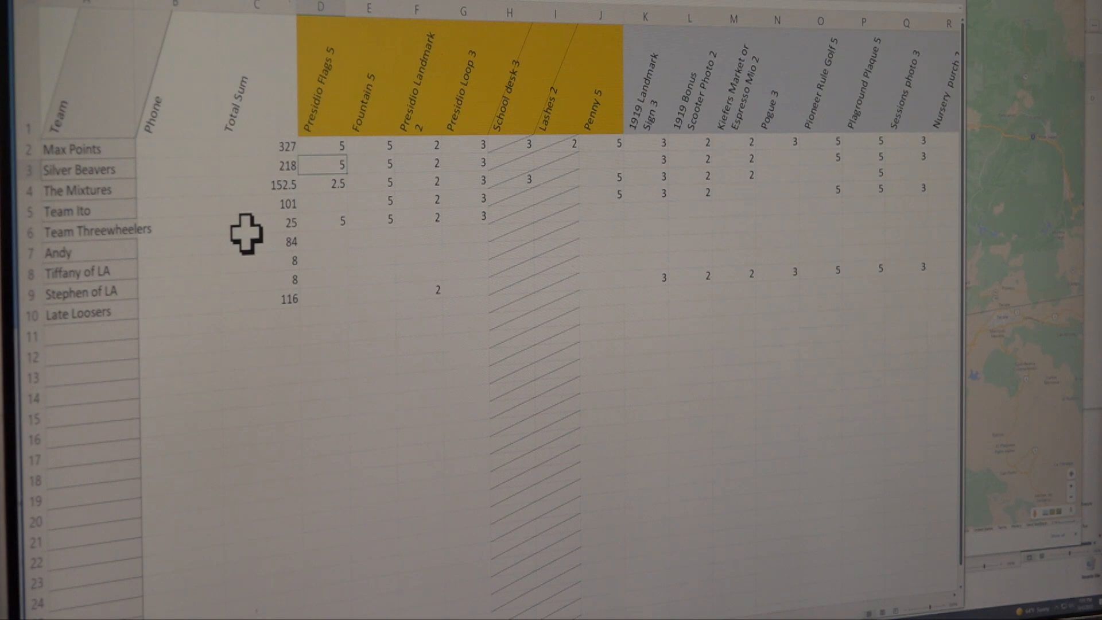
mouse_move(330, 228)
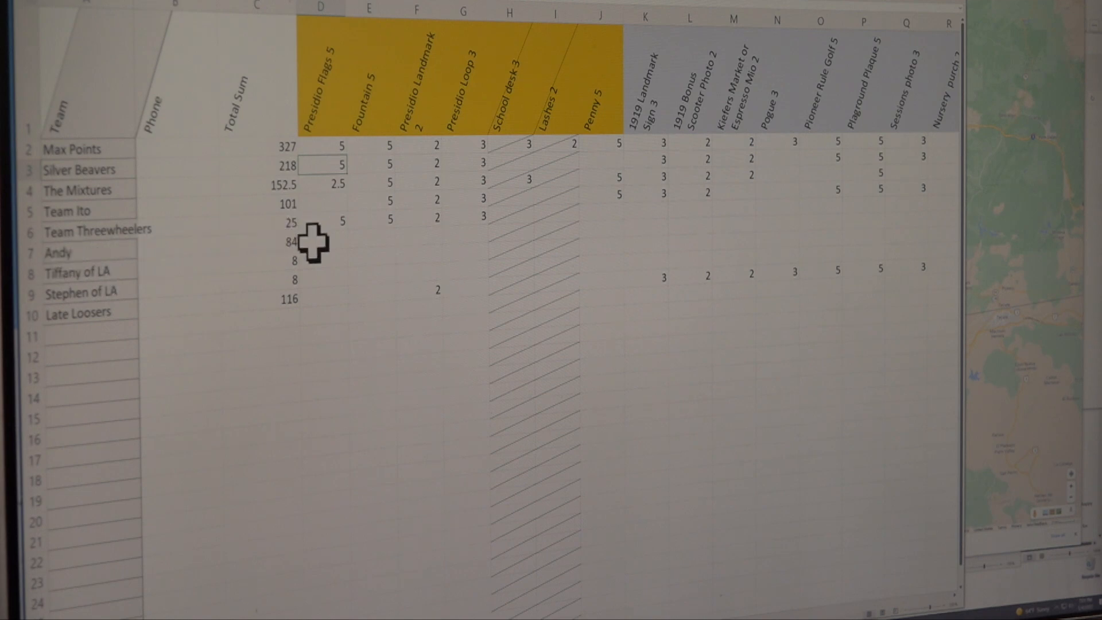
mouse_move(306, 274)
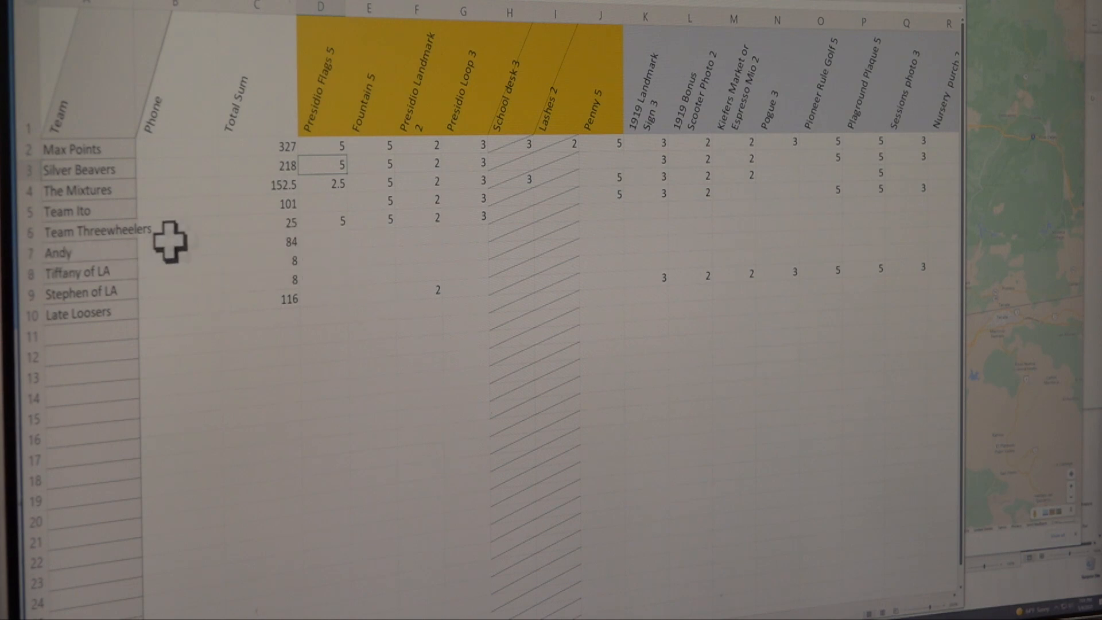
mouse_move(123, 274)
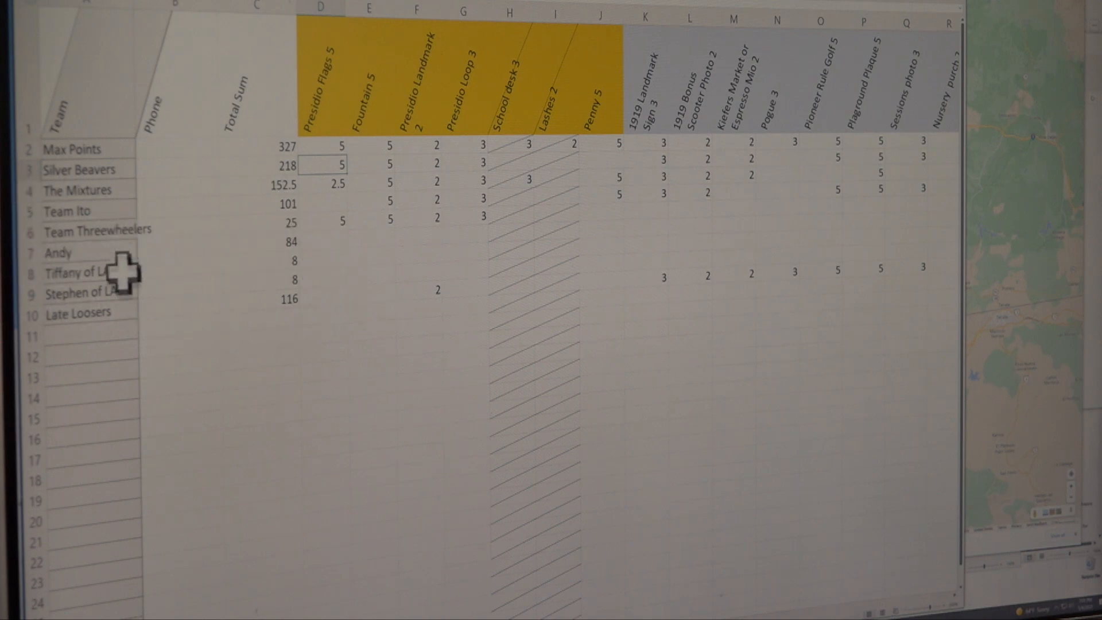
mouse_move(138, 312)
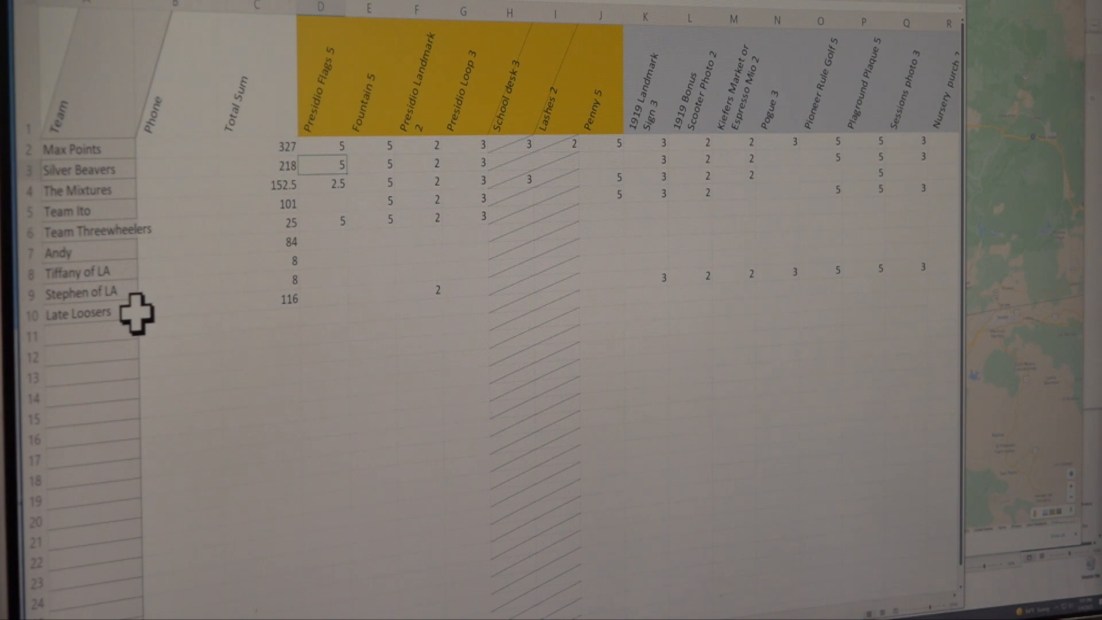
mouse_move(123, 323)
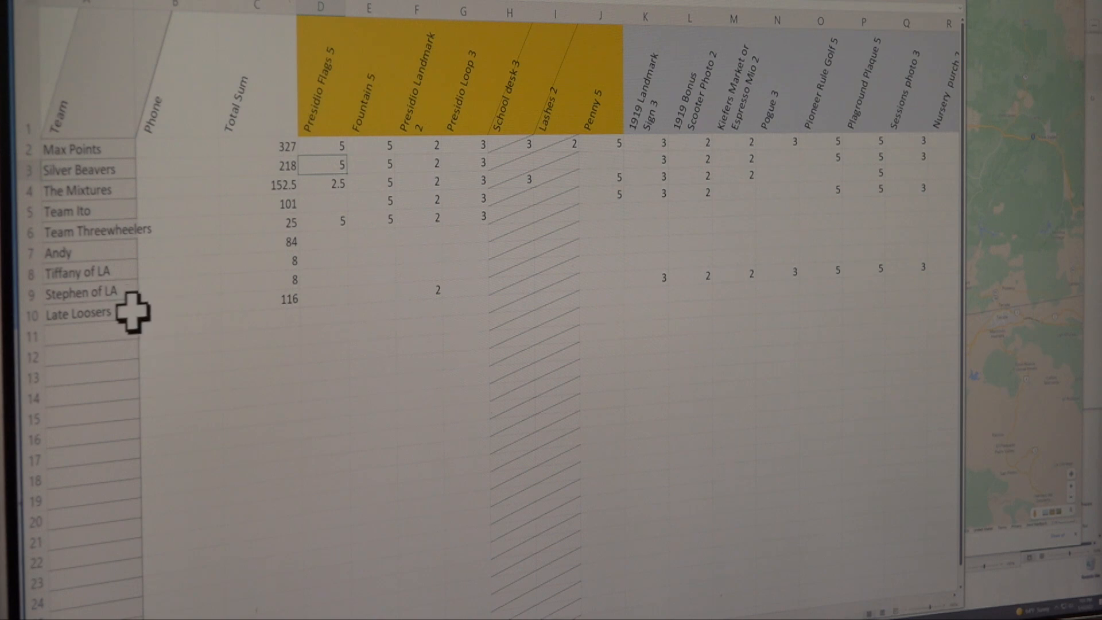
mouse_move(140, 313)
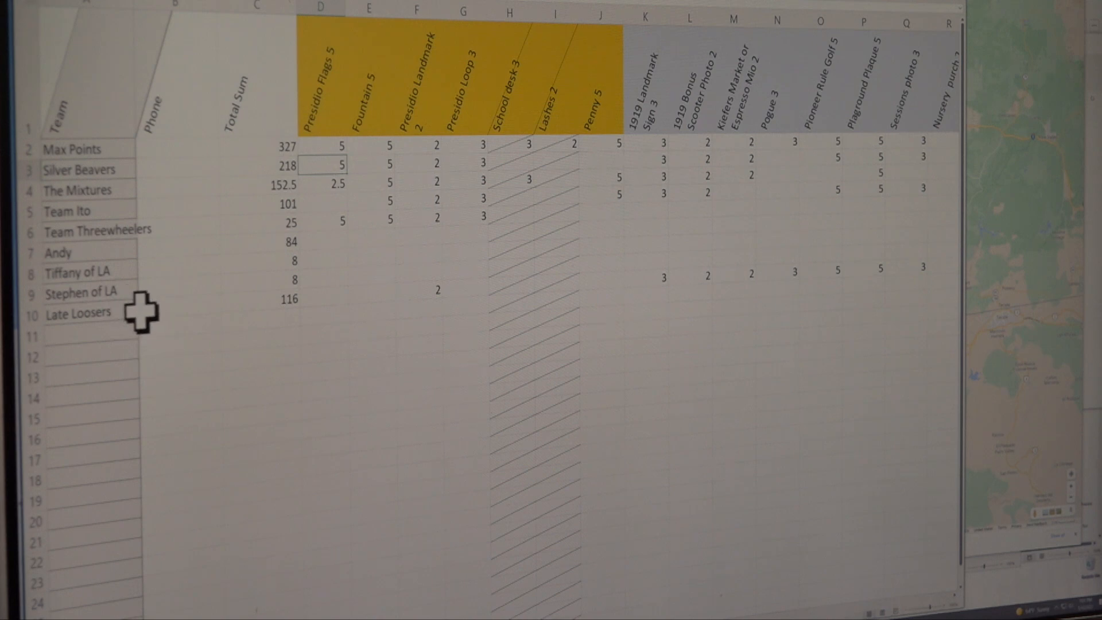
mouse_move(56, 325)
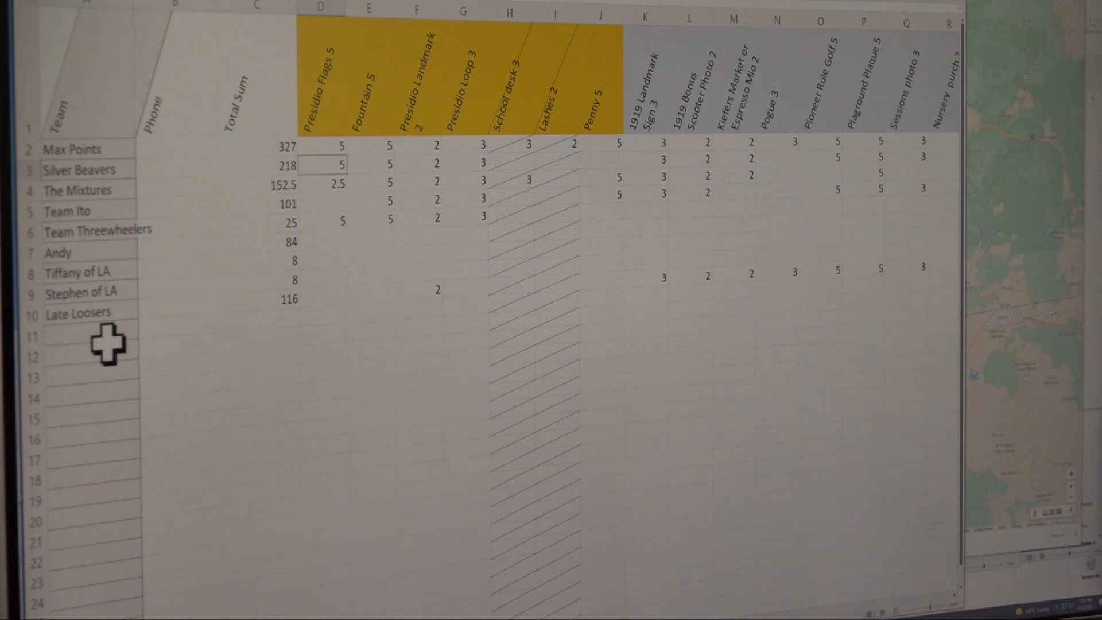
mouse_move(267, 295)
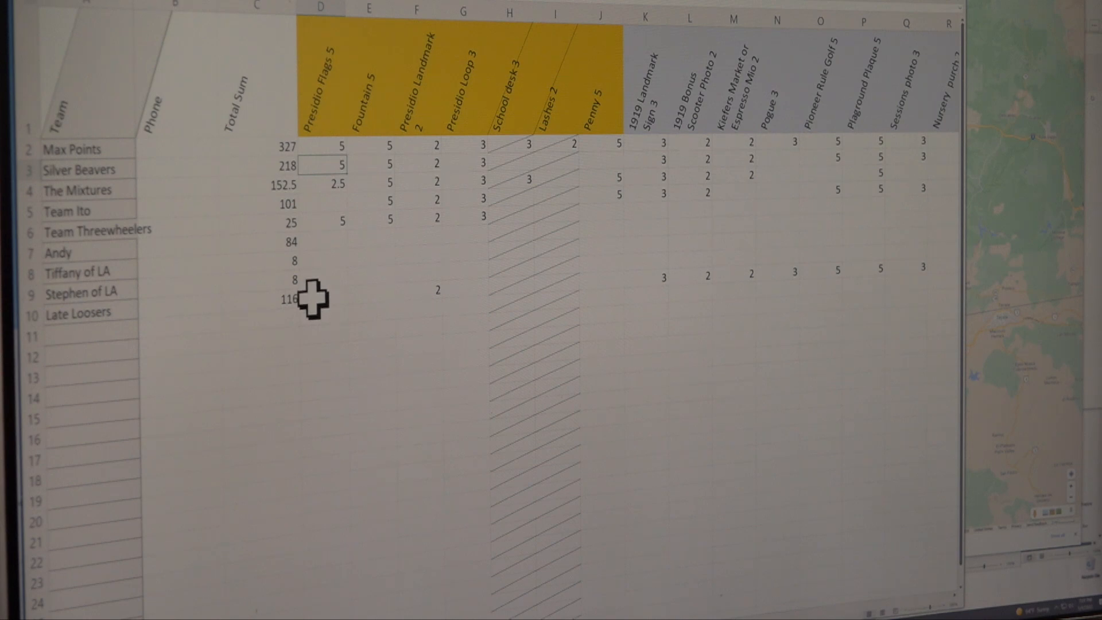
mouse_move(320, 298)
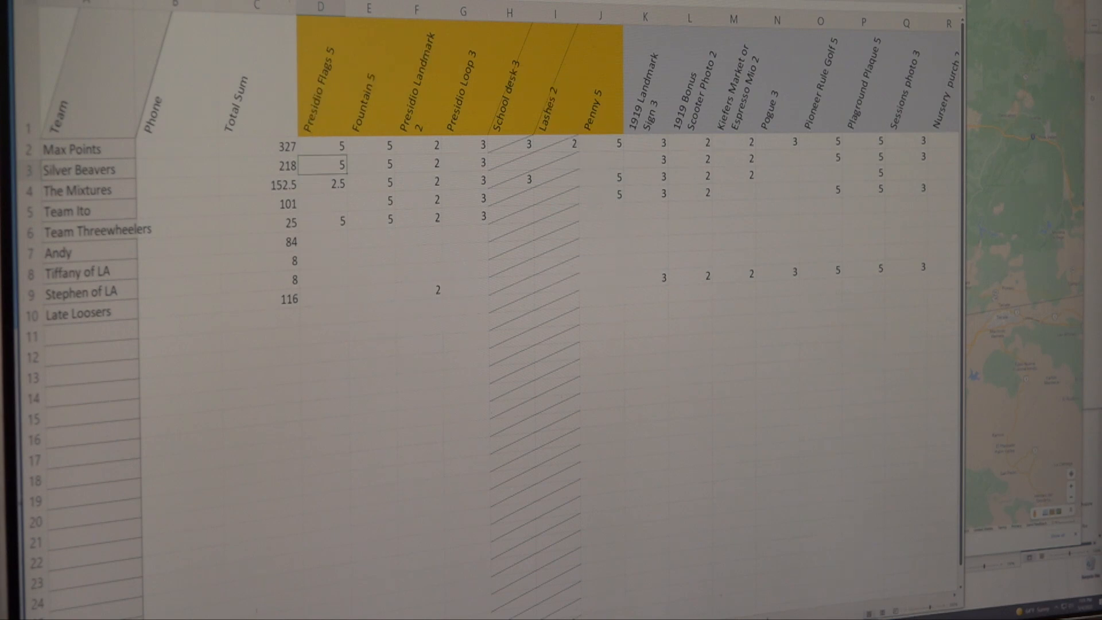
scroll("right", 3)
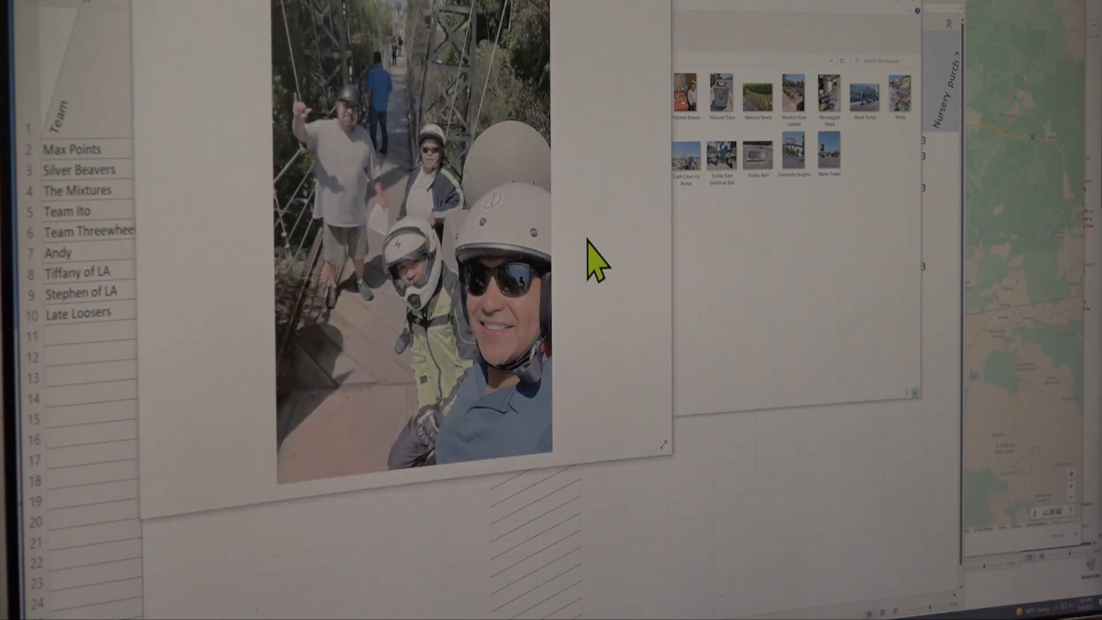
mouse_move(461, 144)
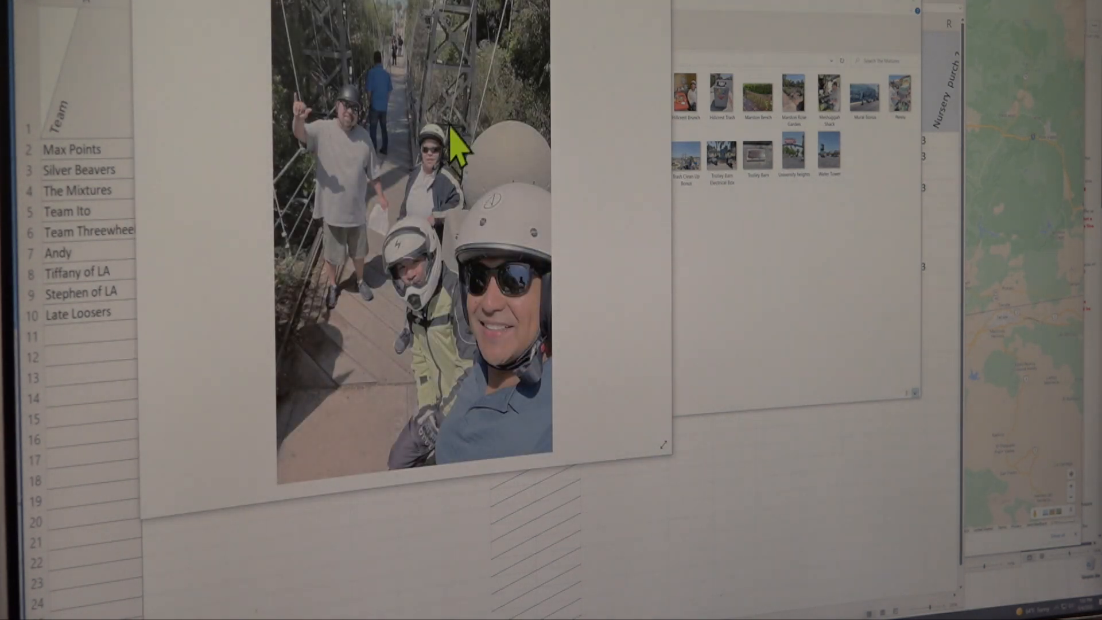
mouse_move(404, 42)
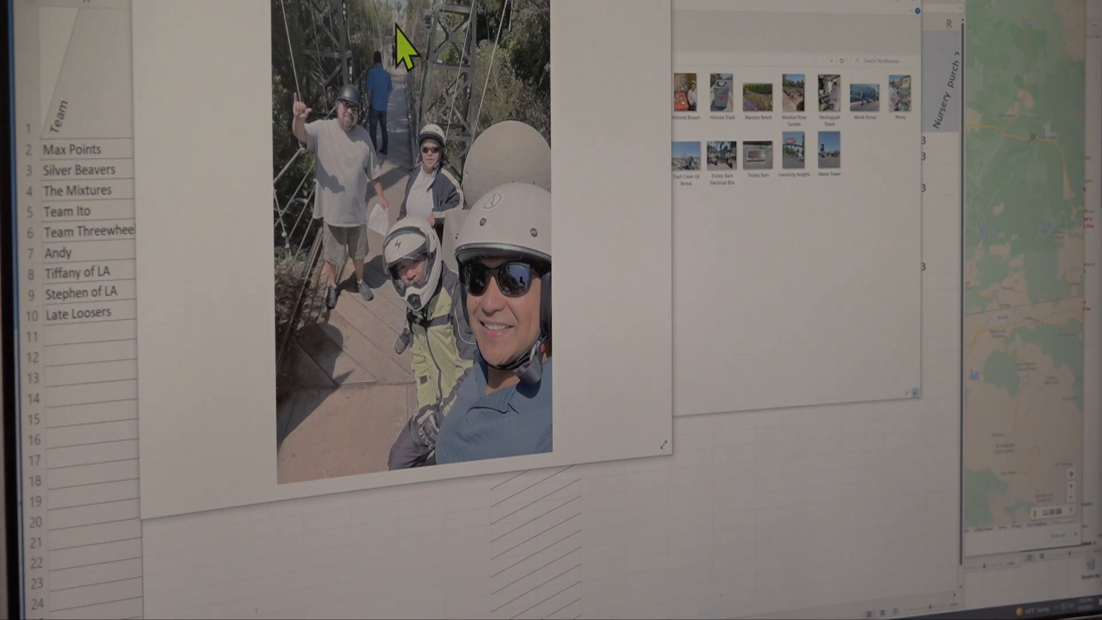
mouse_move(675, 42)
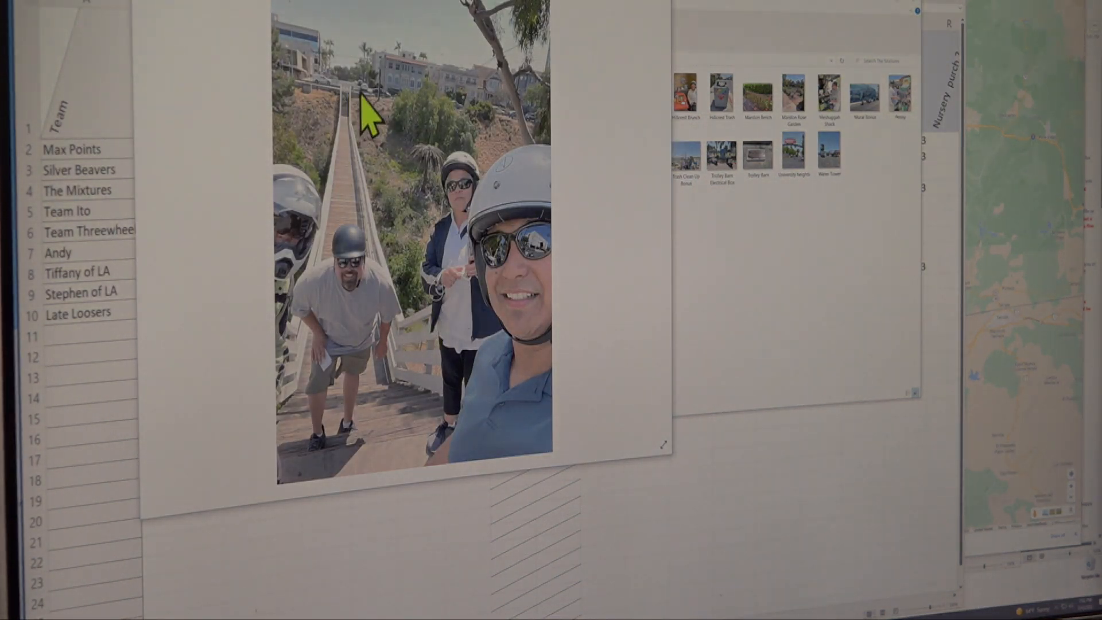
mouse_move(544, 442)
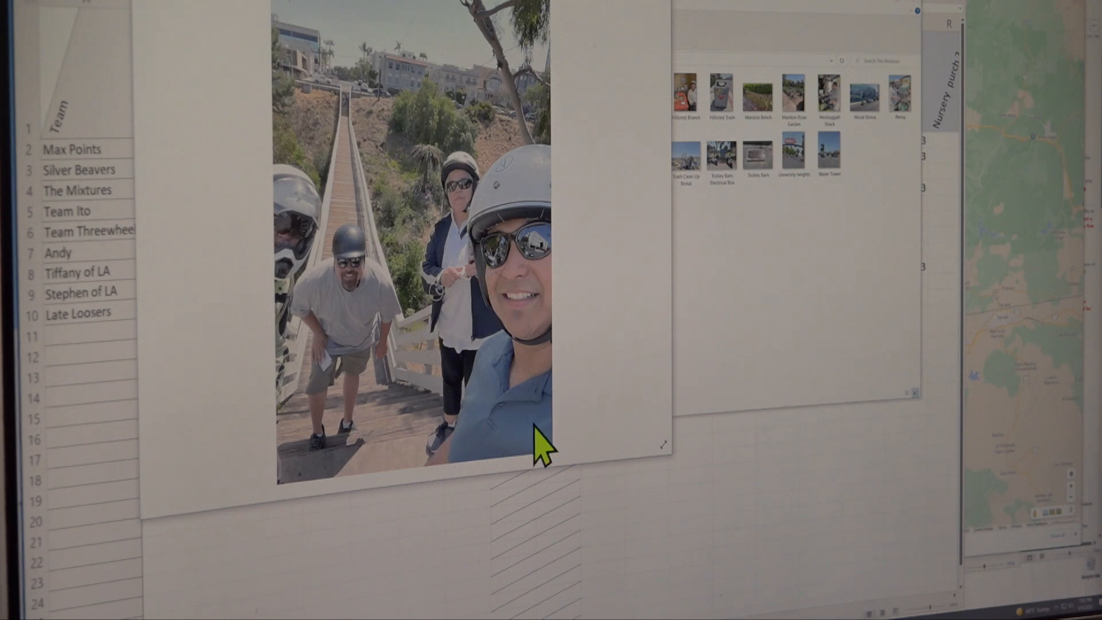
mouse_move(519, 109)
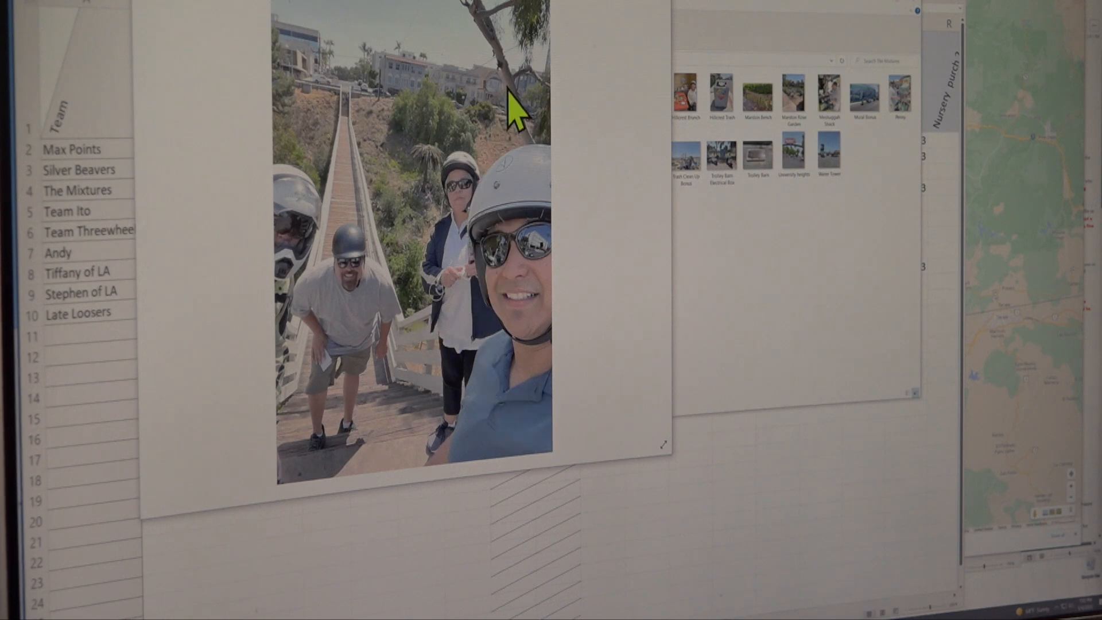
mouse_move(645, 28)
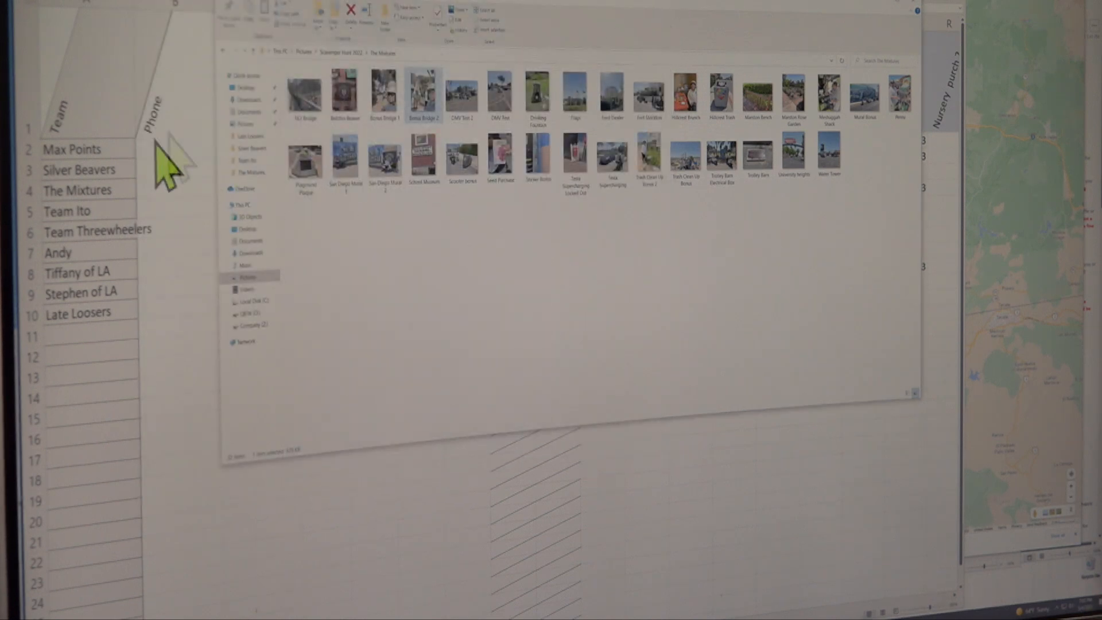
Open the brunch photo of the helmeted team member at the orange restaurant table.
left_click(757, 95)
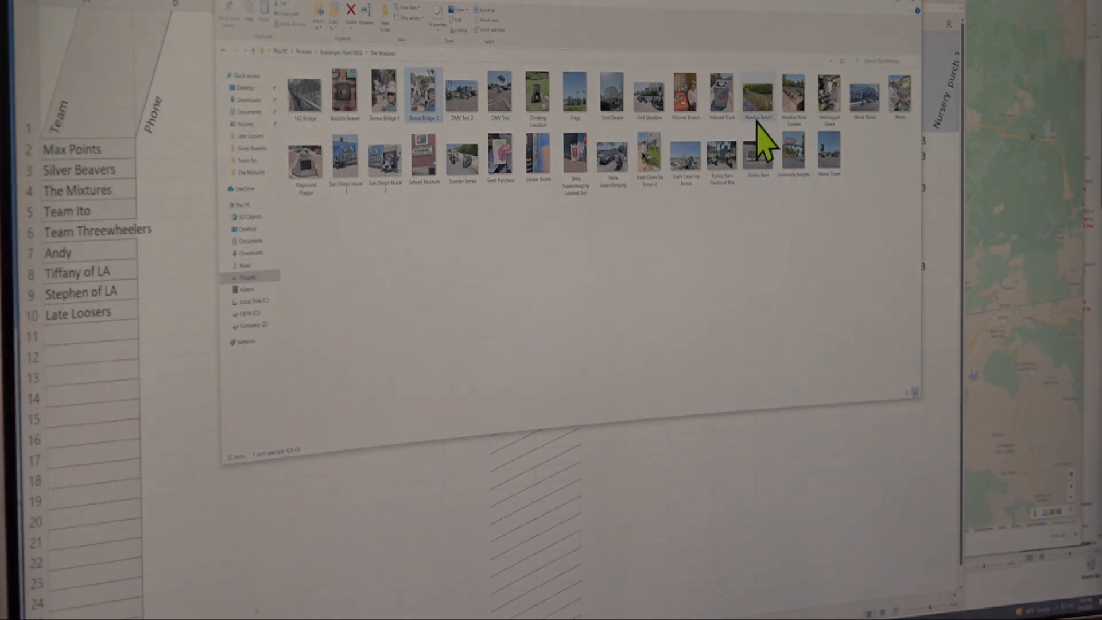
mouse_move(695, 123)
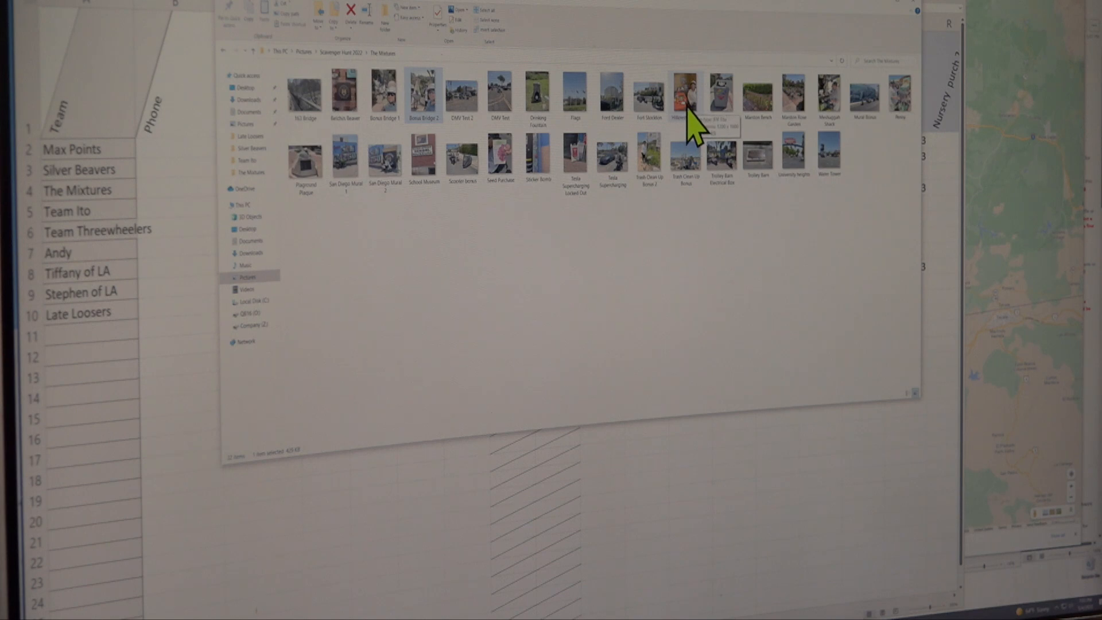
double_click(684, 91)
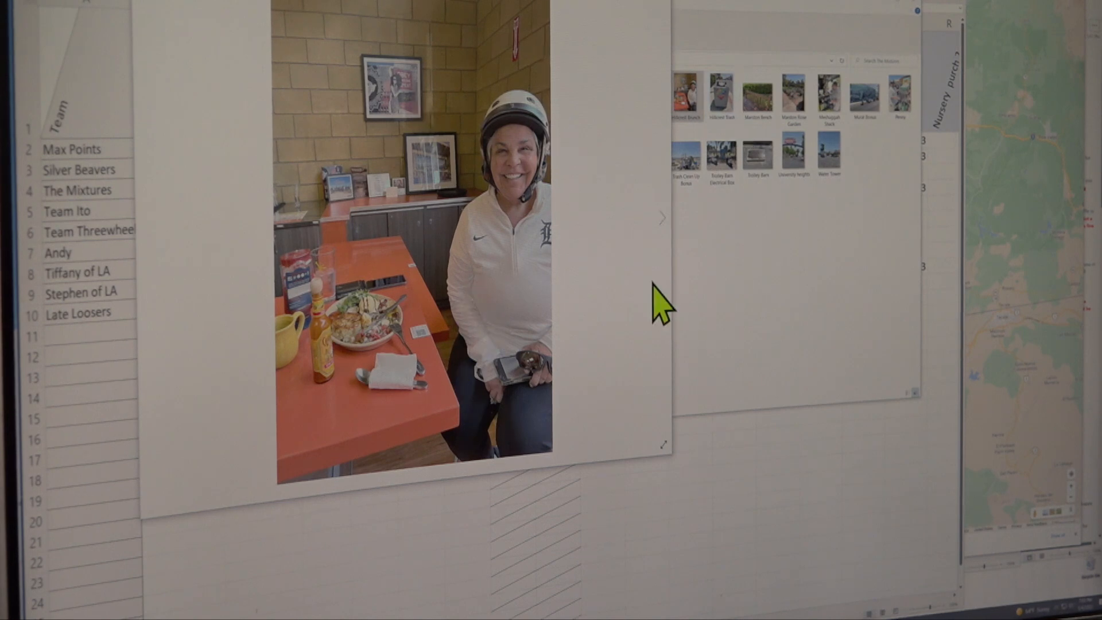
mouse_move(710, 419)
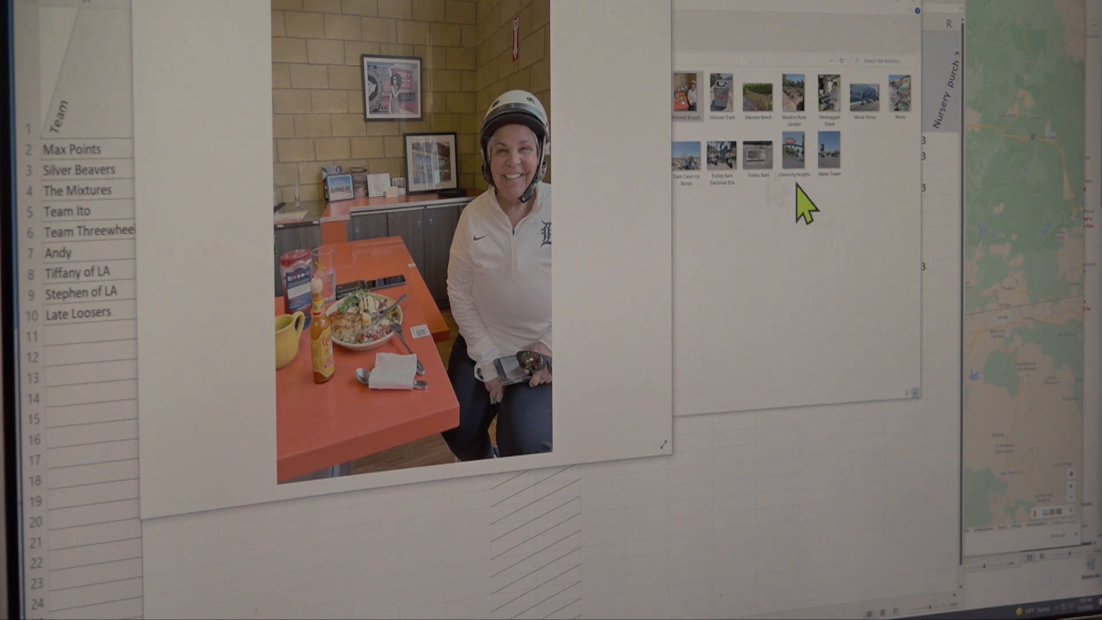
mouse_move(624, 201)
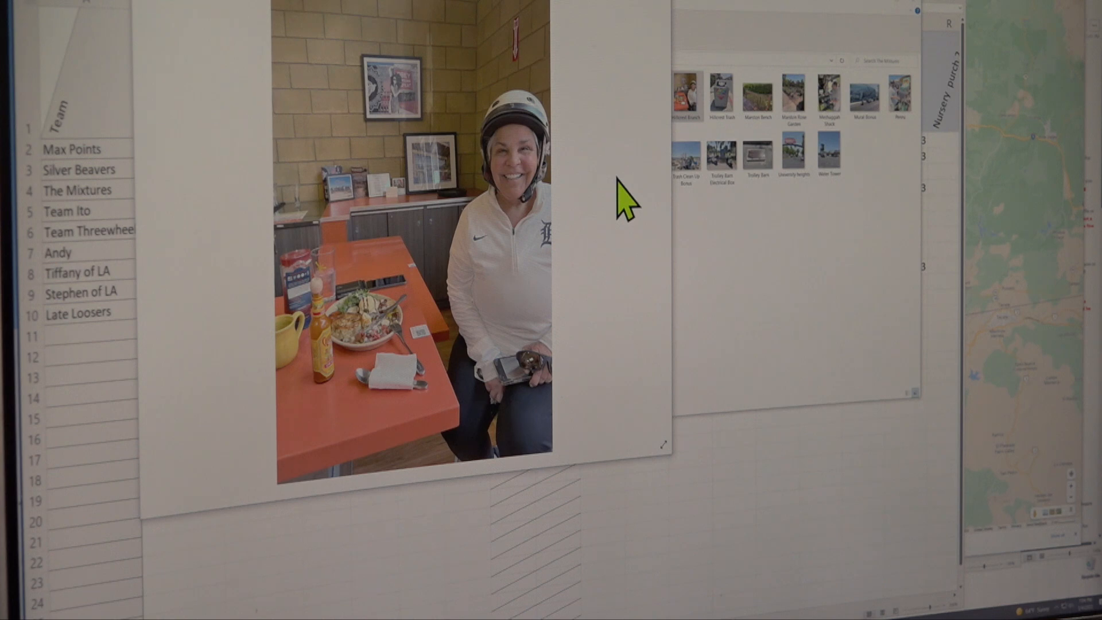
mouse_move(735, 362)
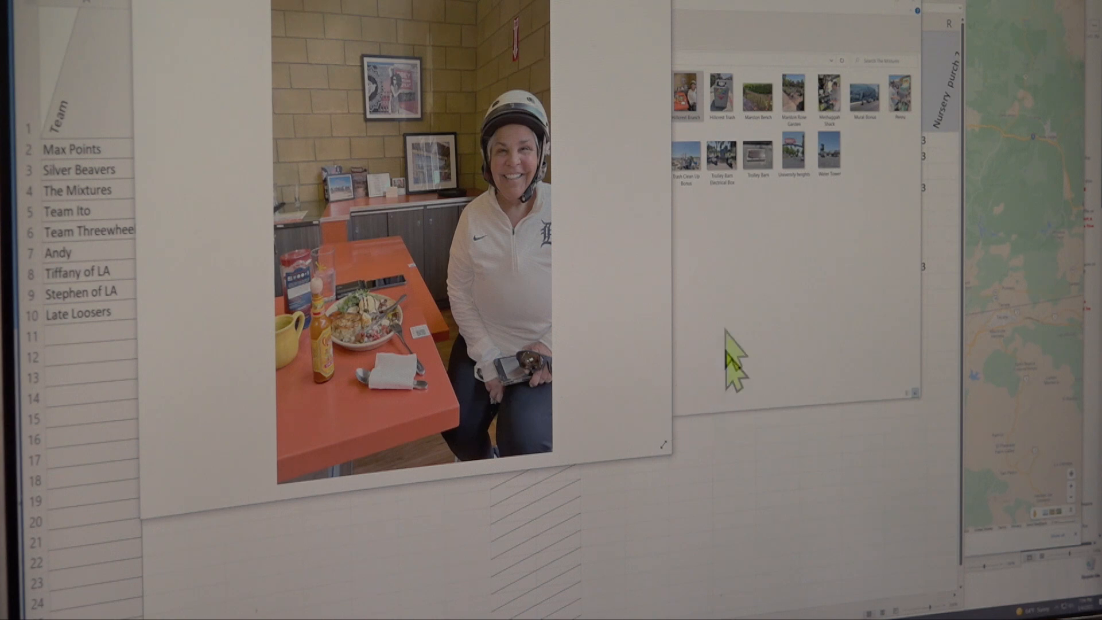
mouse_move(401, 127)
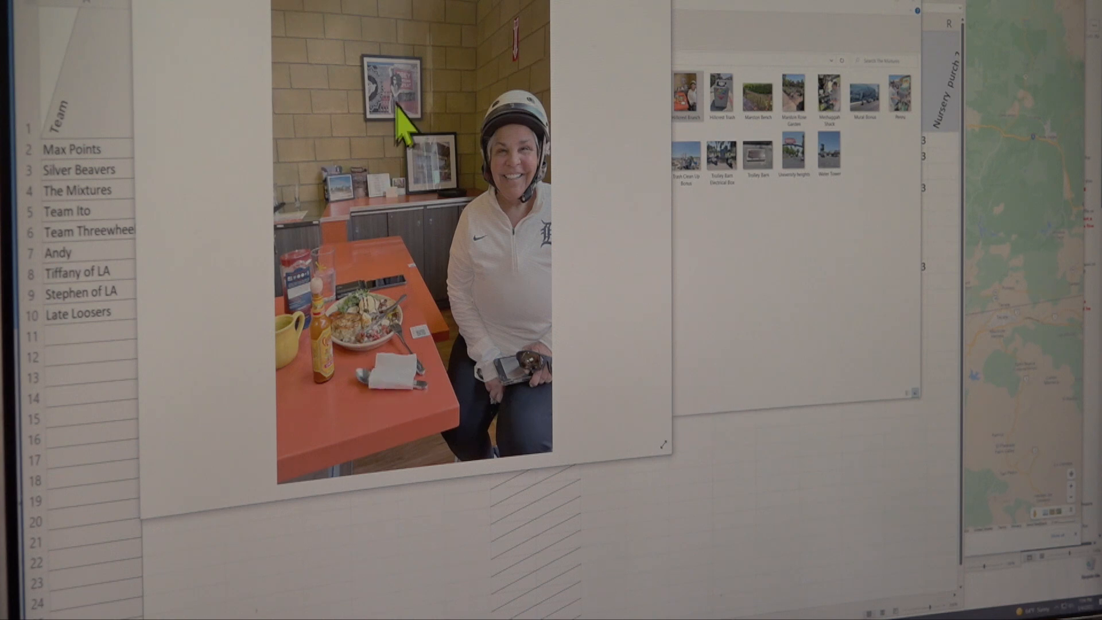
mouse_move(590, 232)
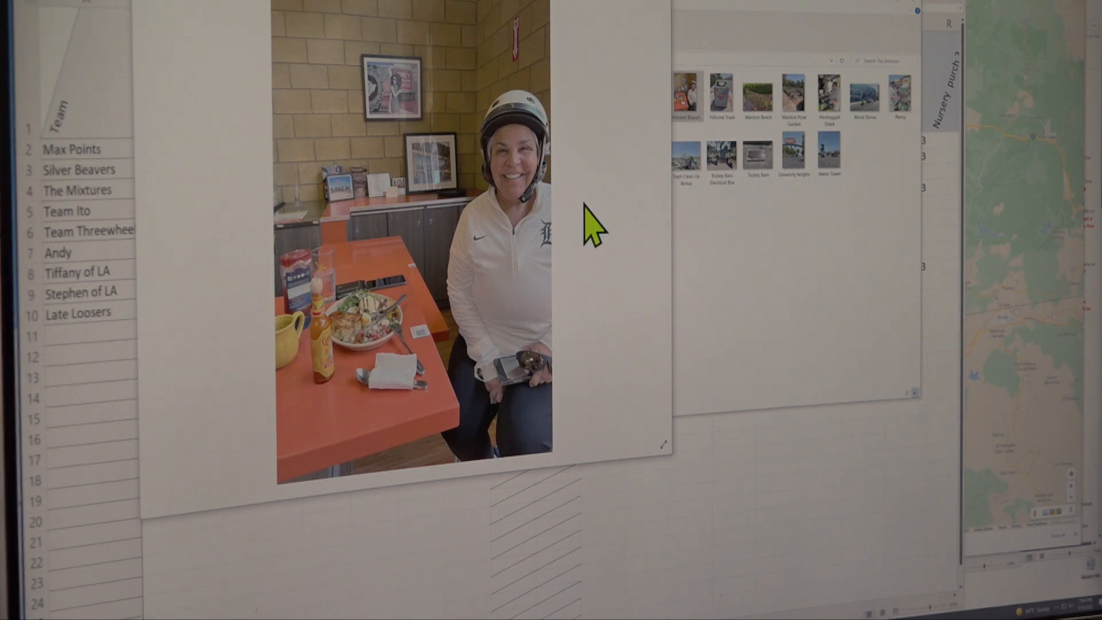
mouse_move(295, 302)
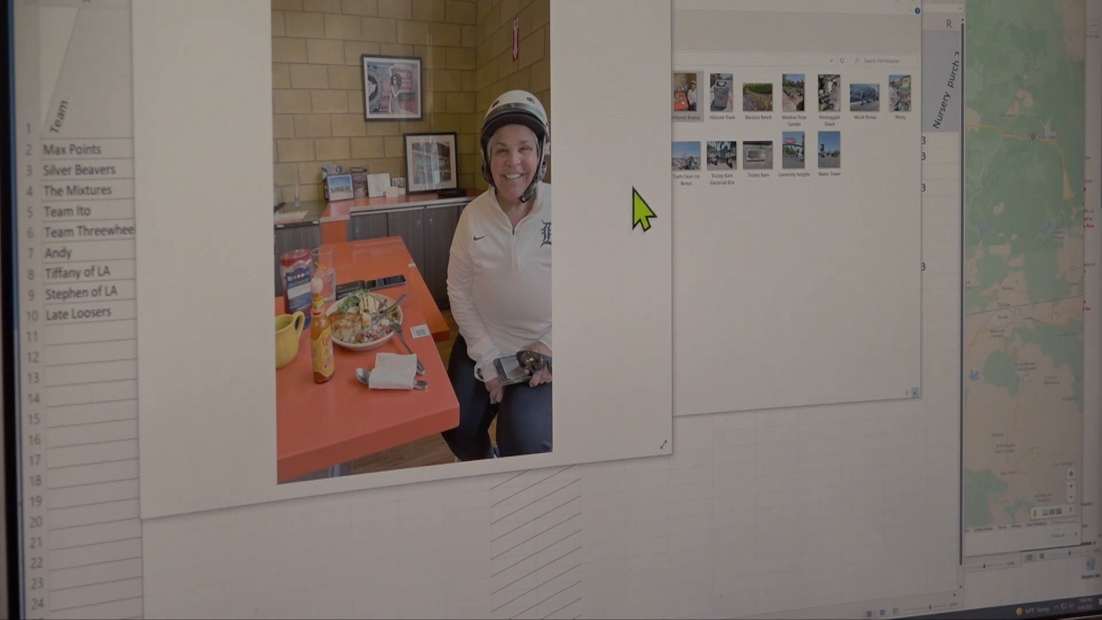
mouse_move(496, 376)
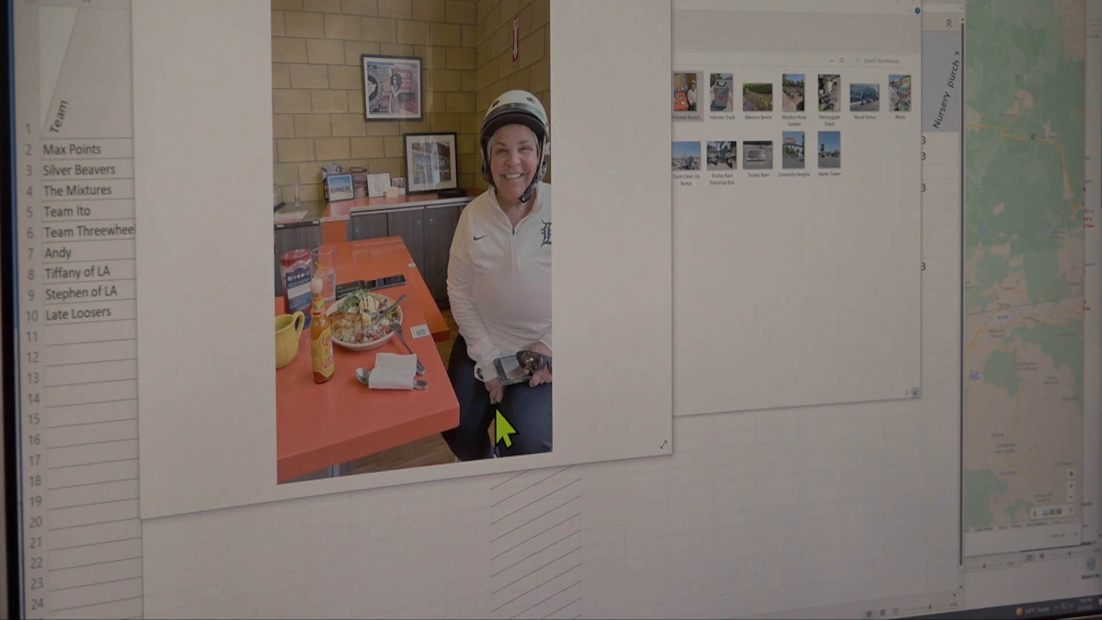
mouse_move(422, 303)
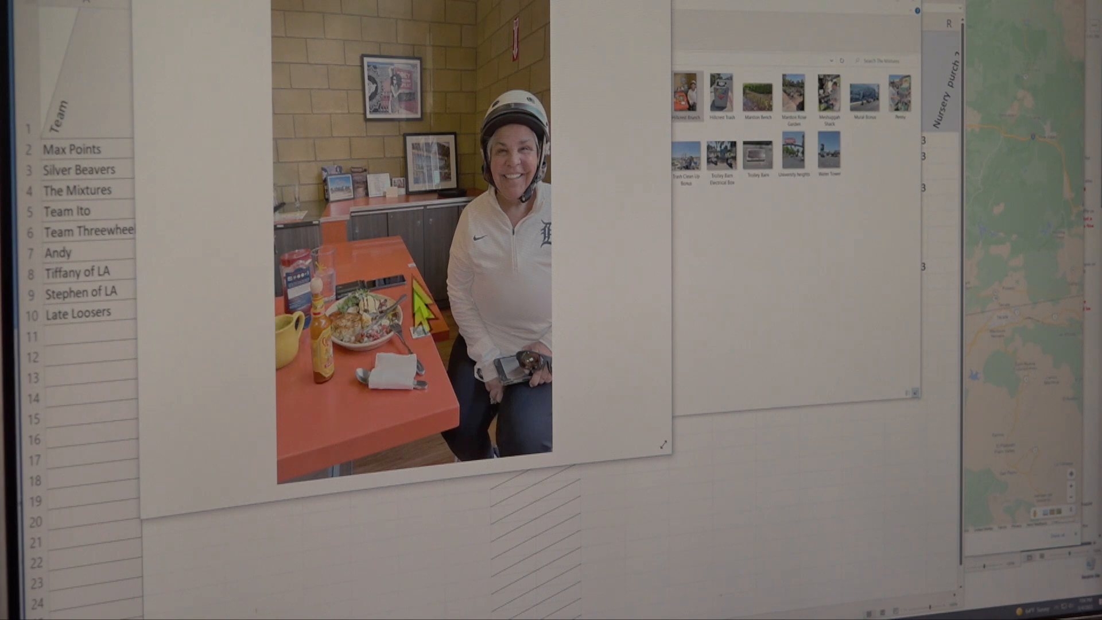
mouse_move(354, 232)
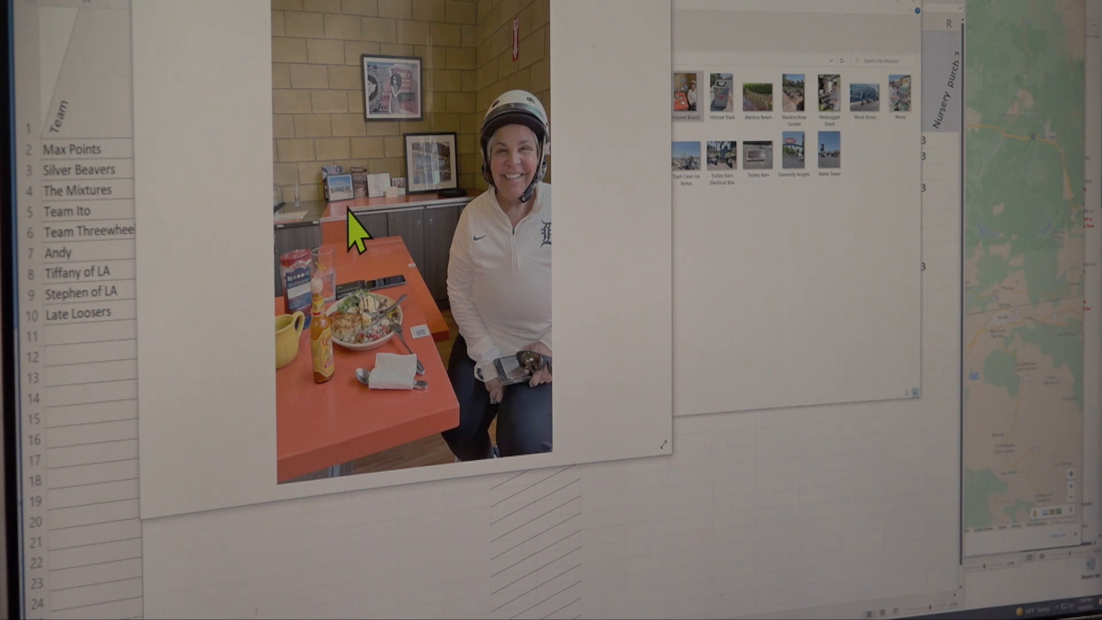
mouse_move(422, 292)
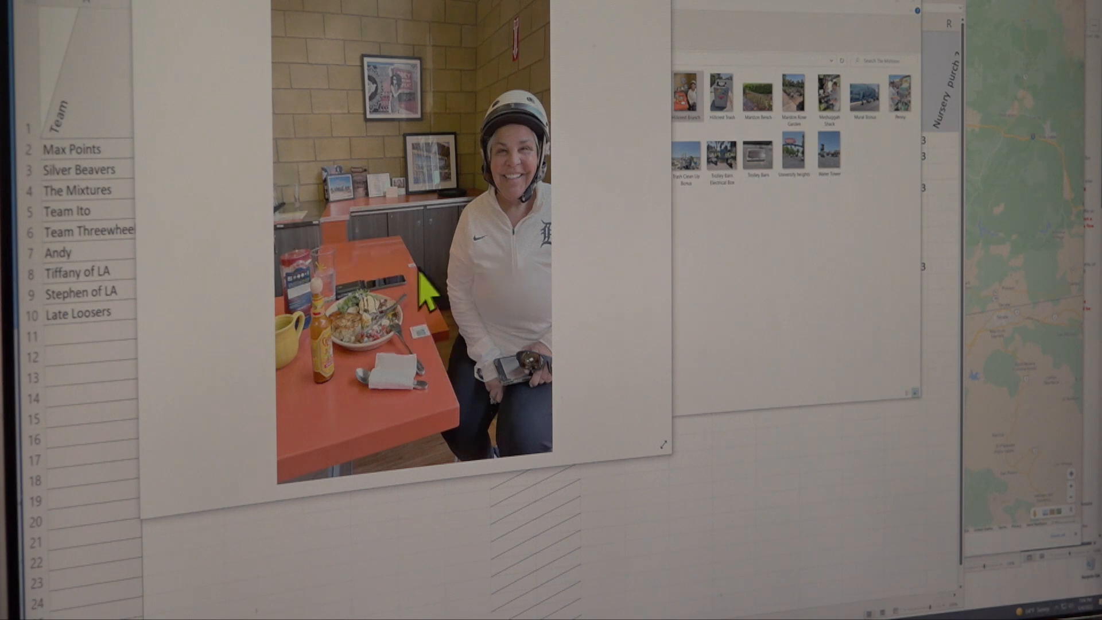
mouse_move(383, 309)
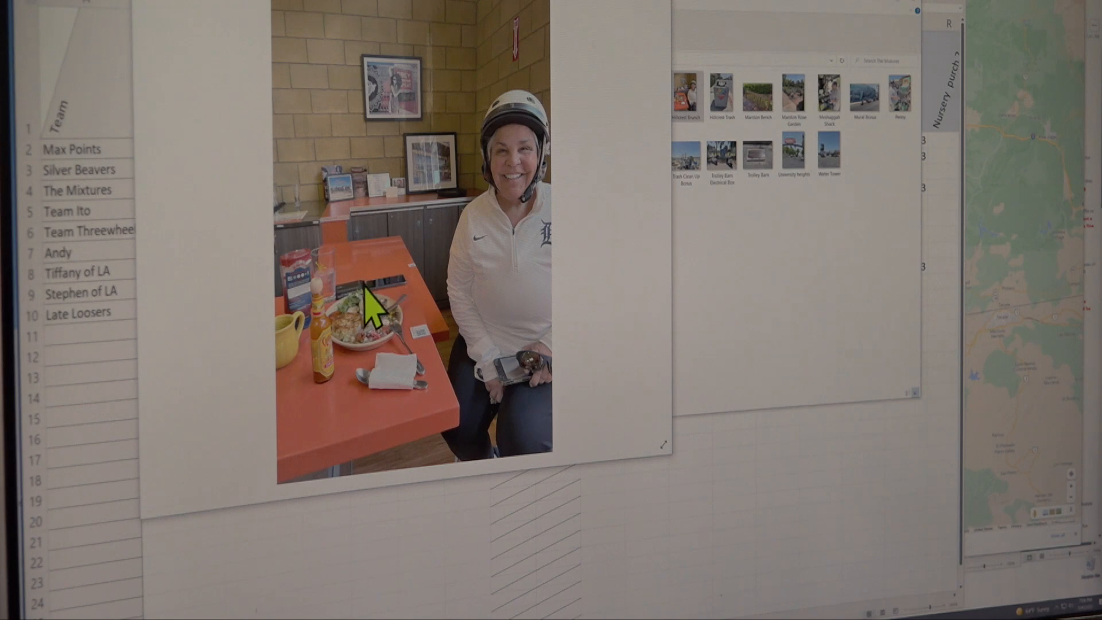
mouse_move(518, 401)
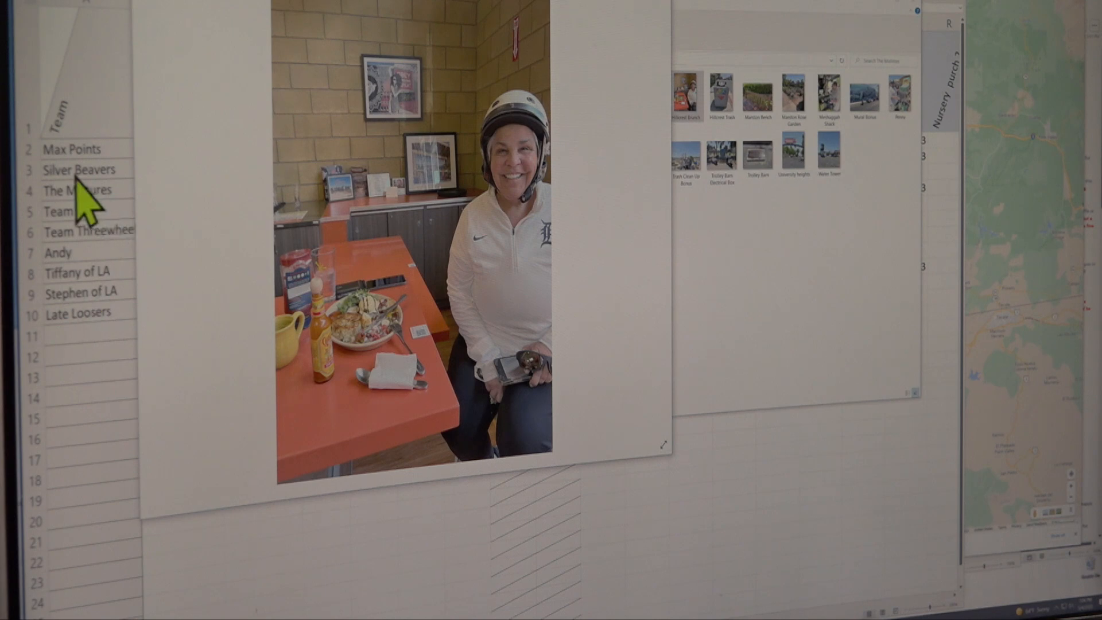
mouse_move(119, 204)
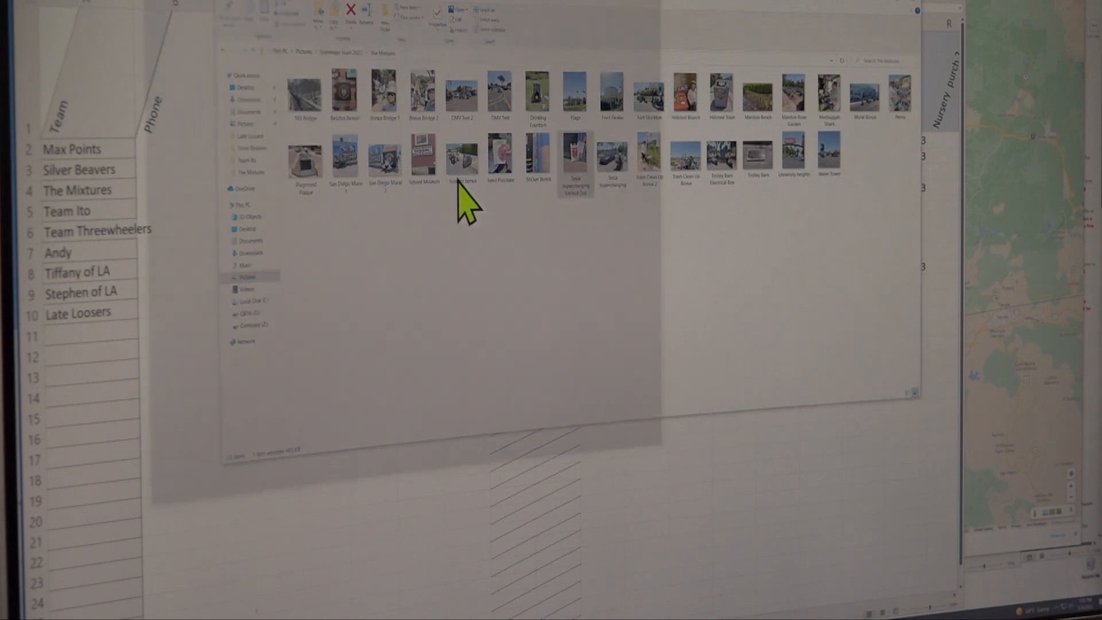
Open the Pennies photo of a helmeted man cranking the collectible pennies machine.
double_click(575, 154)
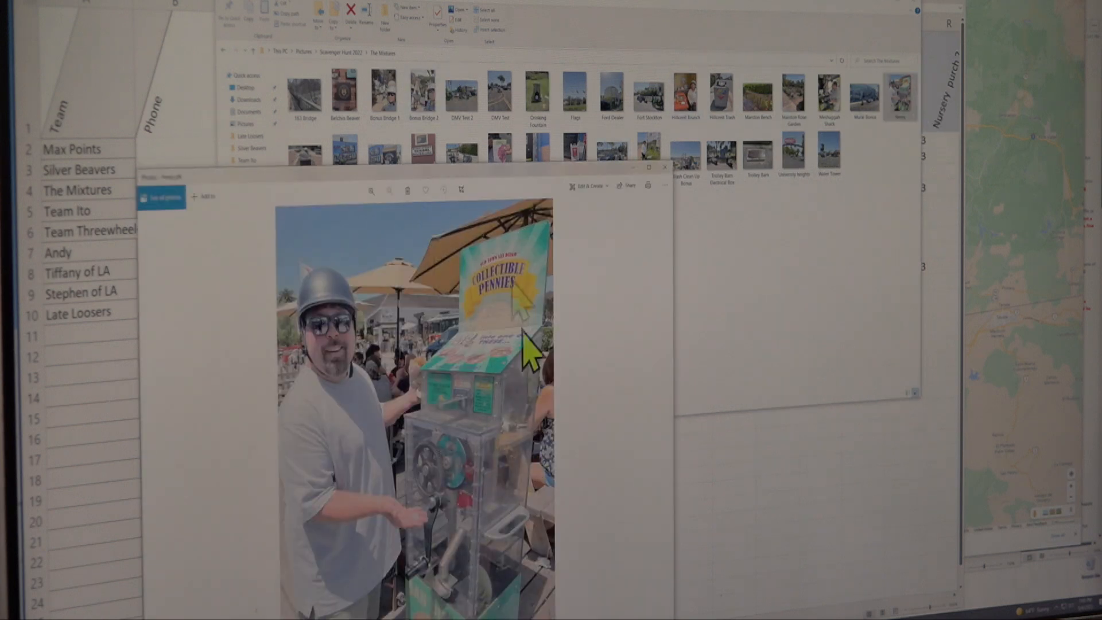
mouse_move(492, 422)
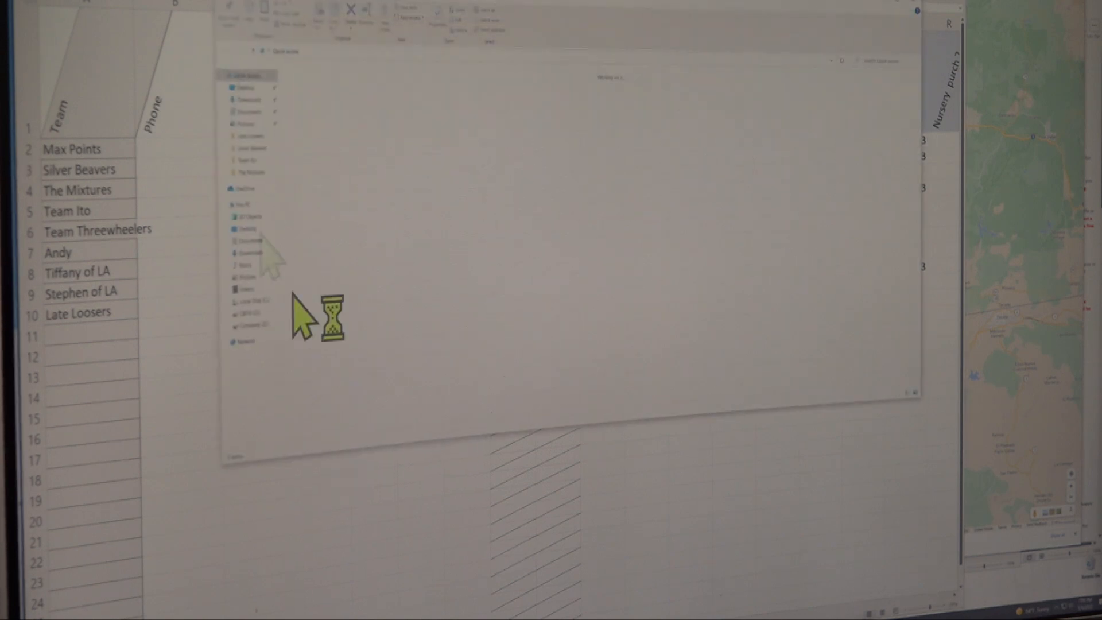
Go to Pictures > Scavenger Hunt 2022 and view Andy's pizza mural scooter photo.
left_click(247, 124)
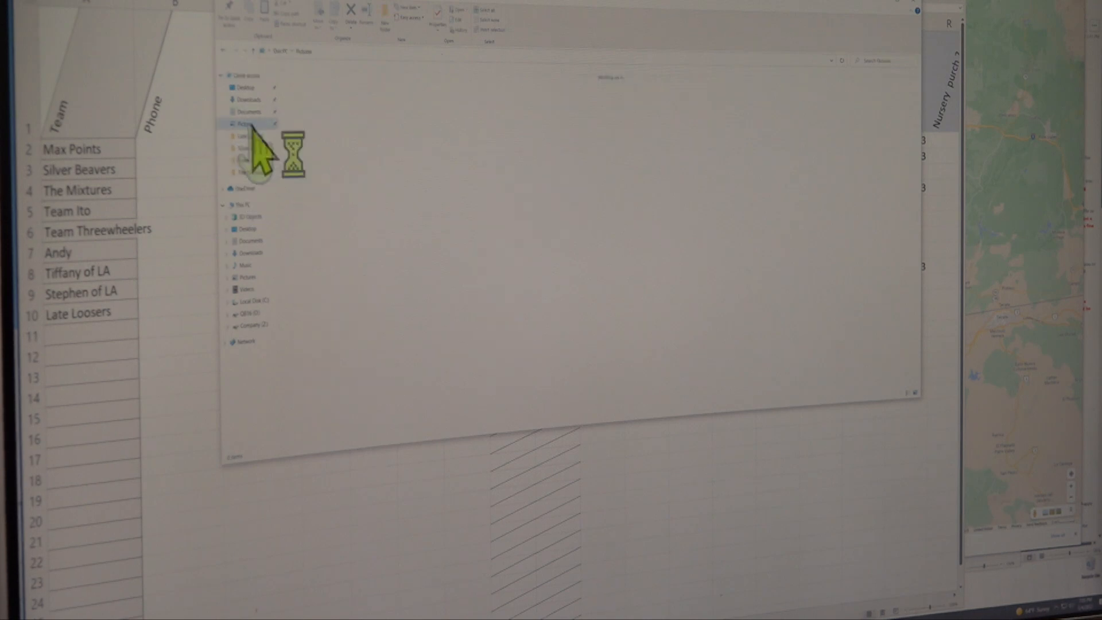
left_click(245, 123)
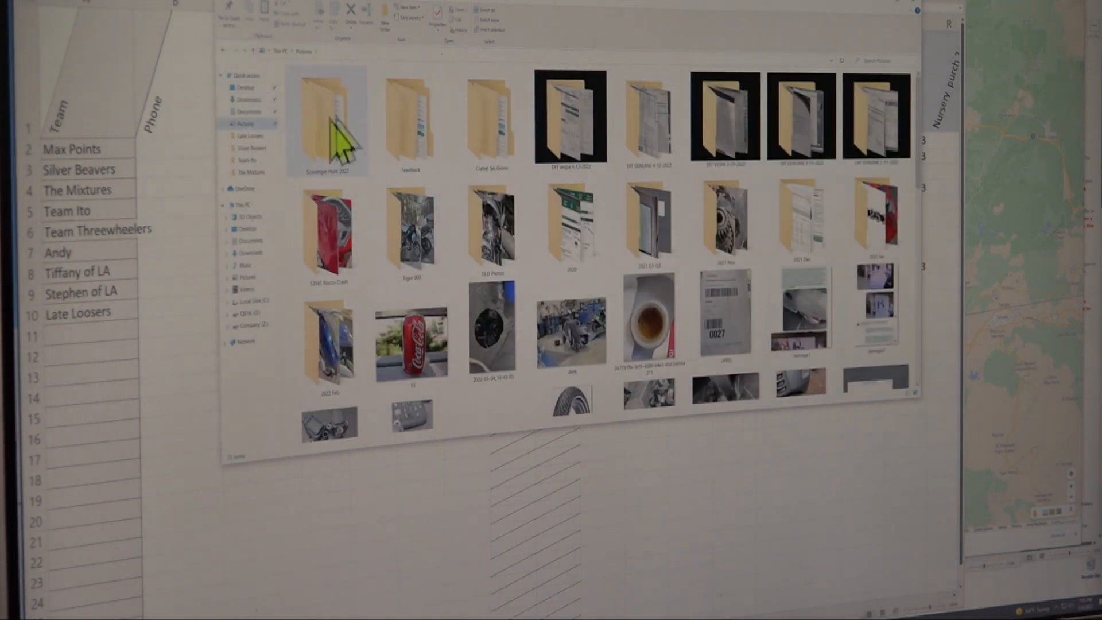
double_click(327, 119)
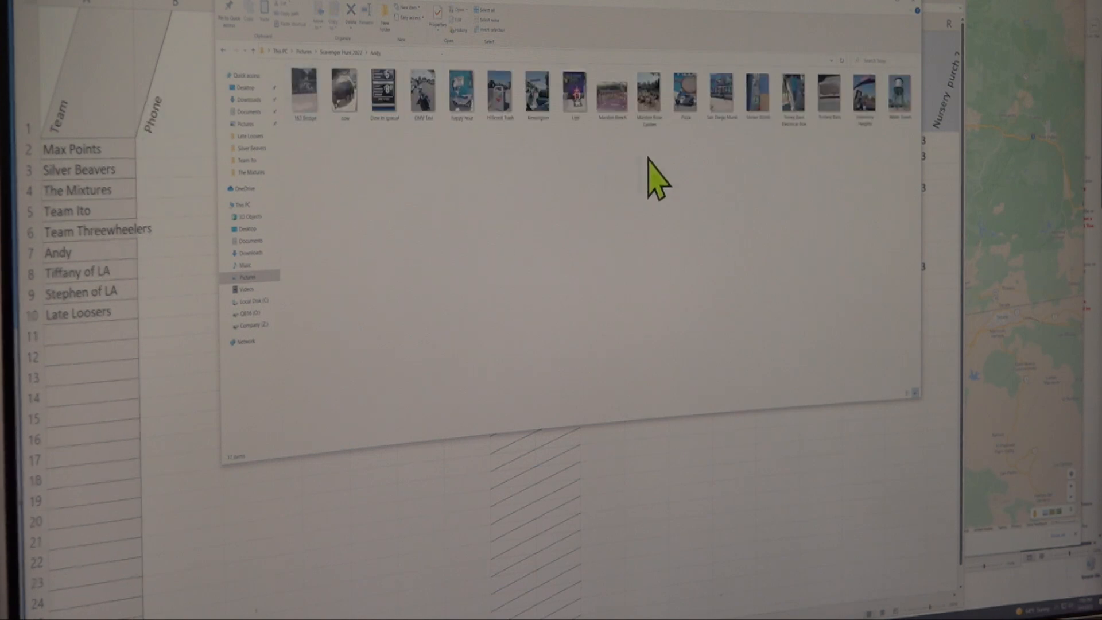
double_click(683, 93)
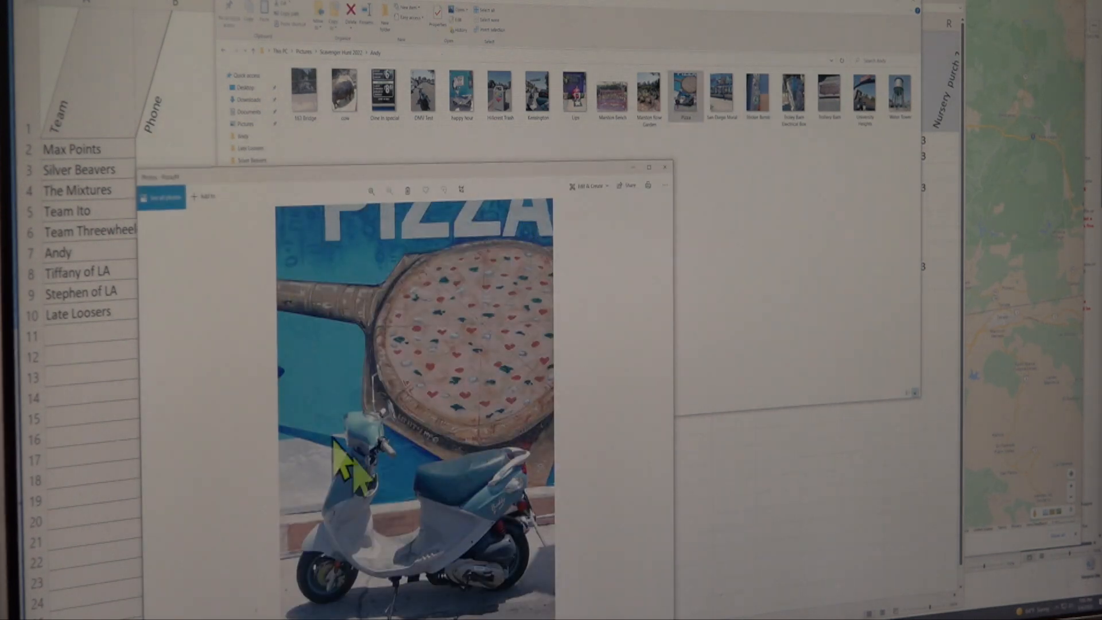
mouse_move(404, 366)
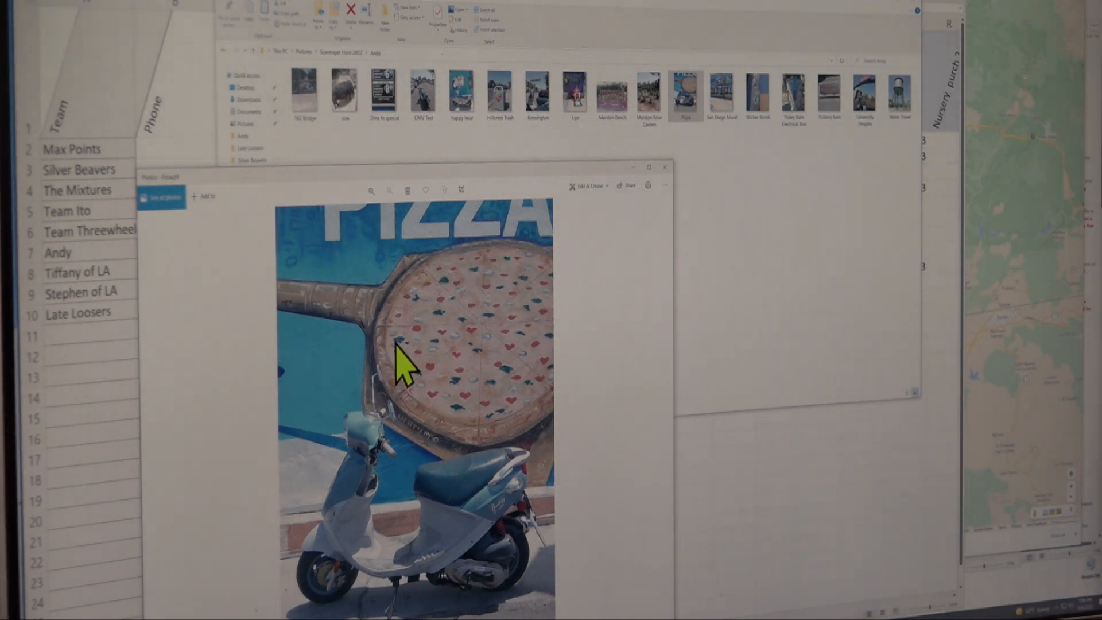
mouse_move(606, 418)
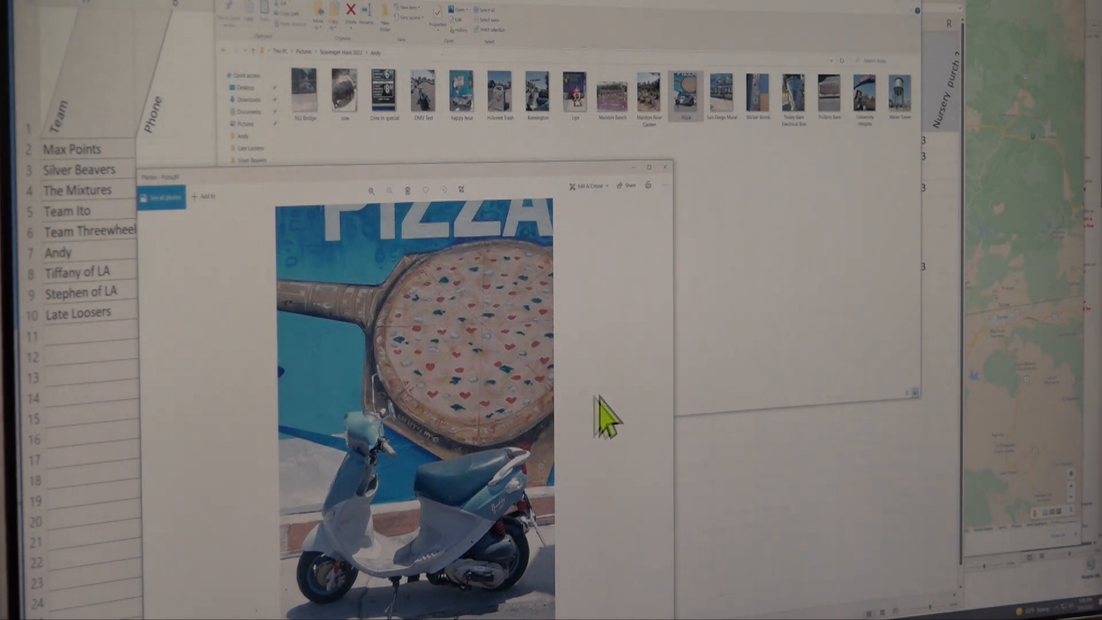
mouse_move(492, 285)
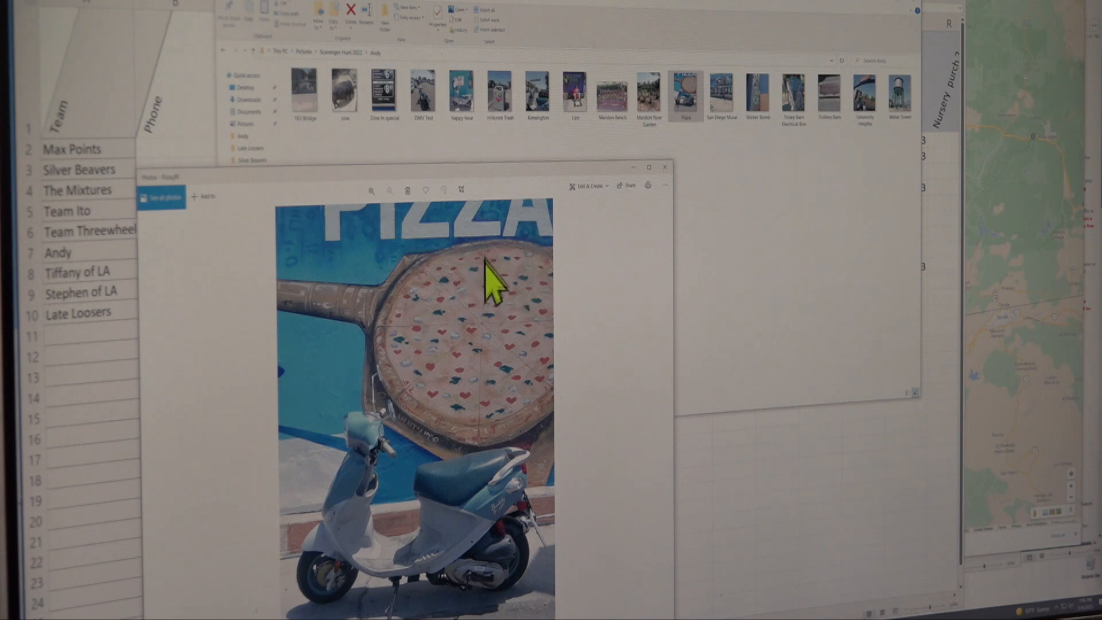
mouse_move(489, 274)
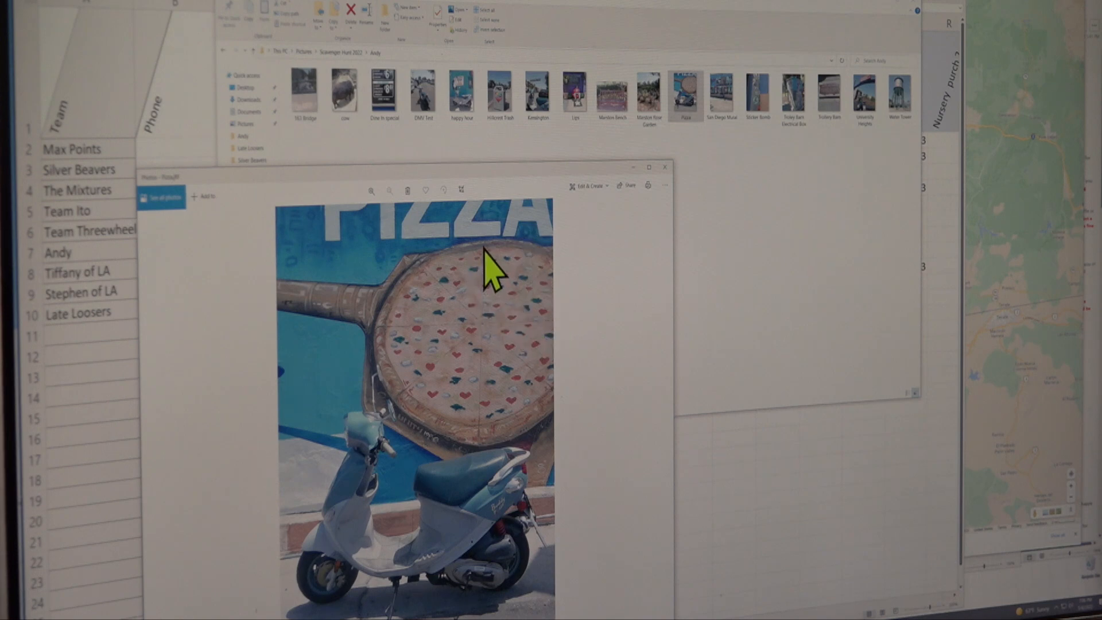
mouse_move(558, 344)
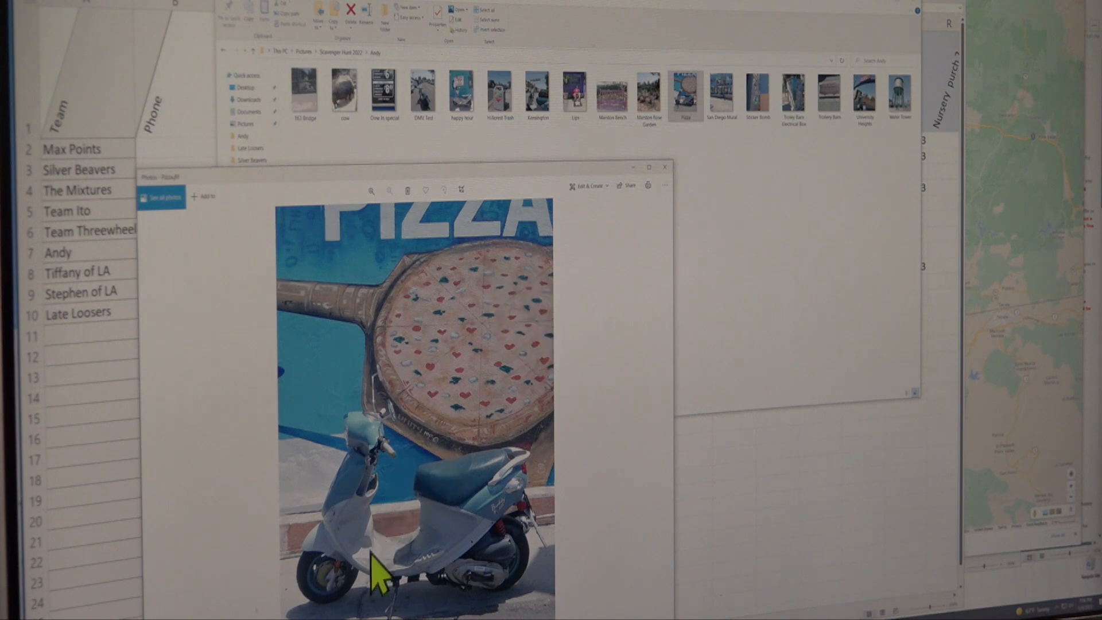
mouse_move(436, 478)
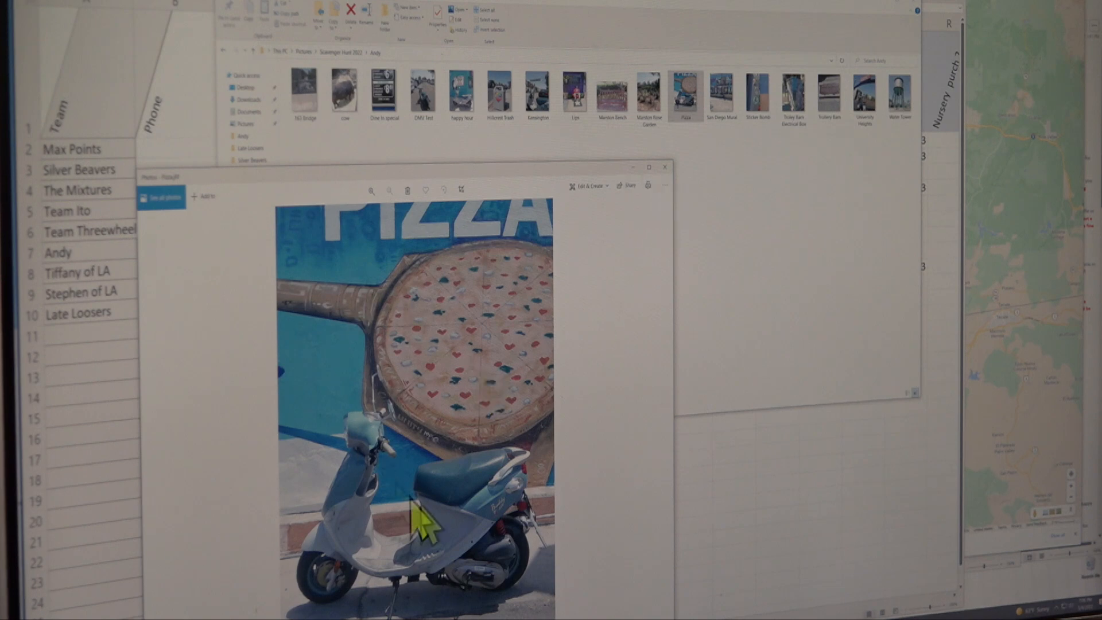
mouse_move(439, 310)
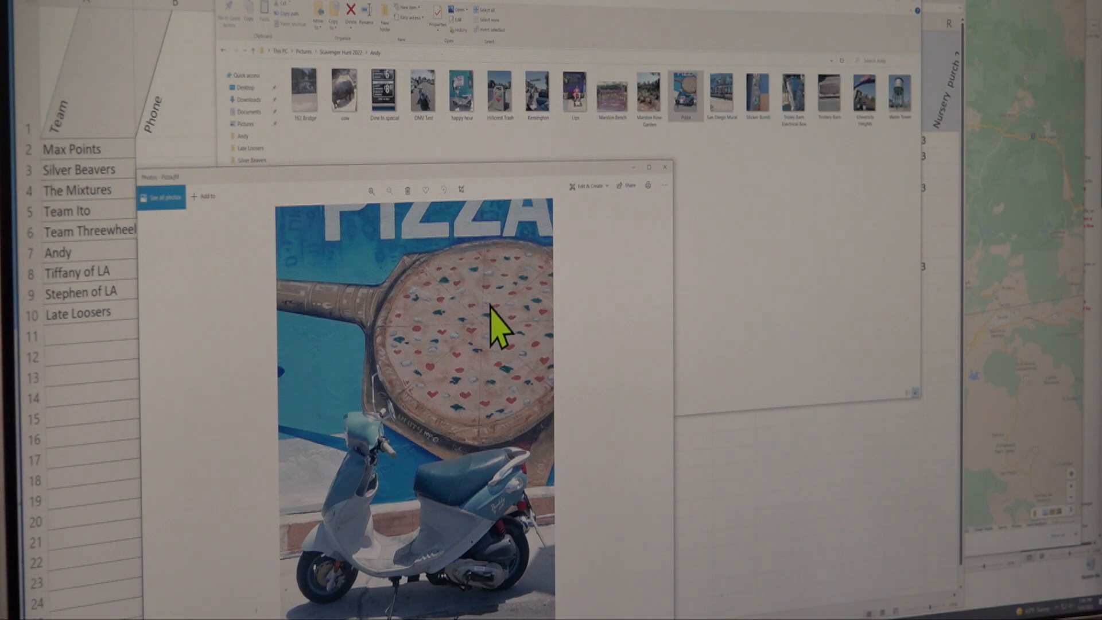
mouse_move(415, 337)
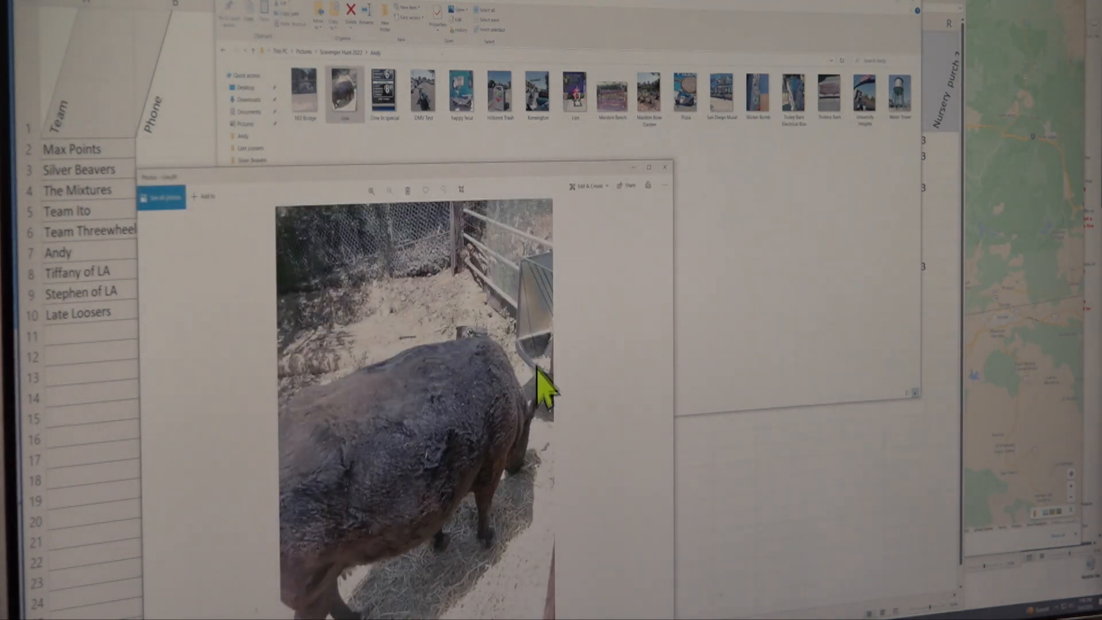
mouse_move(576, 432)
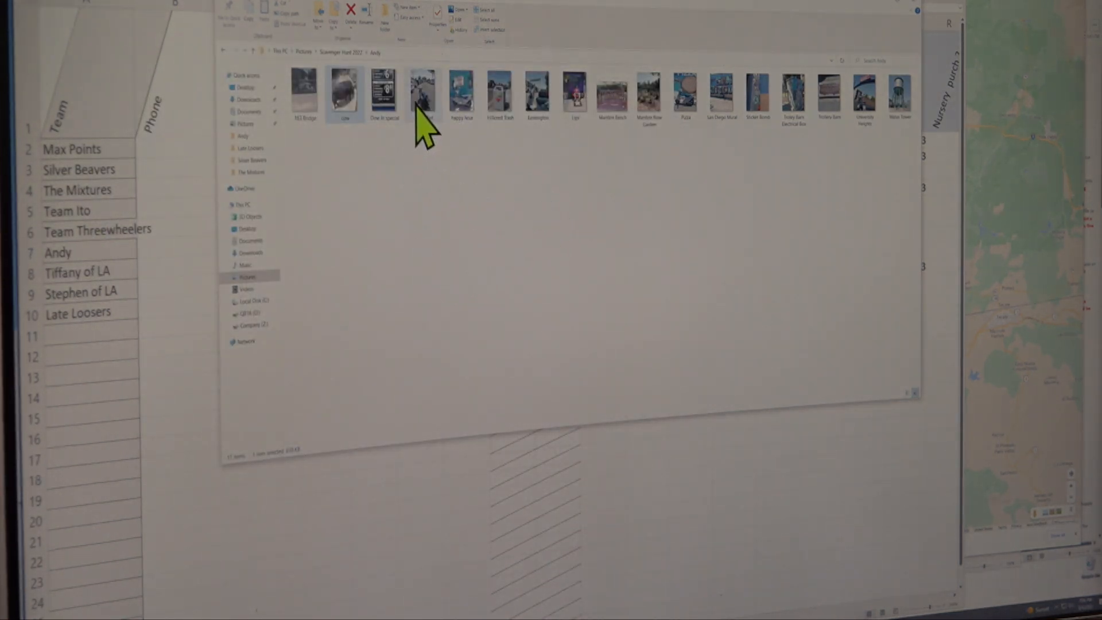
View Andy's photo of his scooter parked in a busy parking lot.
double_click(422, 91)
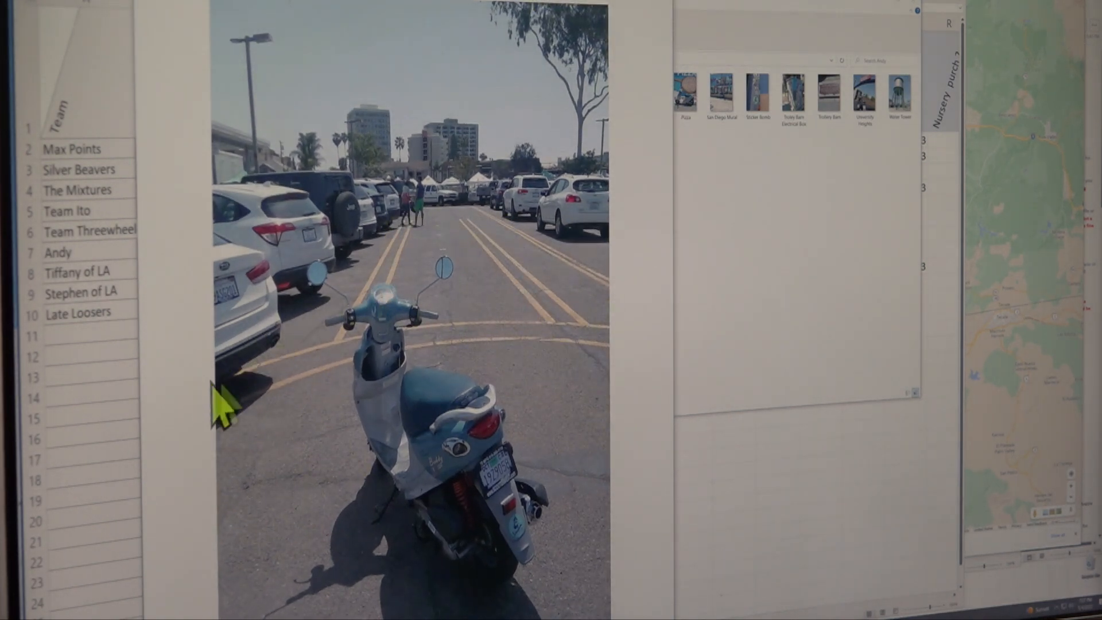
mouse_move(629, 376)
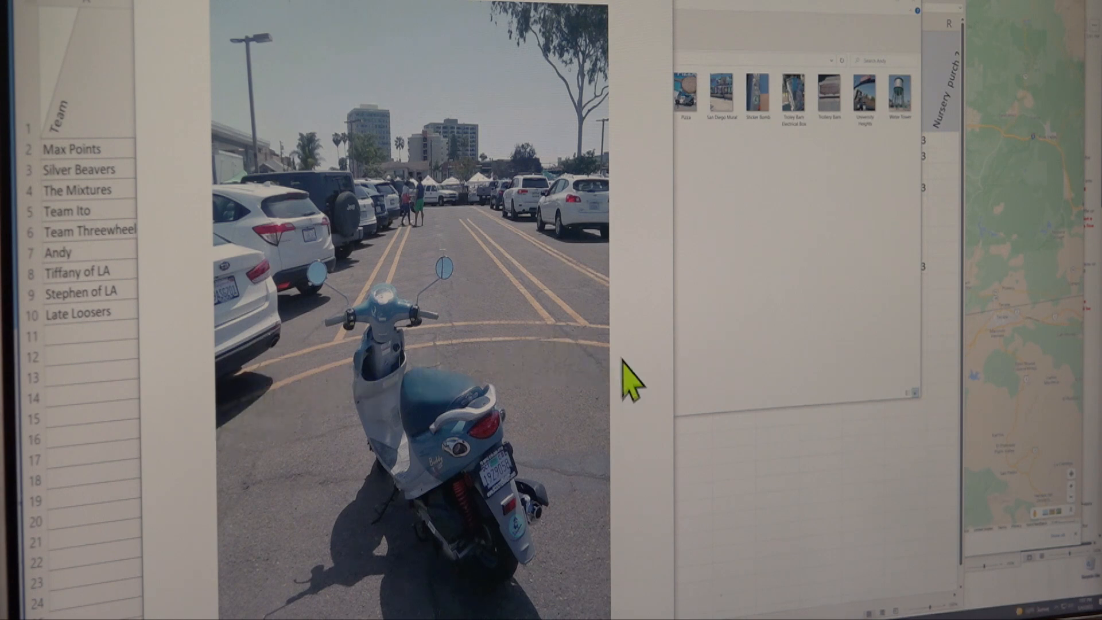
mouse_move(538, 344)
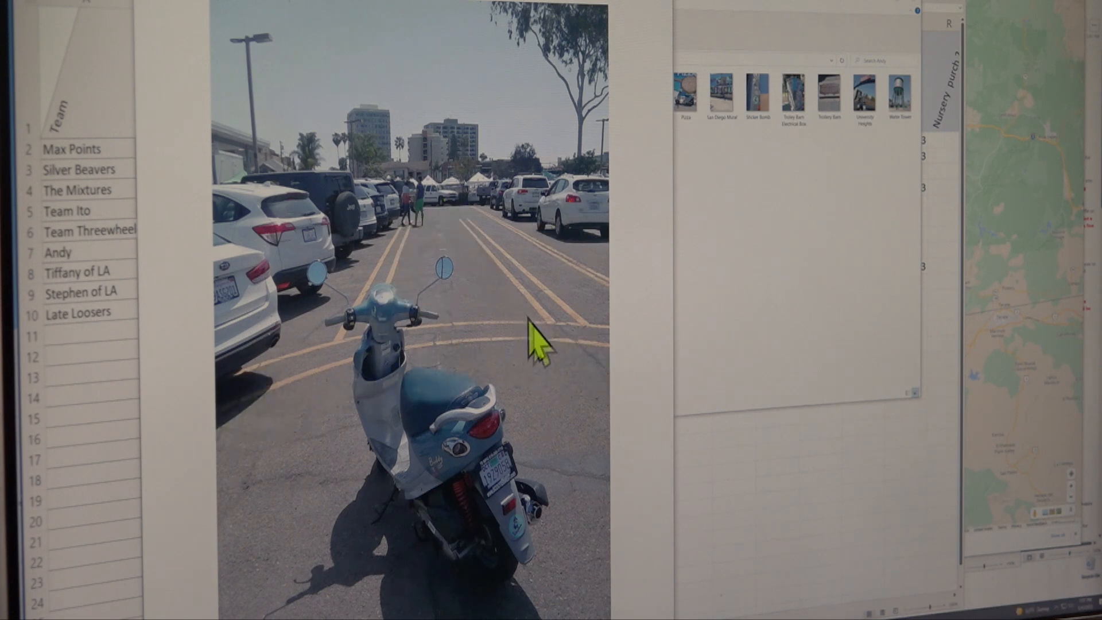
mouse_move(591, 348)
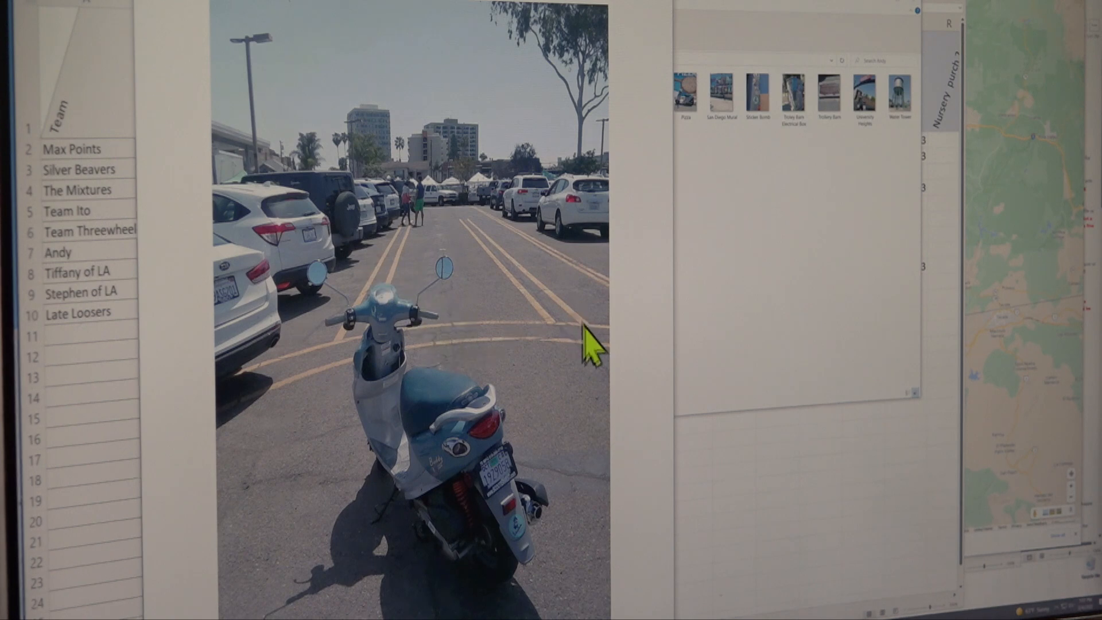
mouse_move(425, 418)
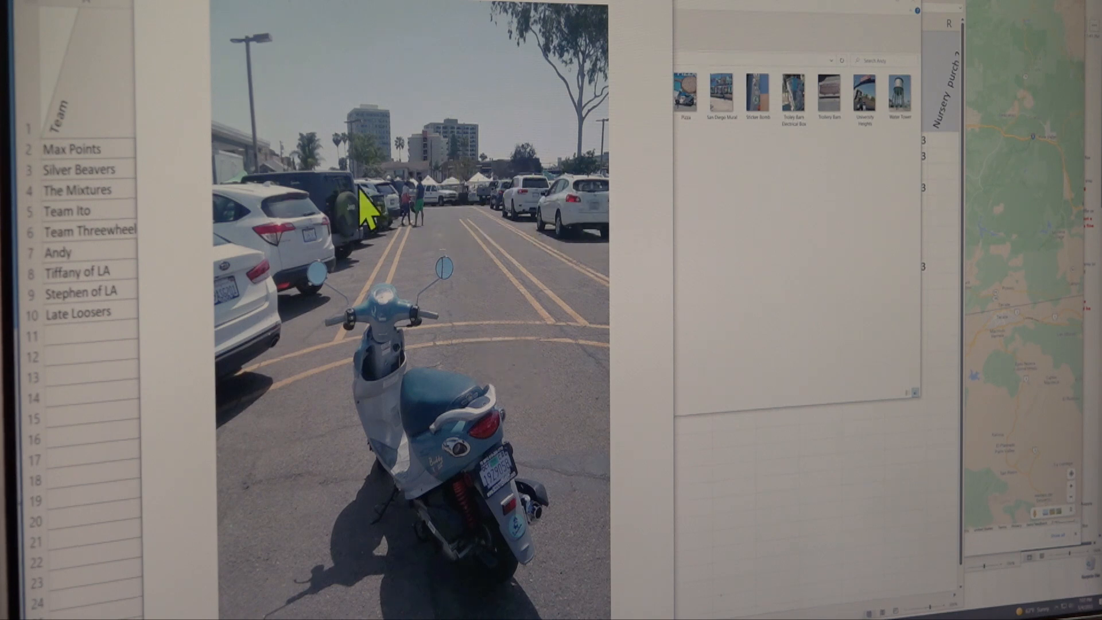
mouse_move(508, 232)
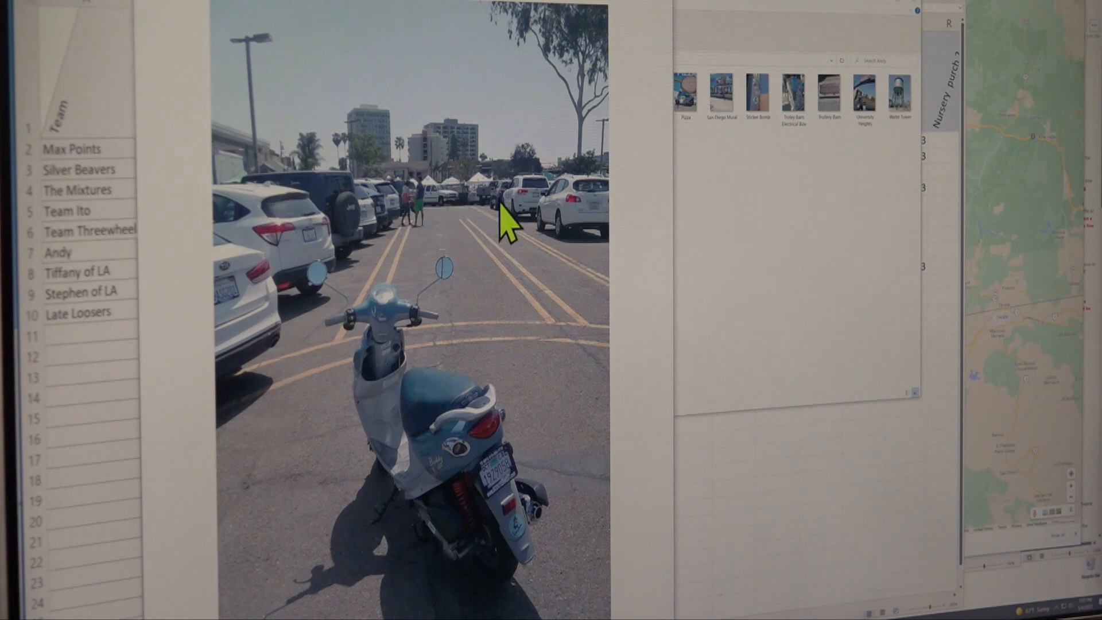
mouse_move(574, 355)
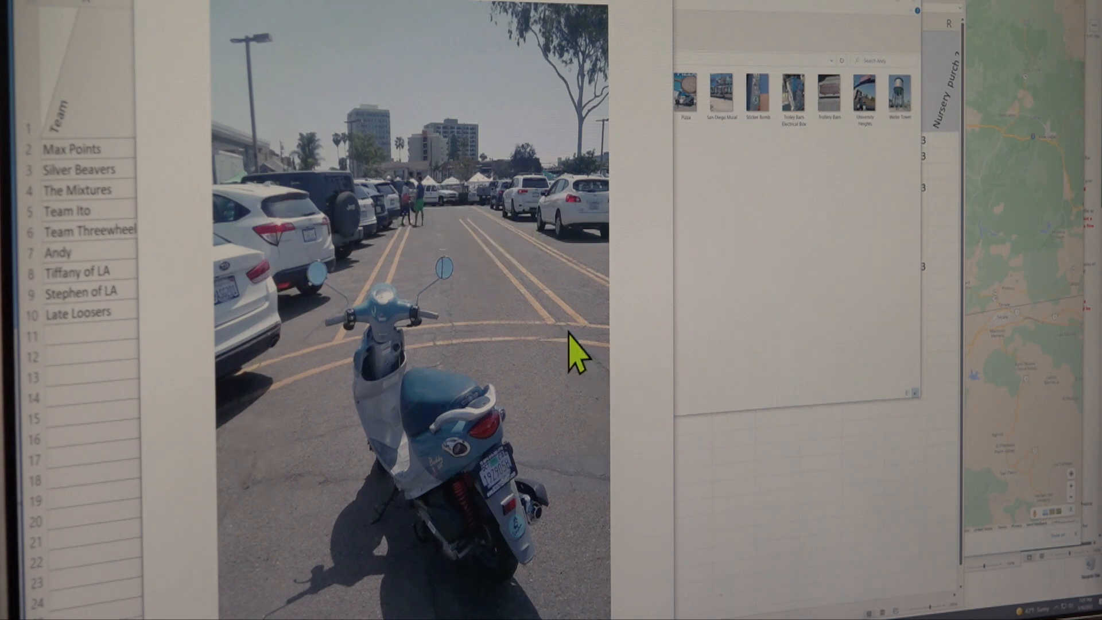
mouse_move(258, 418)
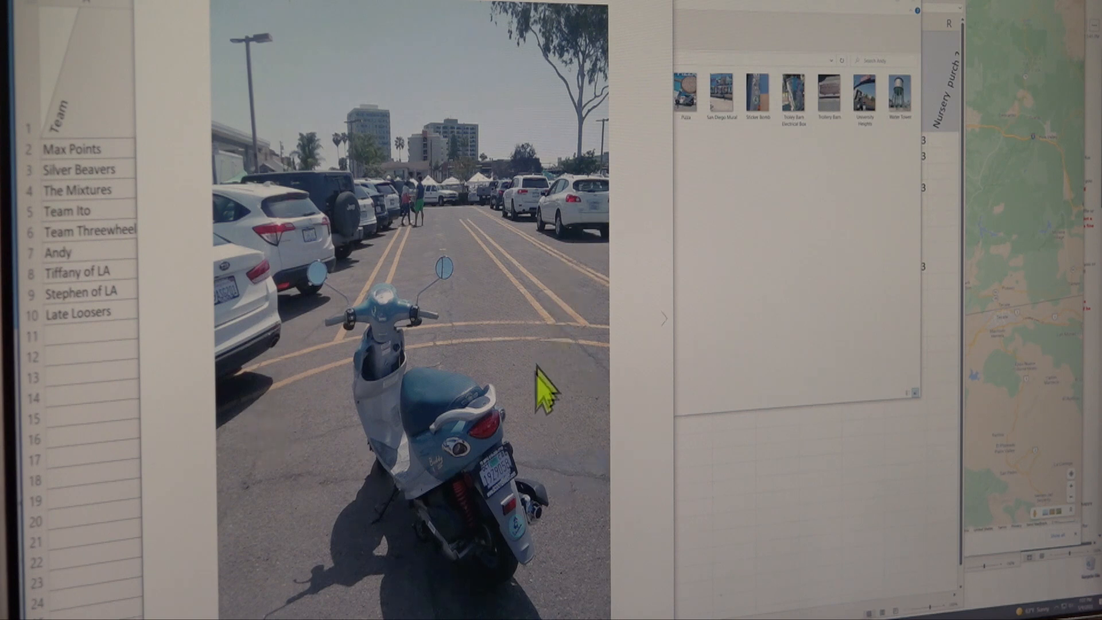
mouse_move(422, 520)
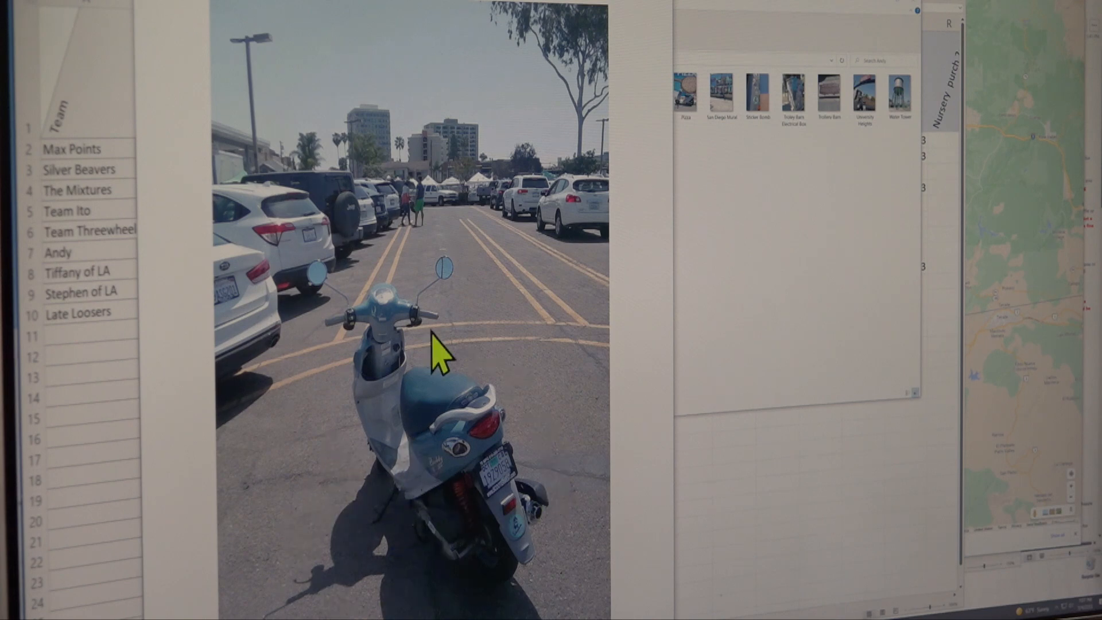
mouse_move(670, 9)
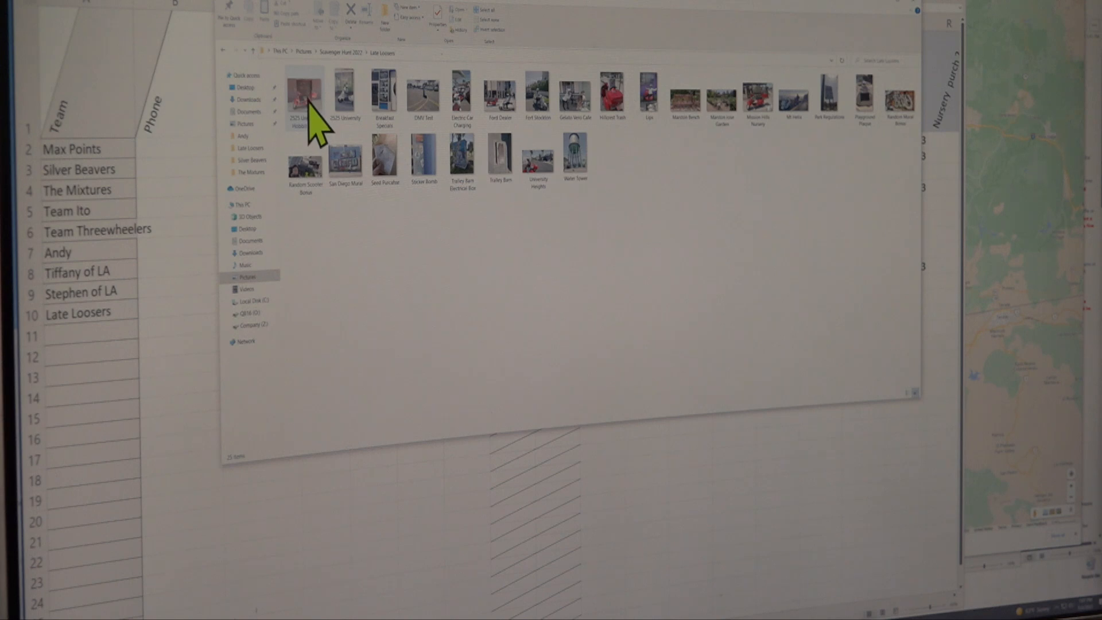
View the Late Loosers photos, including the white scooter at the shop window and the café table.
double_click(305, 93)
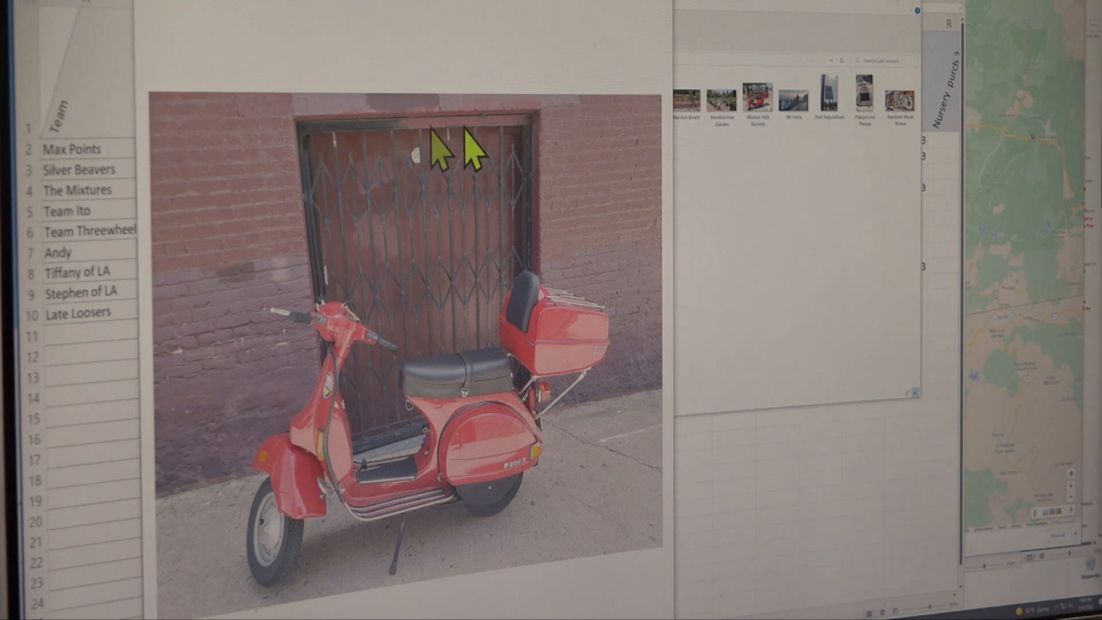
mouse_move(313, 404)
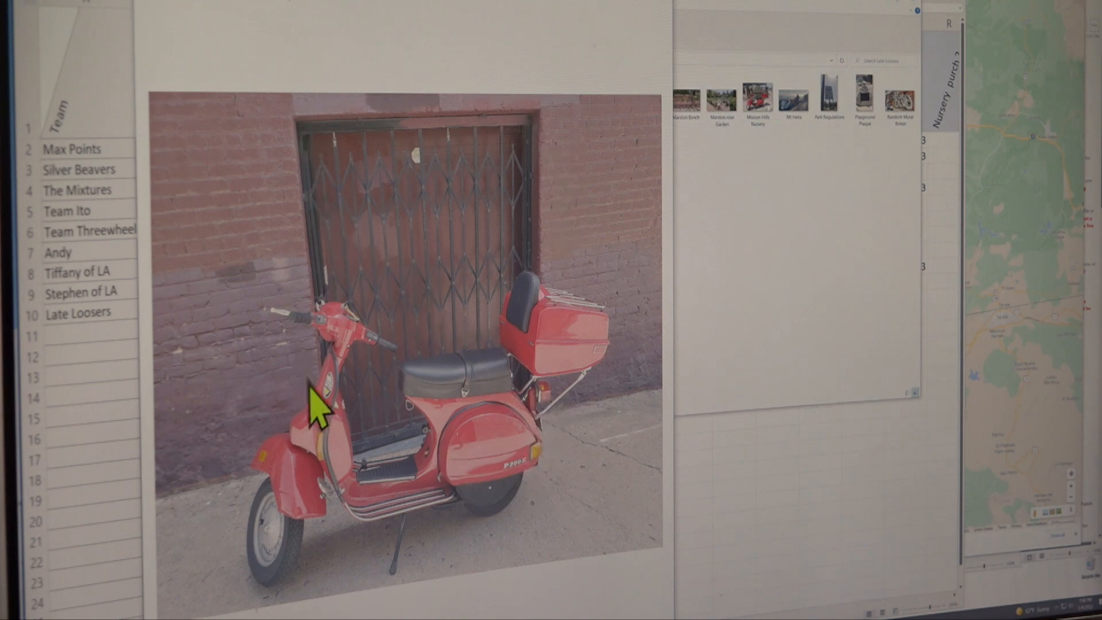
mouse_move(499, 341)
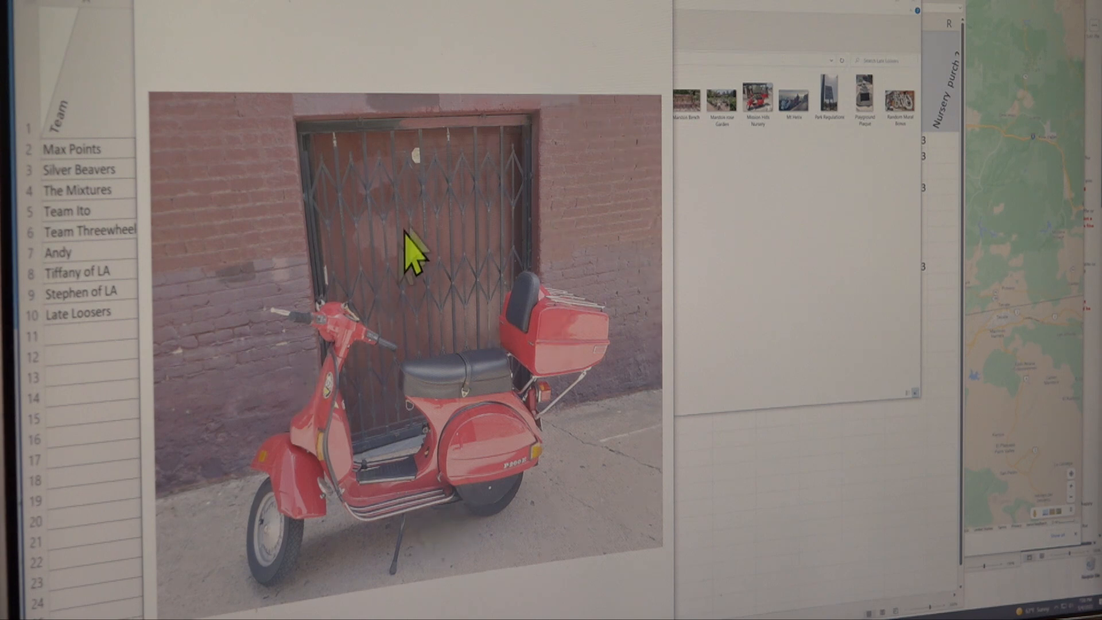
mouse_move(622, 222)
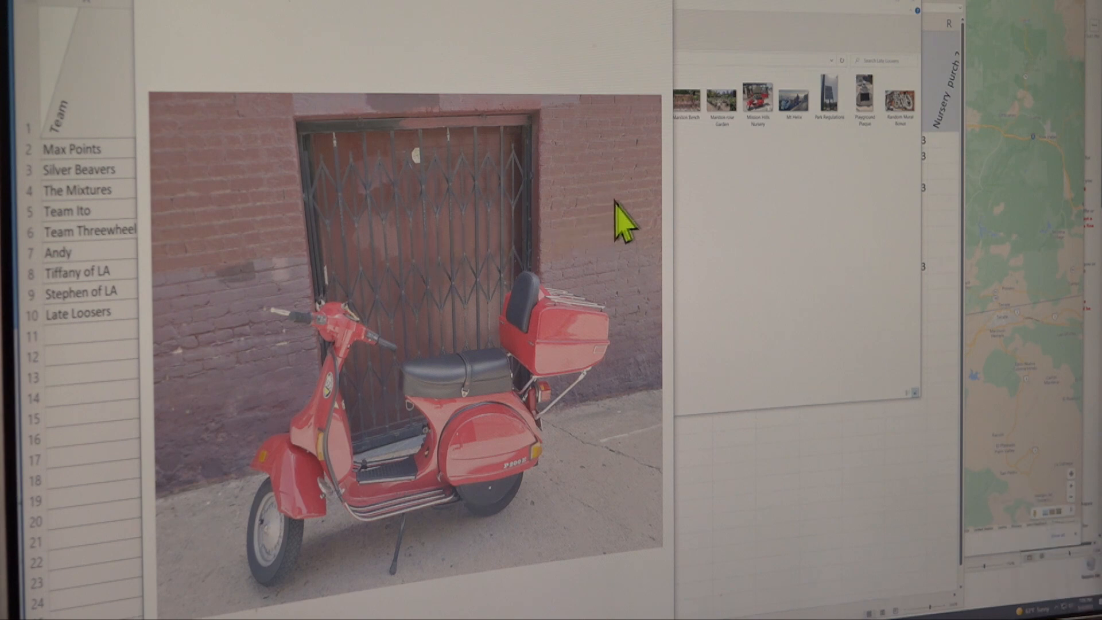
mouse_move(675, 366)
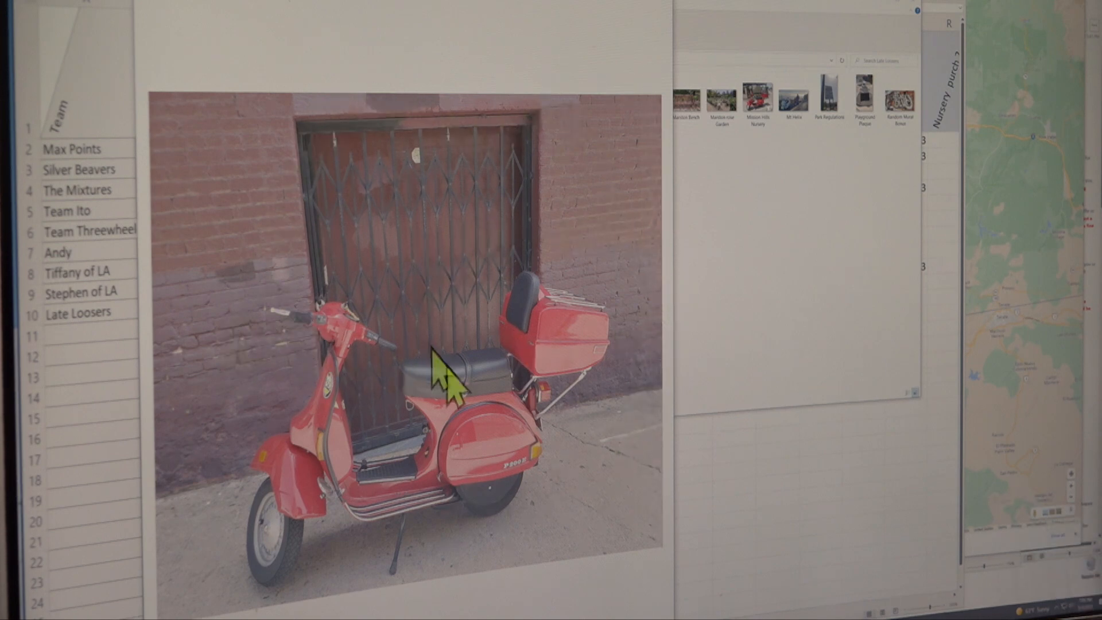
mouse_move(439, 148)
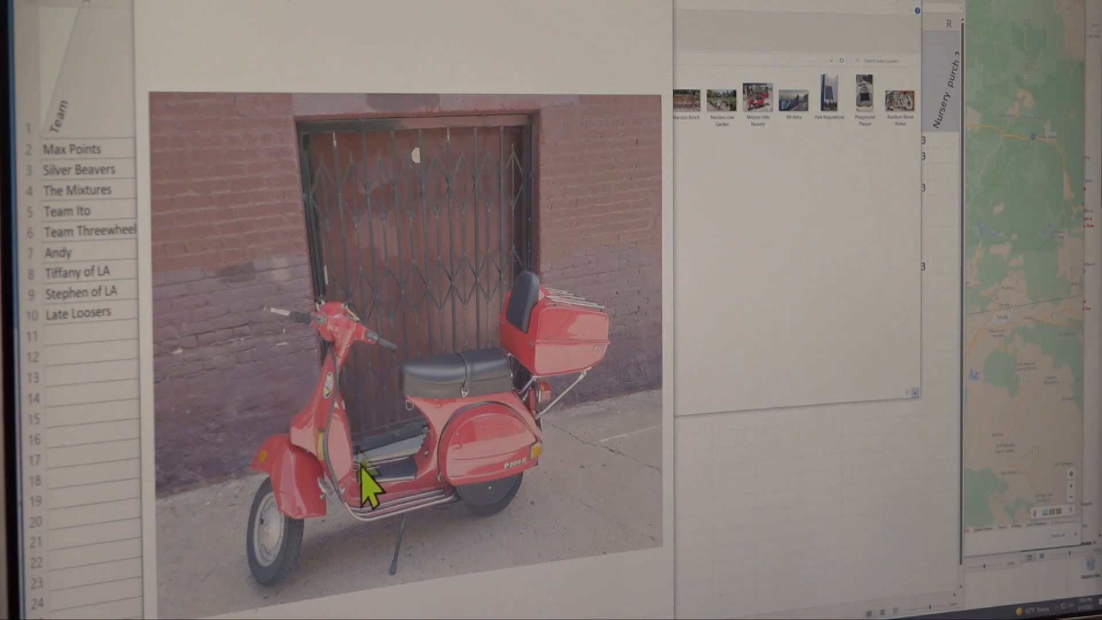
mouse_move(397, 147)
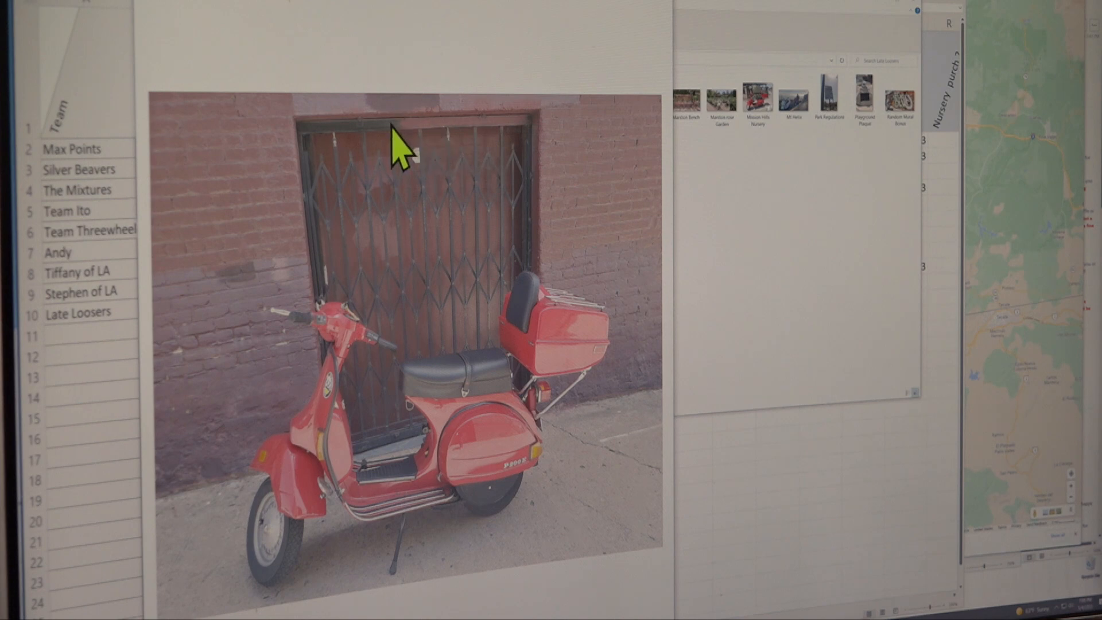
mouse_move(390, 148)
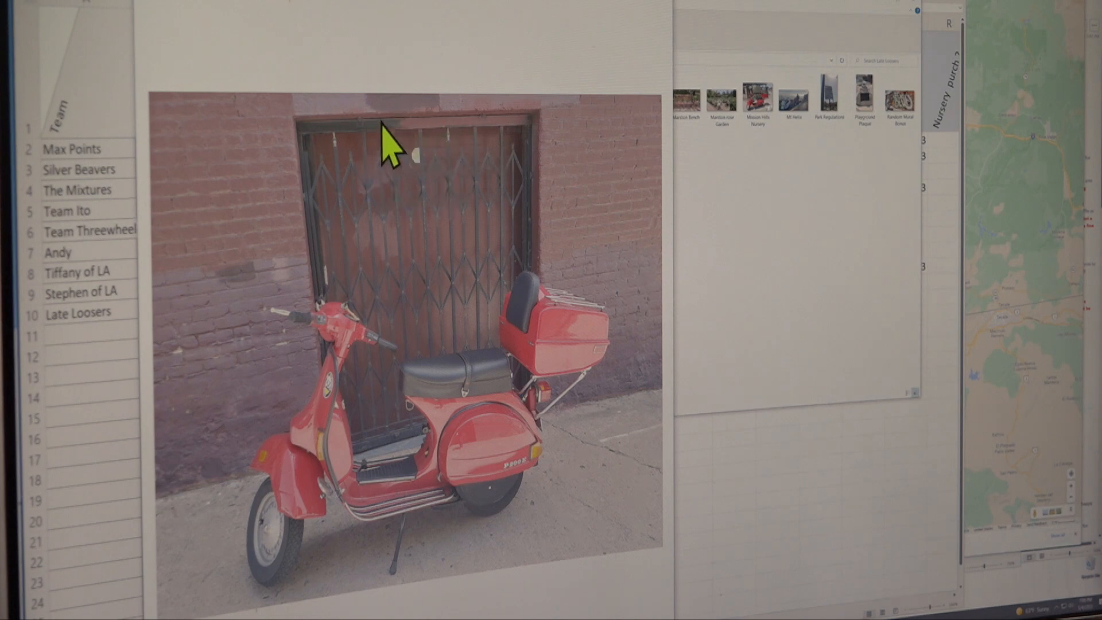
mouse_move(404, 144)
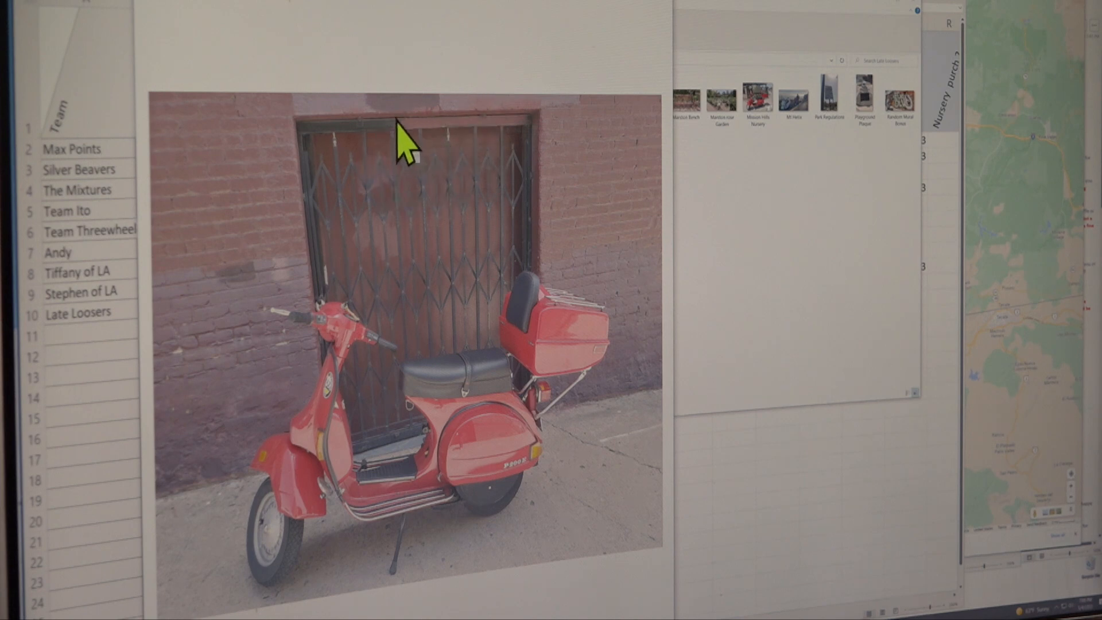
mouse_move(320, 50)
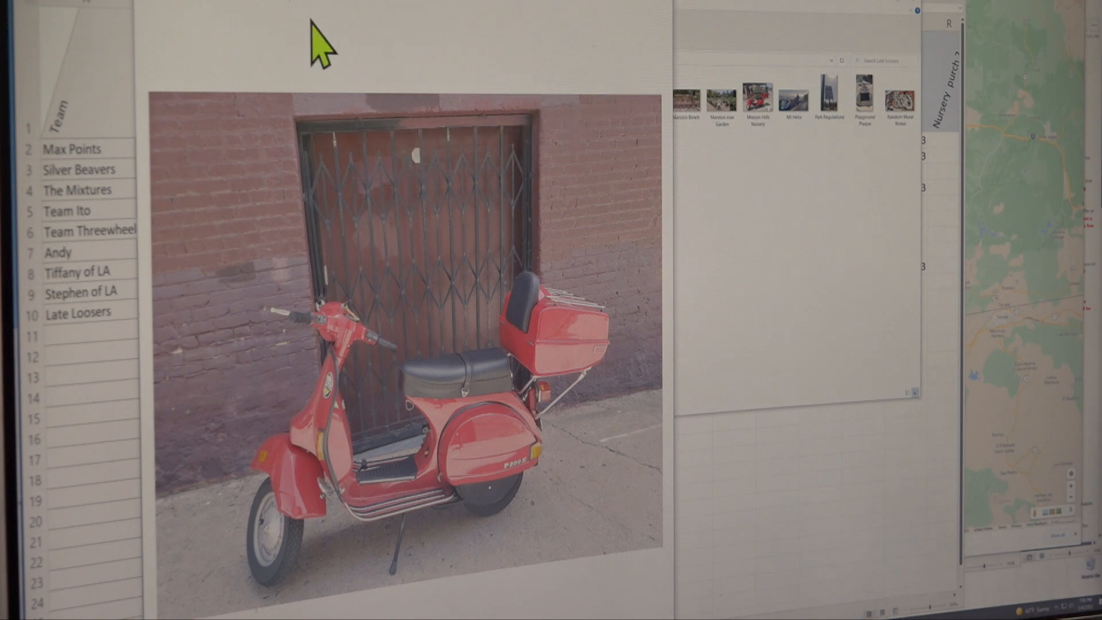
mouse_move(605, 10)
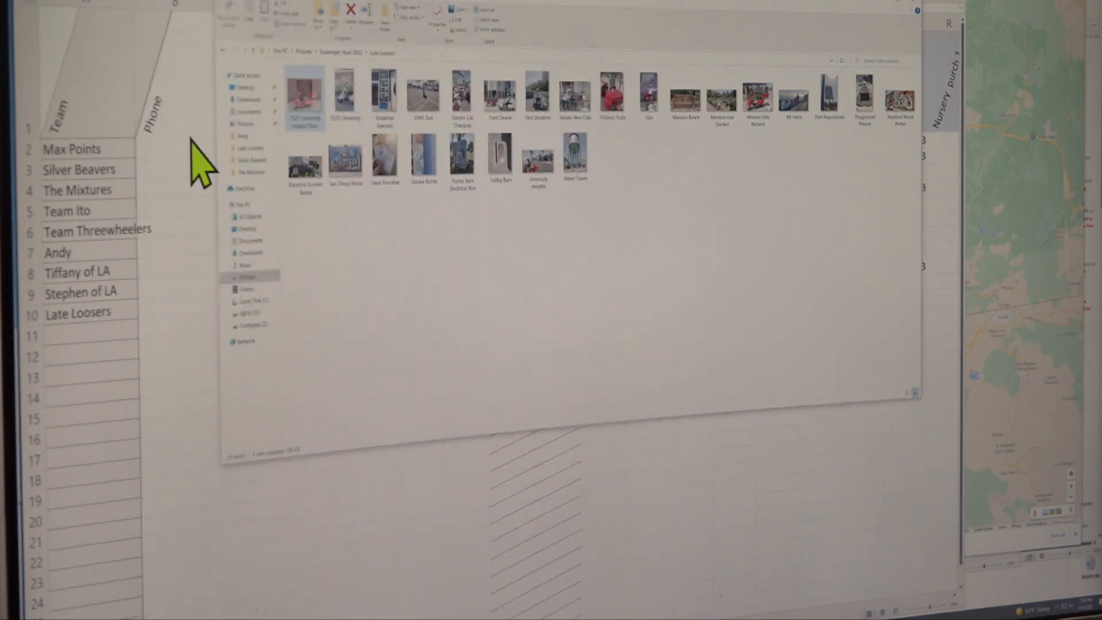
left_click(345, 94)
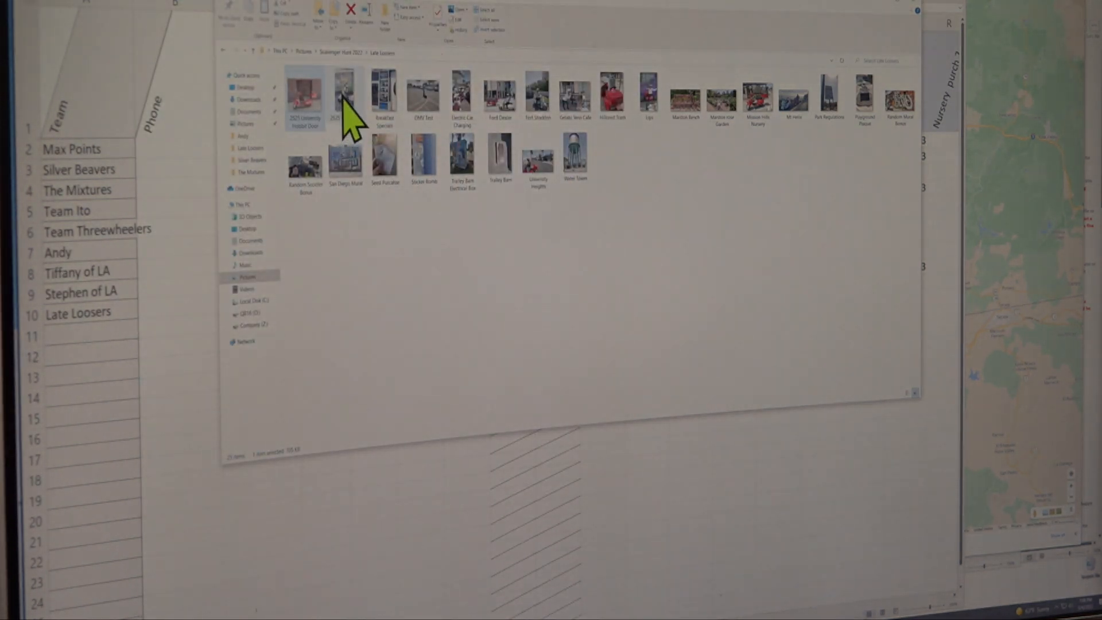
mouse_move(345, 105)
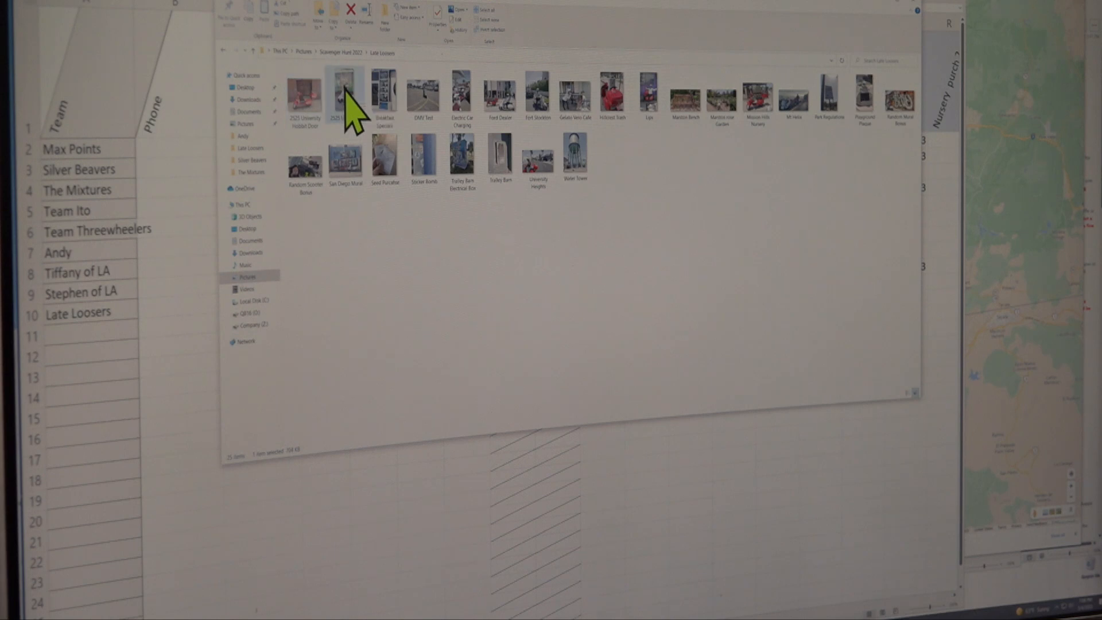
double_click(344, 94)
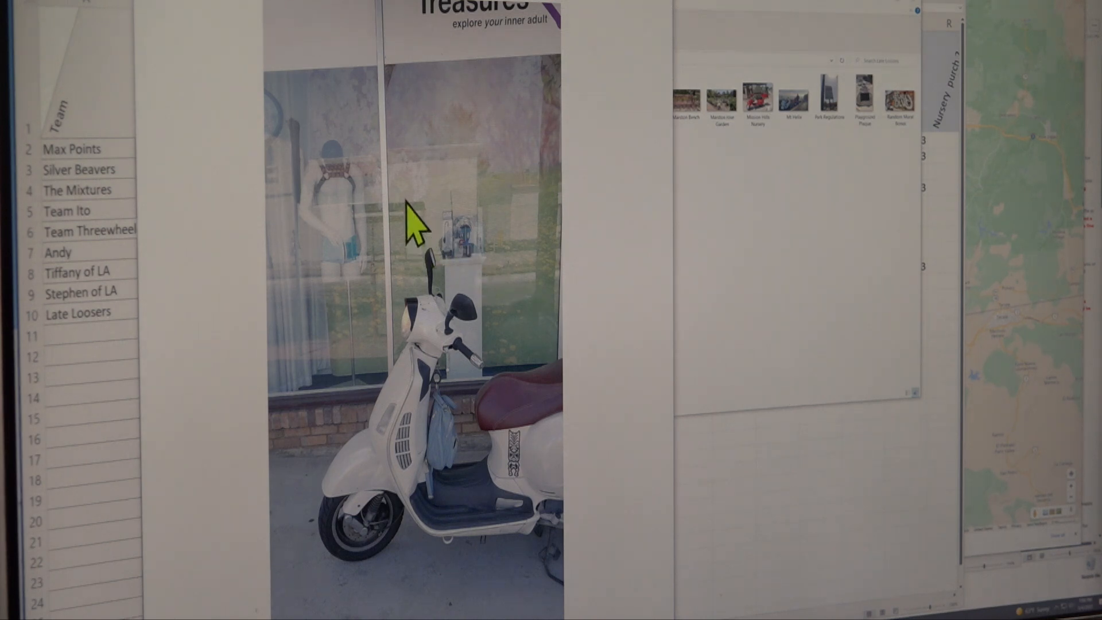
mouse_move(485, 331)
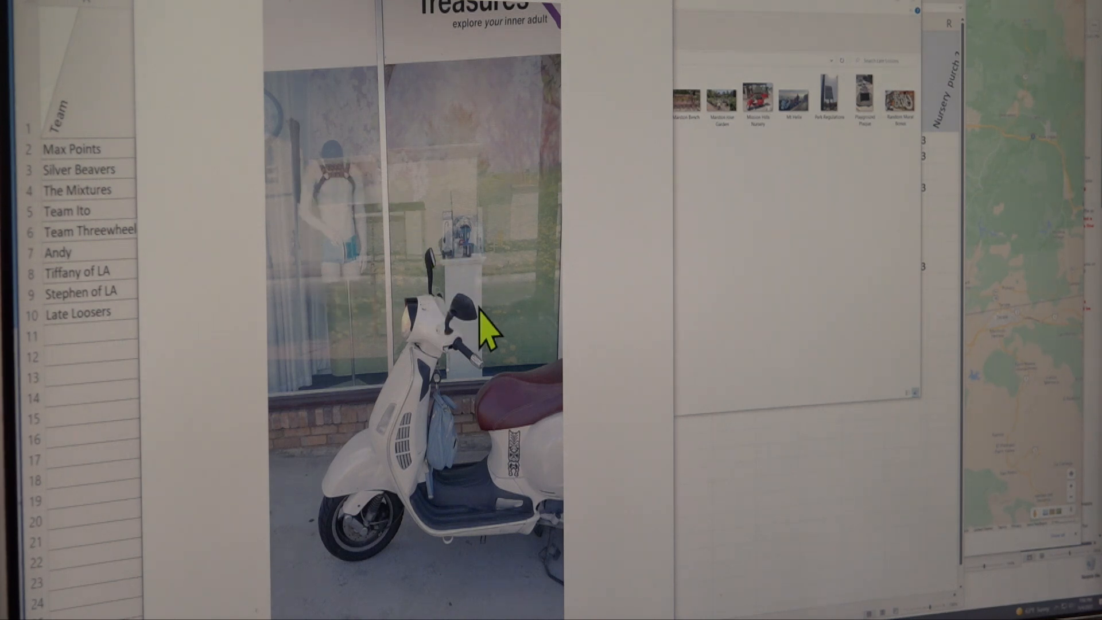
mouse_move(671, 11)
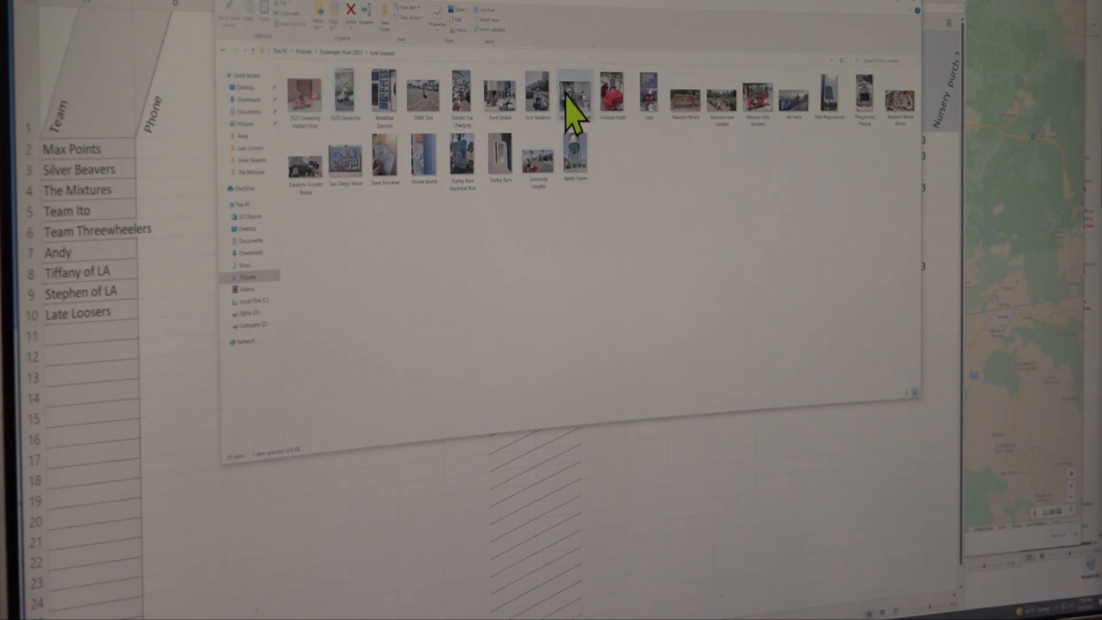
double_click(575, 85)
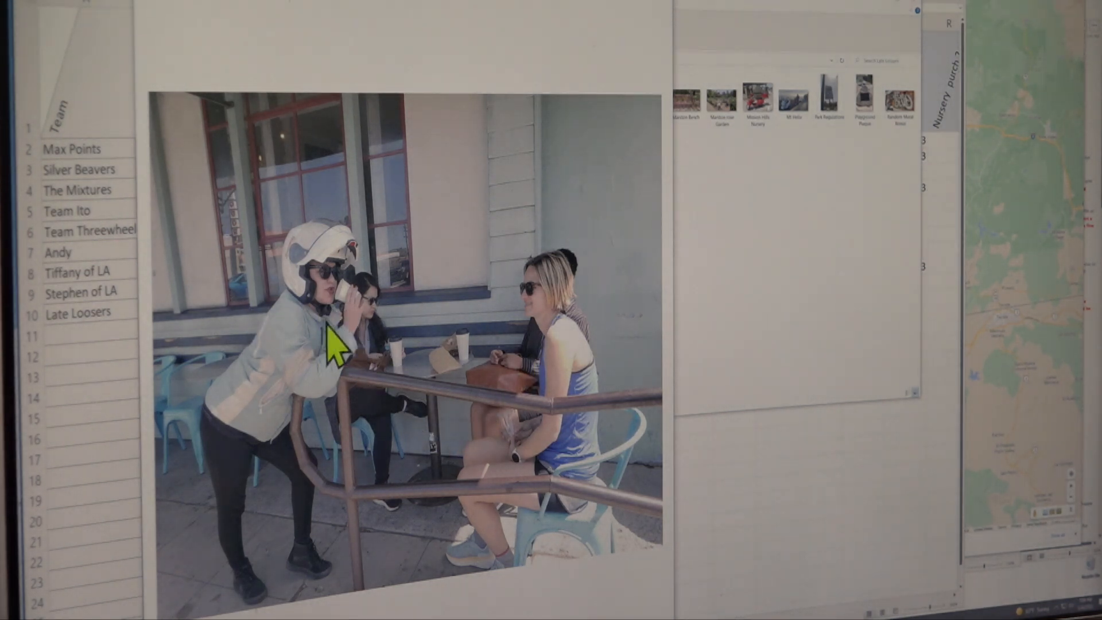
mouse_move(535, 380)
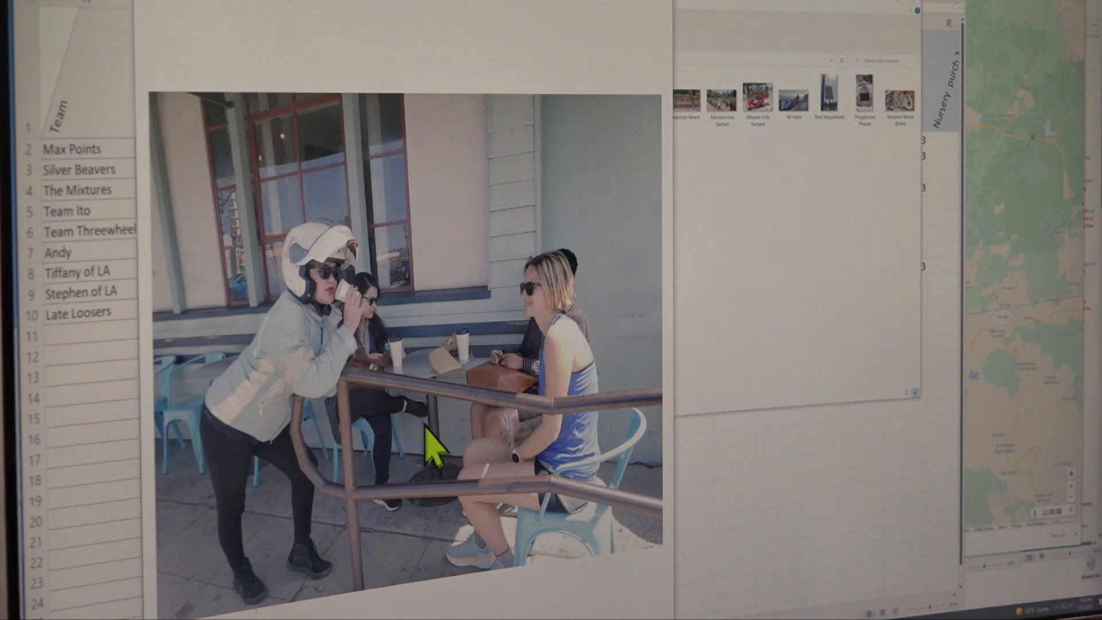
mouse_move(671, 10)
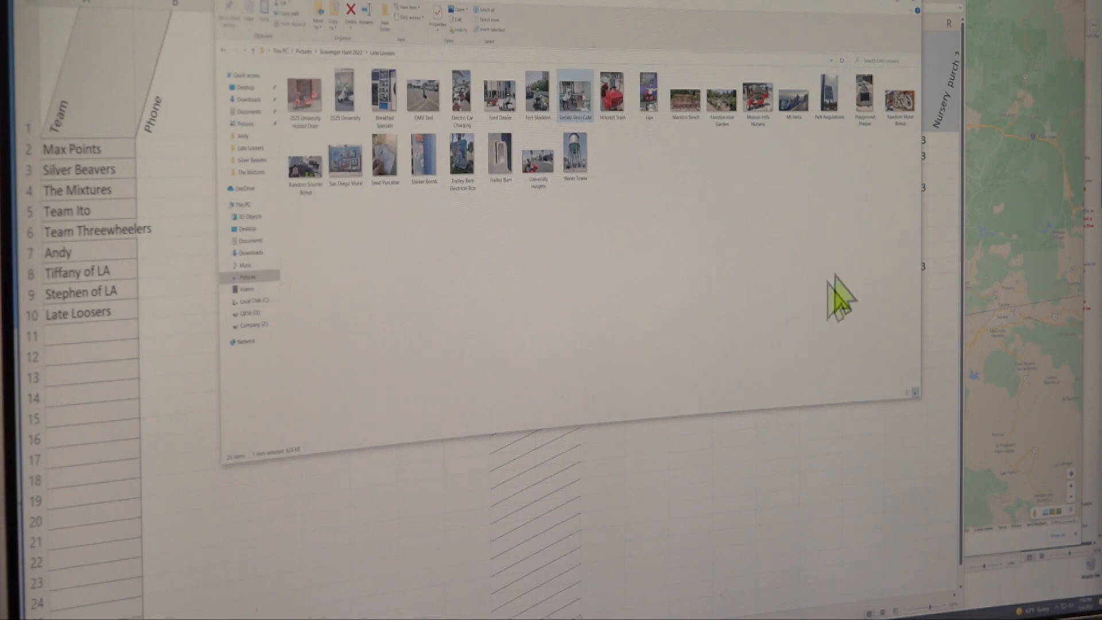
mouse_move(288, 264)
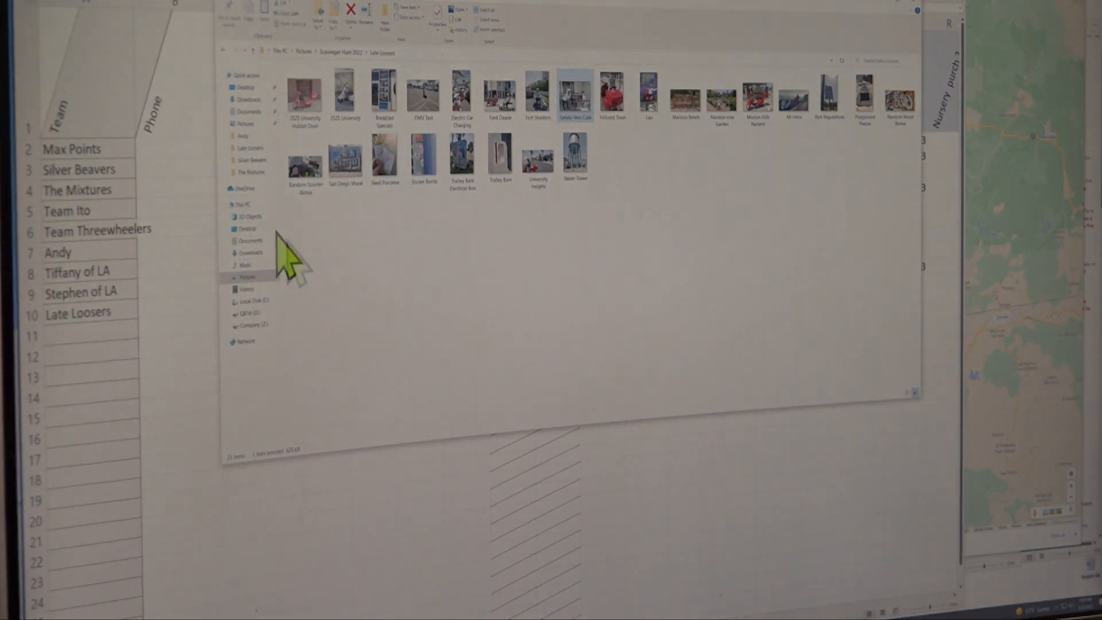
mouse_move(673, 254)
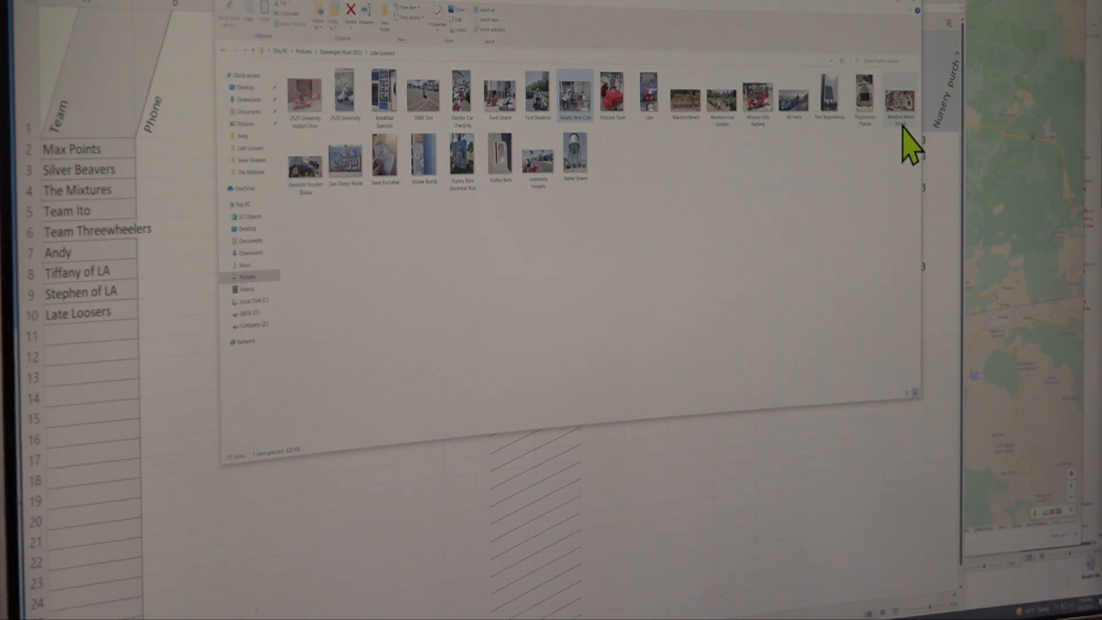
mouse_move(692, 137)
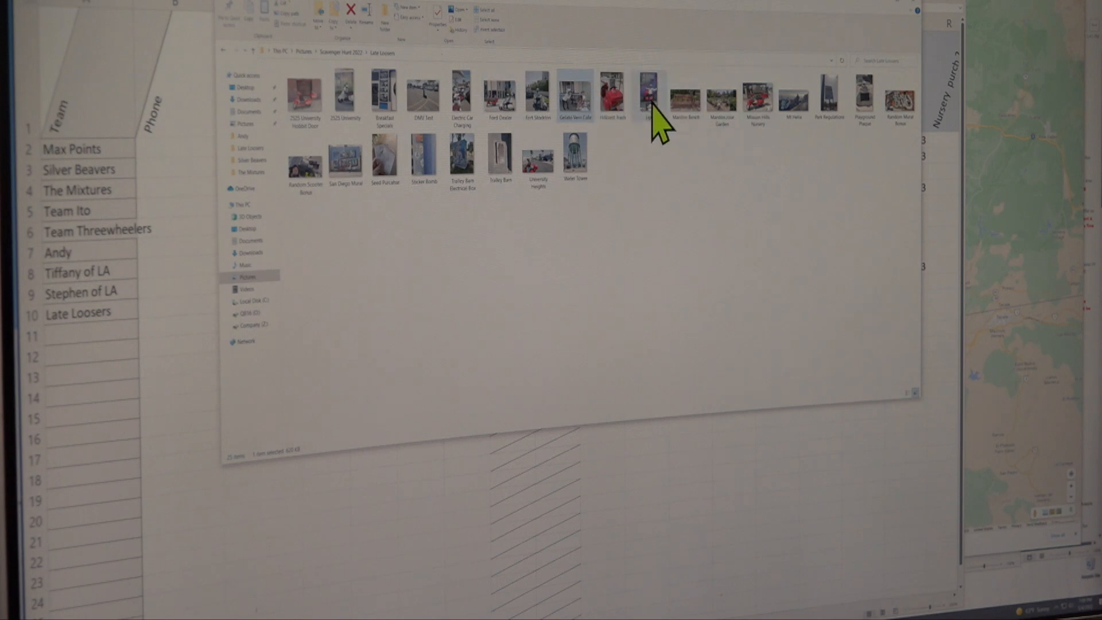
mouse_move(652, 109)
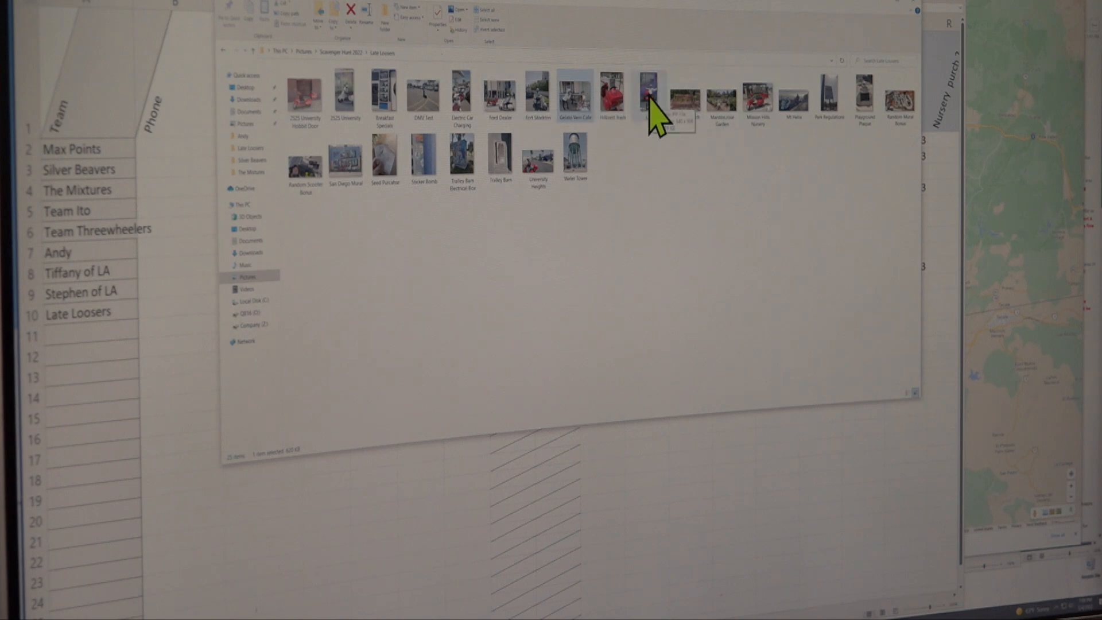
Open the Late Loosers' Lips photo of a rider on a red lips chair.
double_click(648, 95)
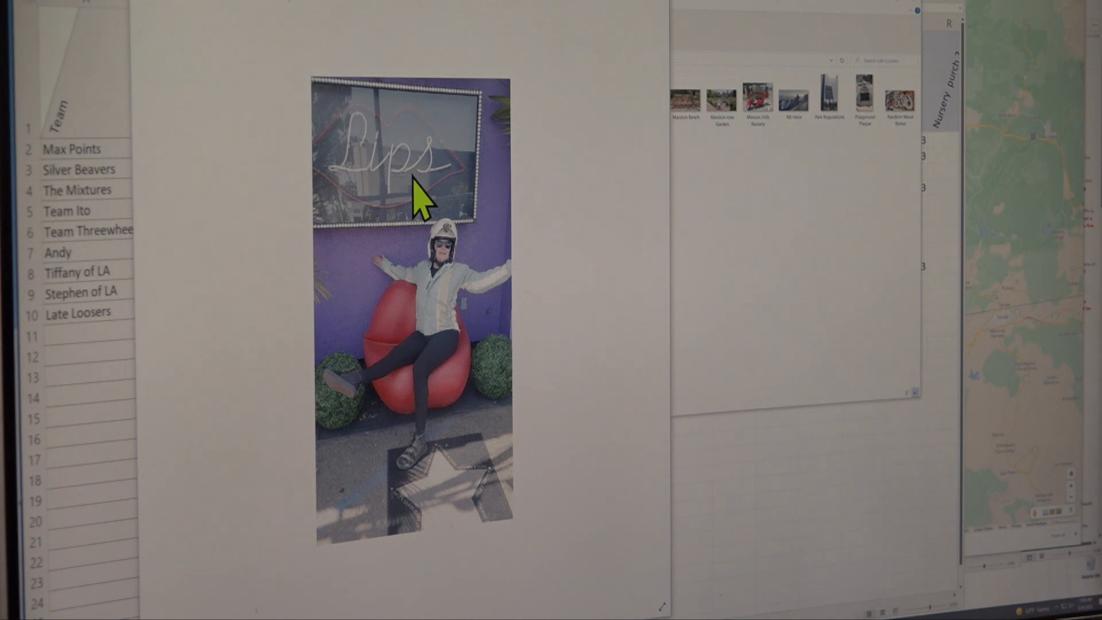
mouse_move(457, 390)
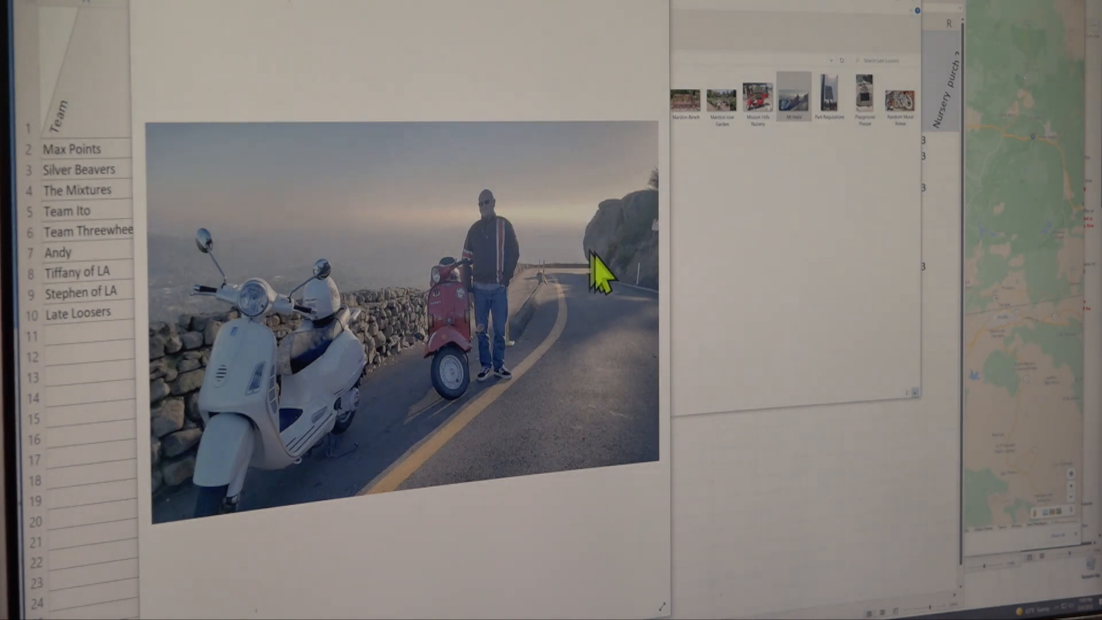
mouse_move(555, 282)
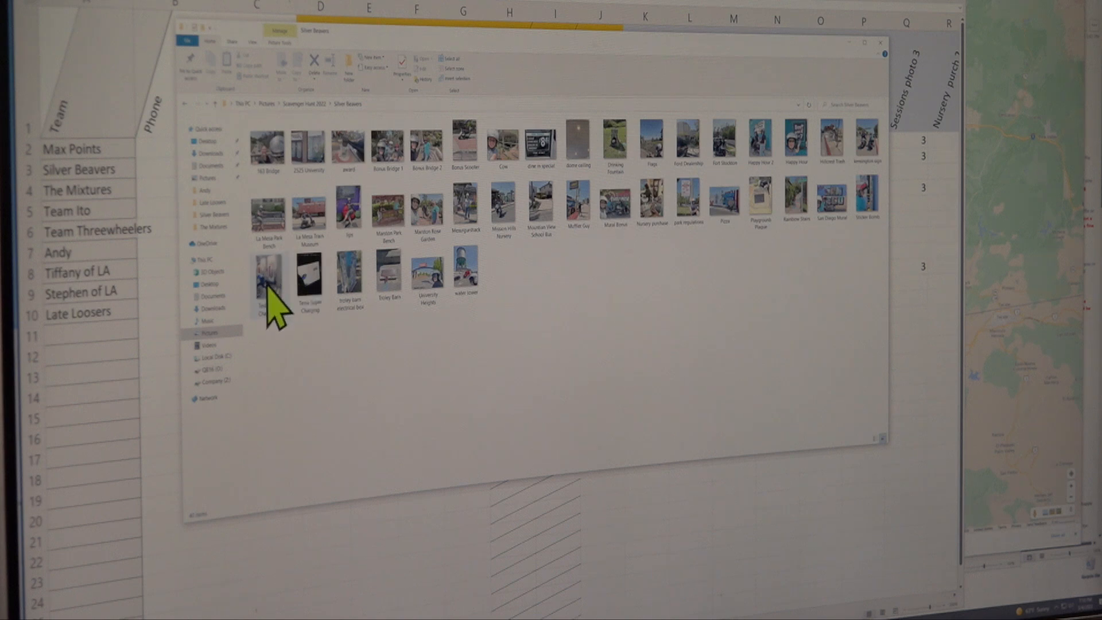
View the Silver Beavers' Tesla charging screen and drinking fountain photos.
double_click(267, 282)
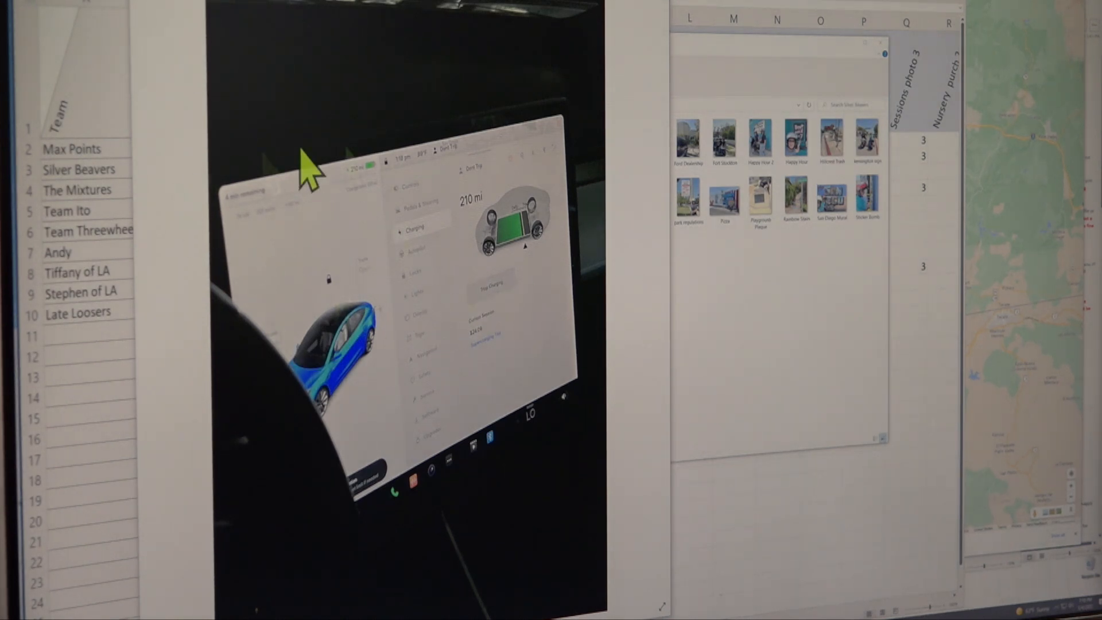
mouse_move(470, 211)
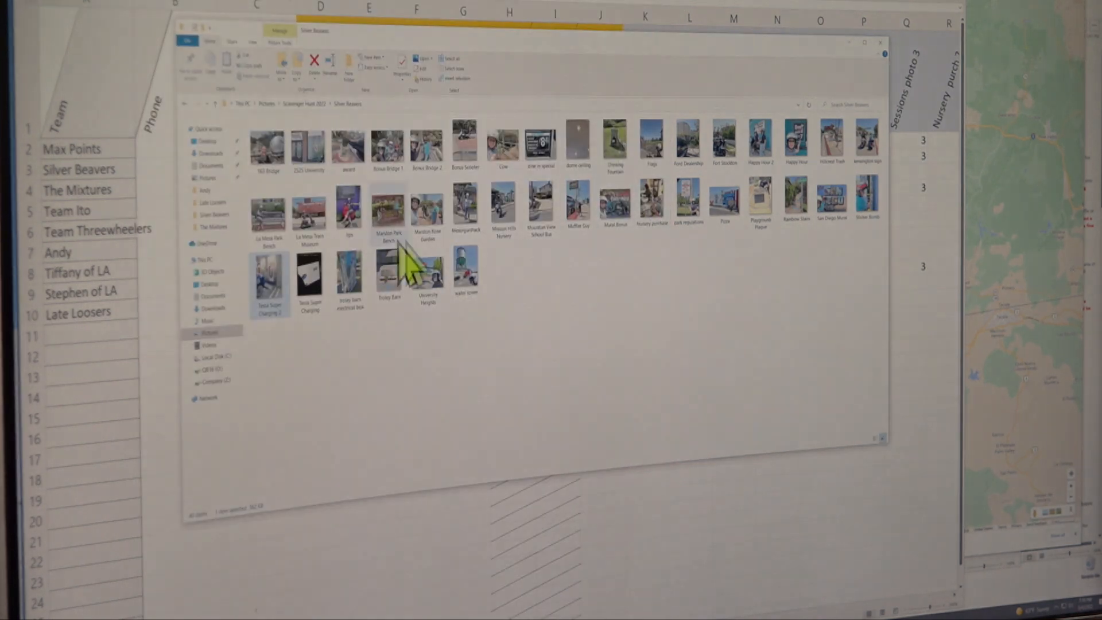
left_click(615, 140)
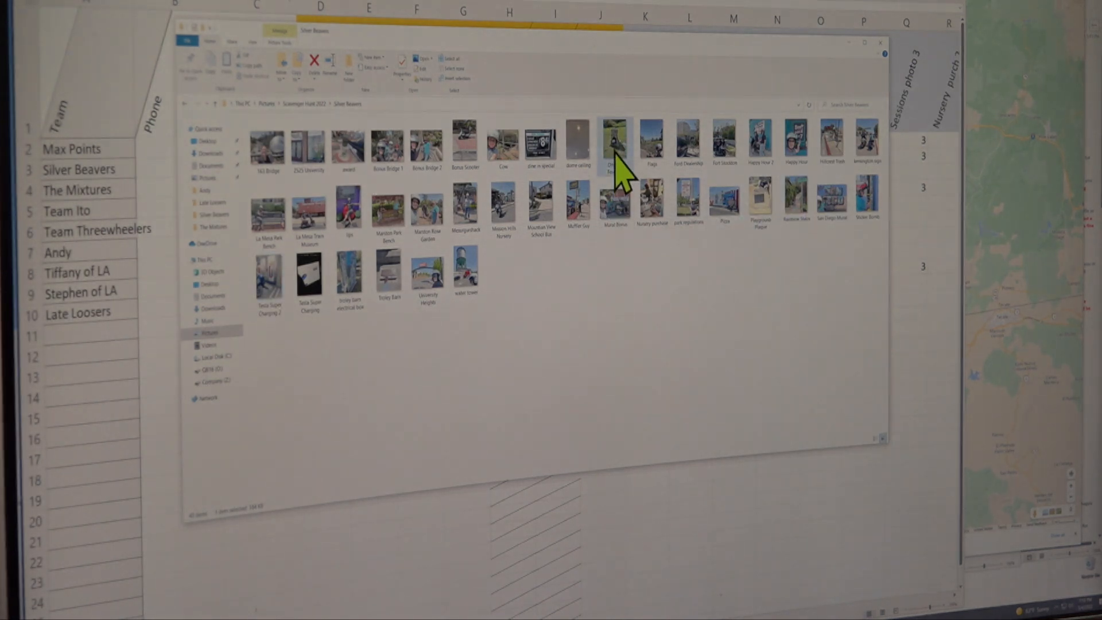
double_click(615, 141)
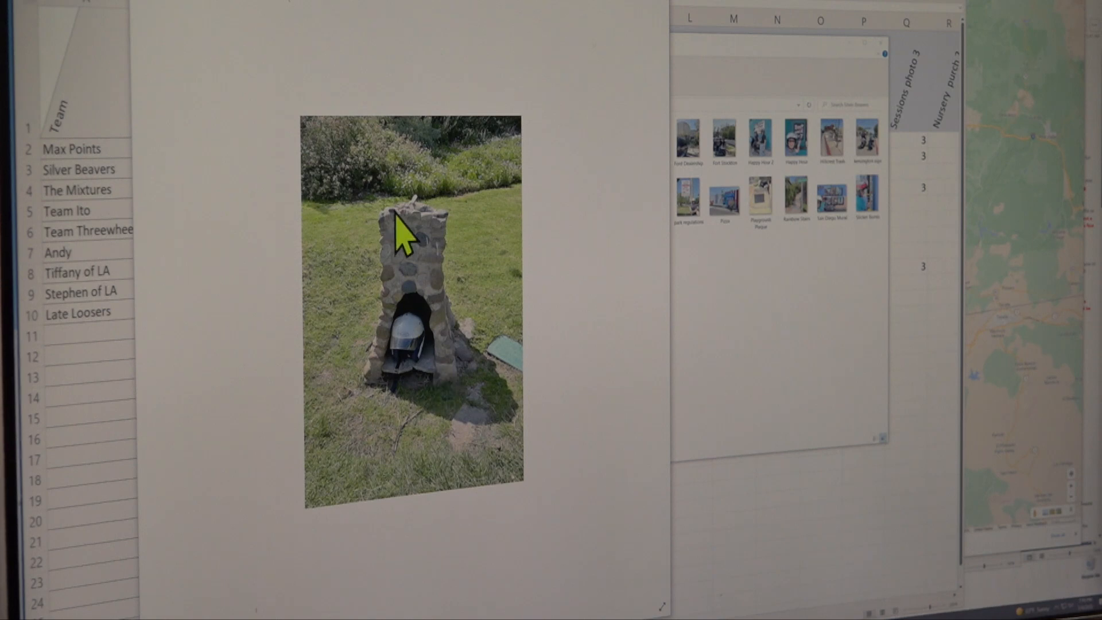
mouse_move(433, 379)
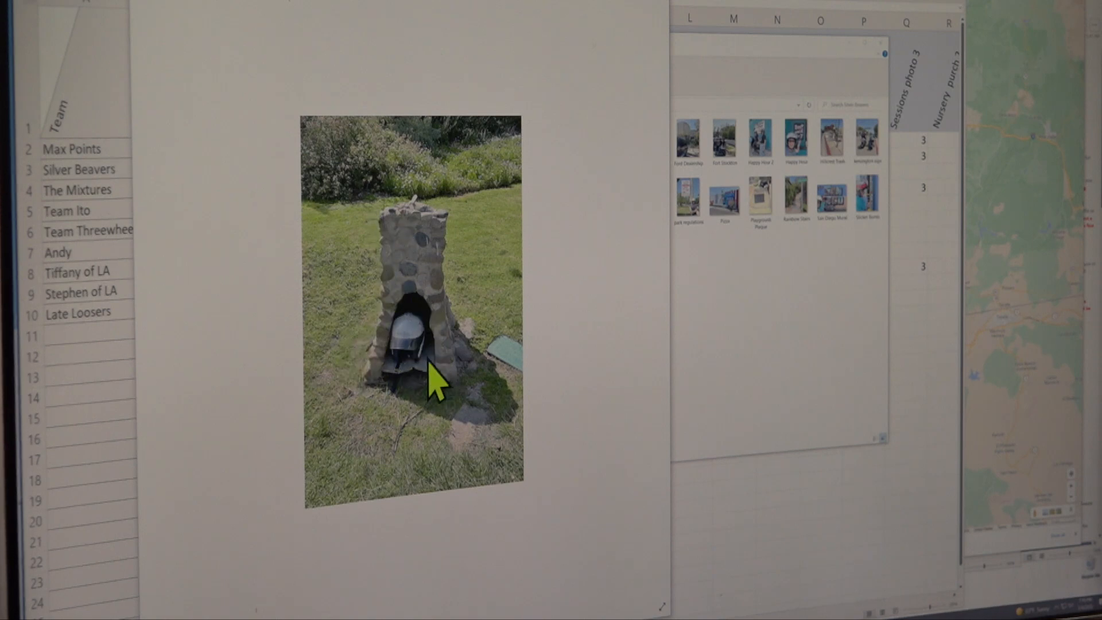
mouse_move(435, 331)
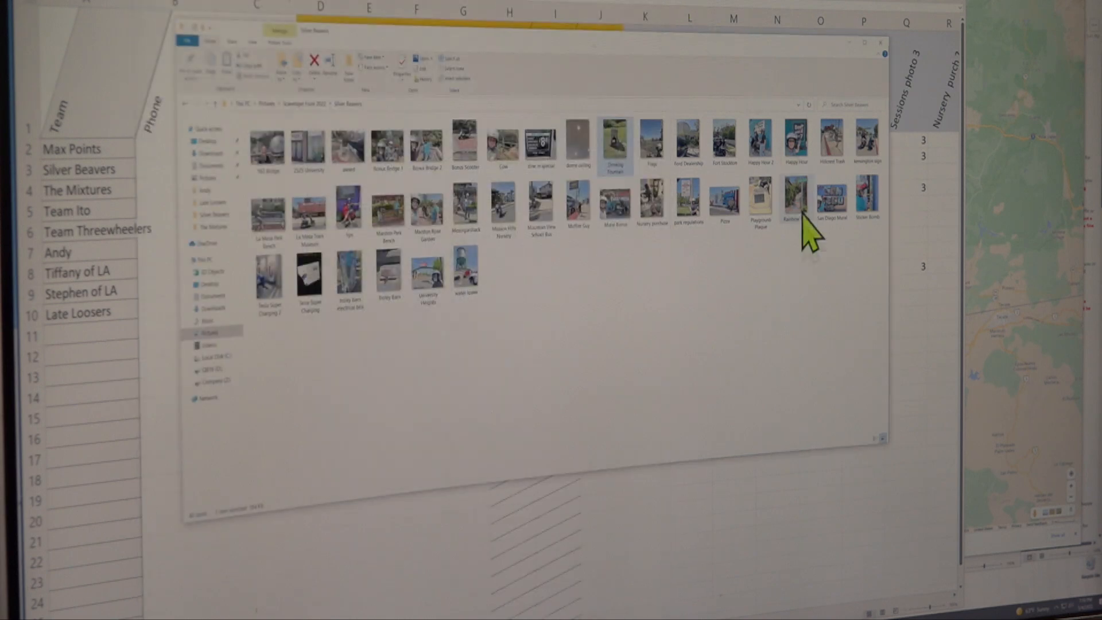
left_click(831, 199)
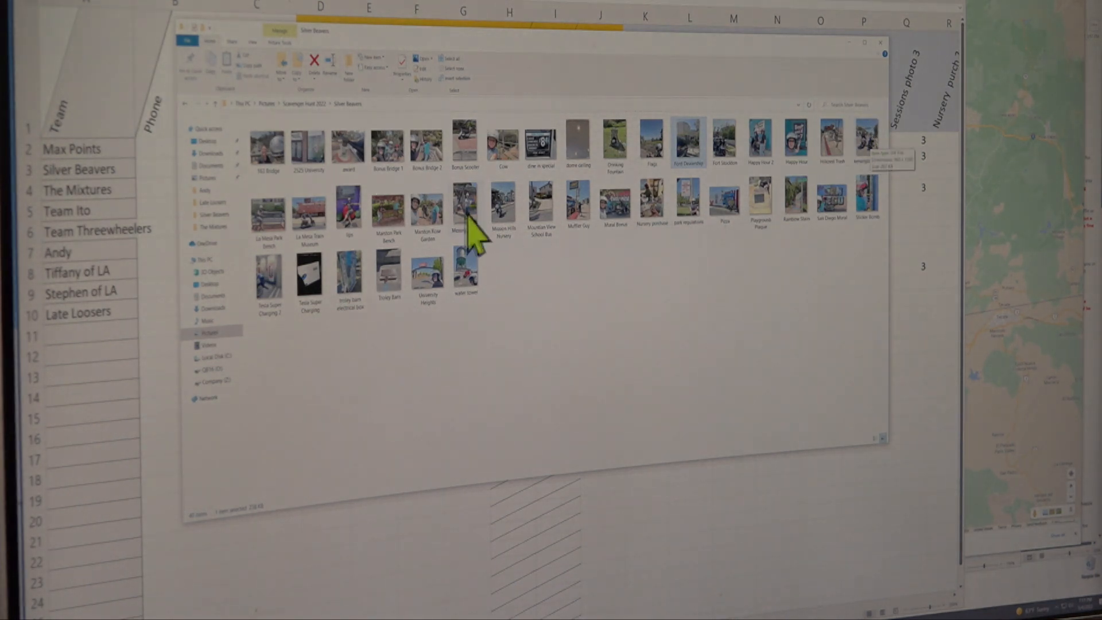
mouse_move(386, 278)
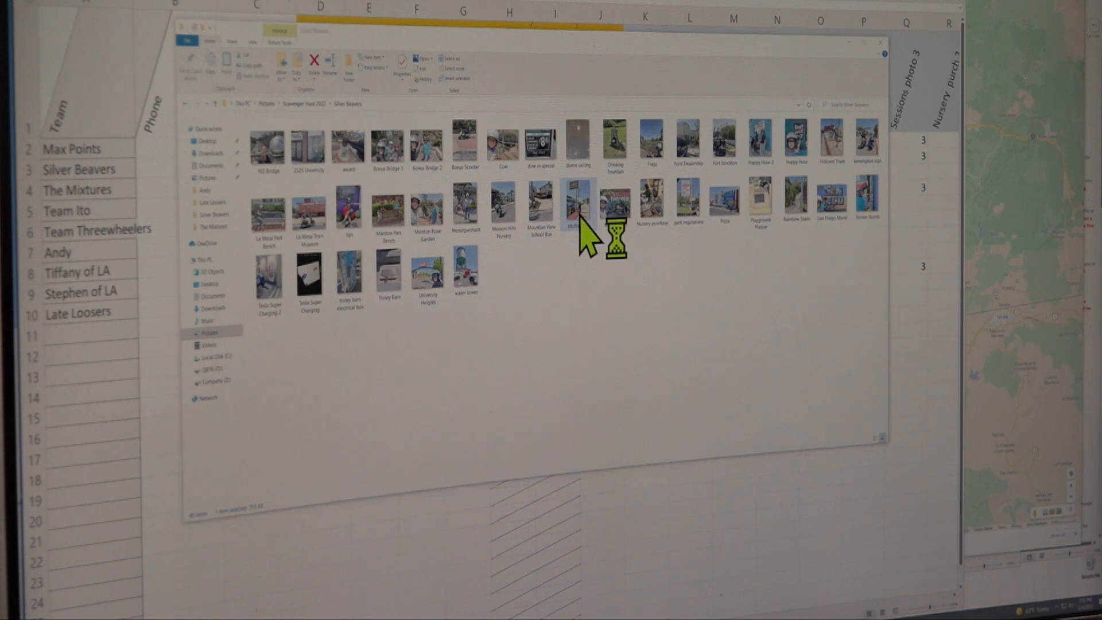
Open the Muffler Guy photo, then step back to the previous photo in the folder.
double_click(577, 204)
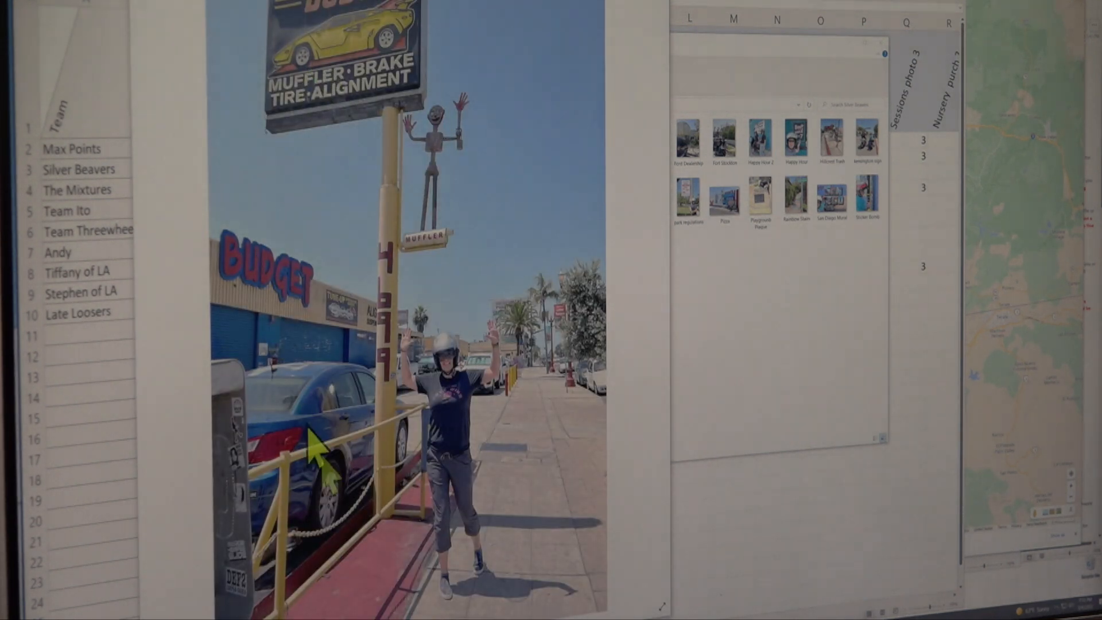
mouse_move(447, 113)
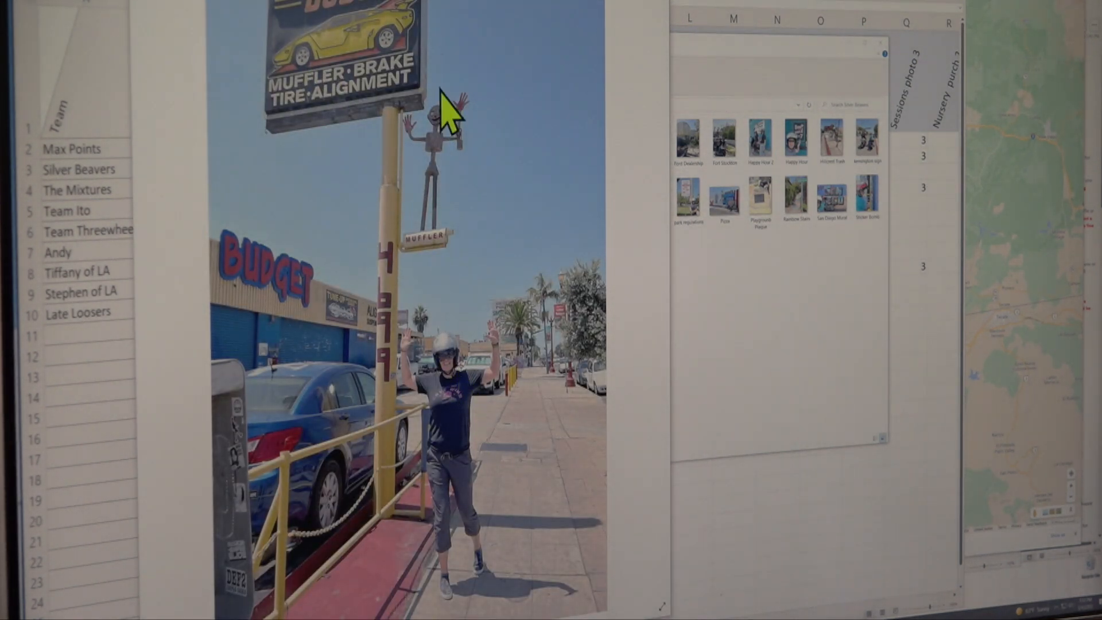
mouse_move(580, 362)
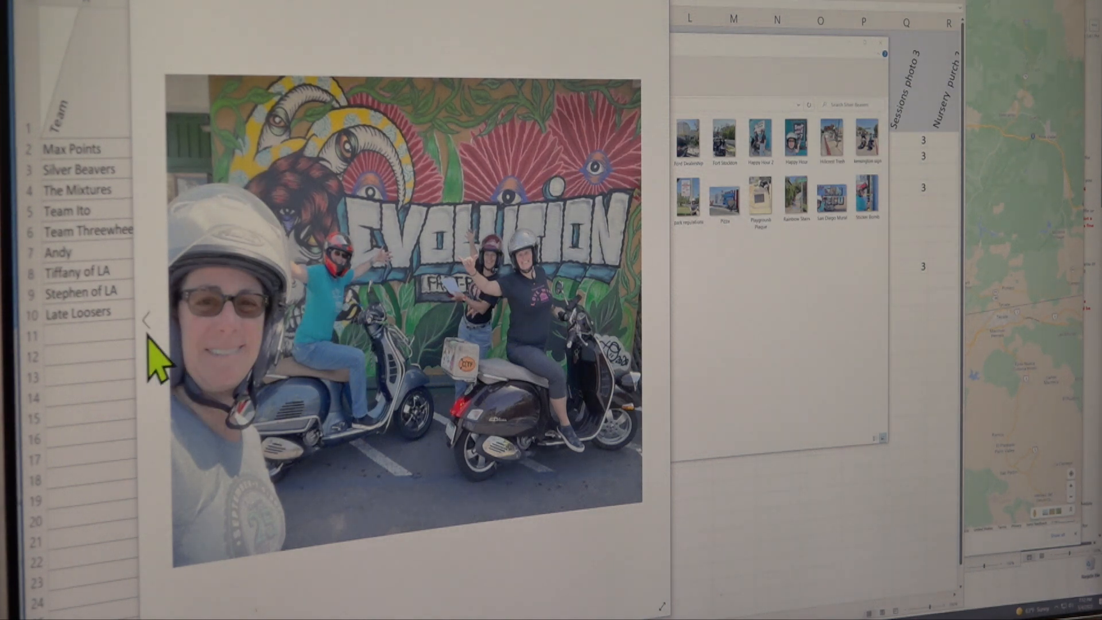
left_click(146, 320)
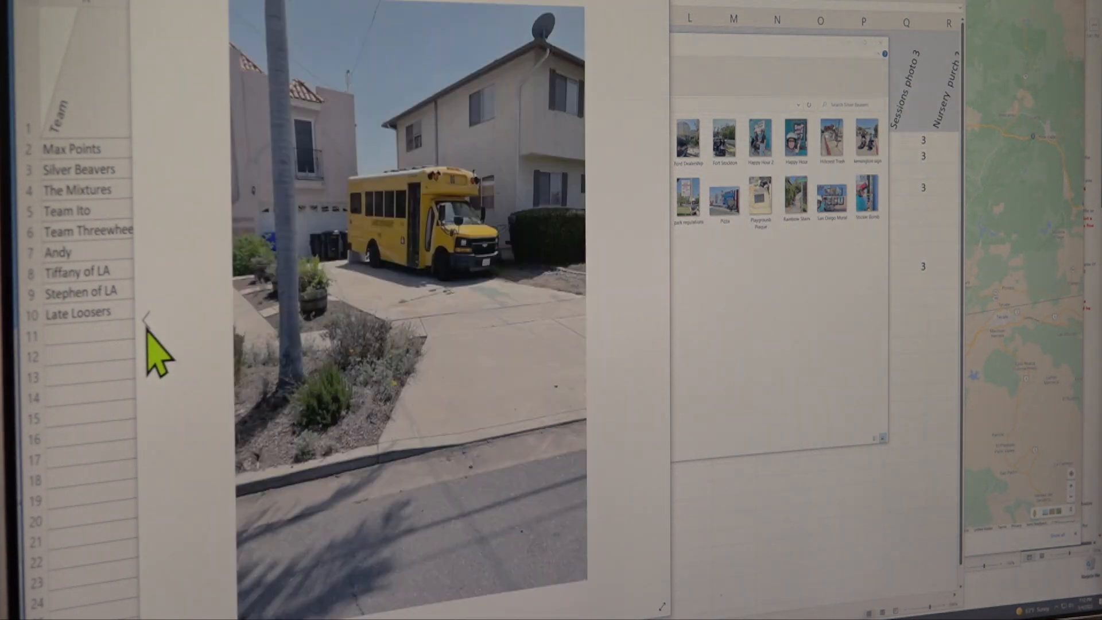
mouse_move(481, 141)
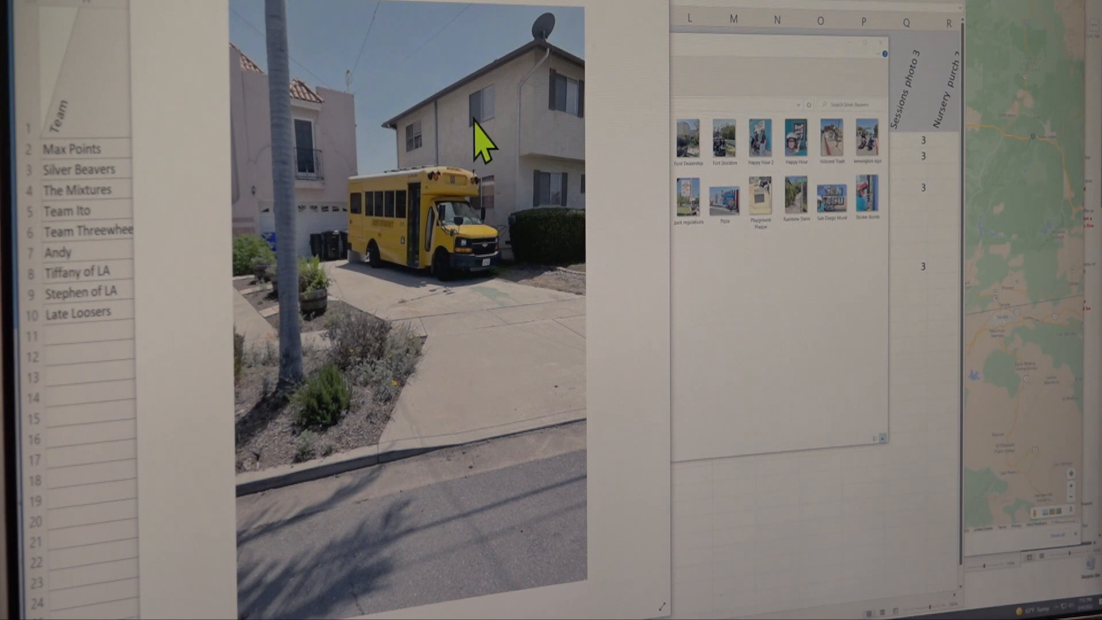
mouse_move(328, 193)
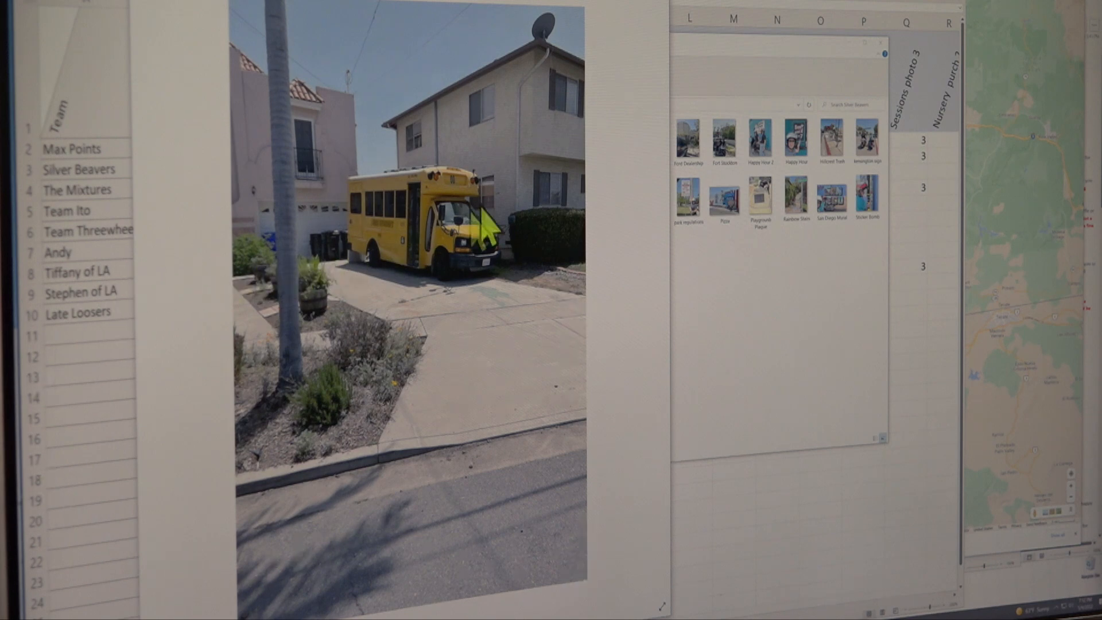
mouse_move(160, 394)
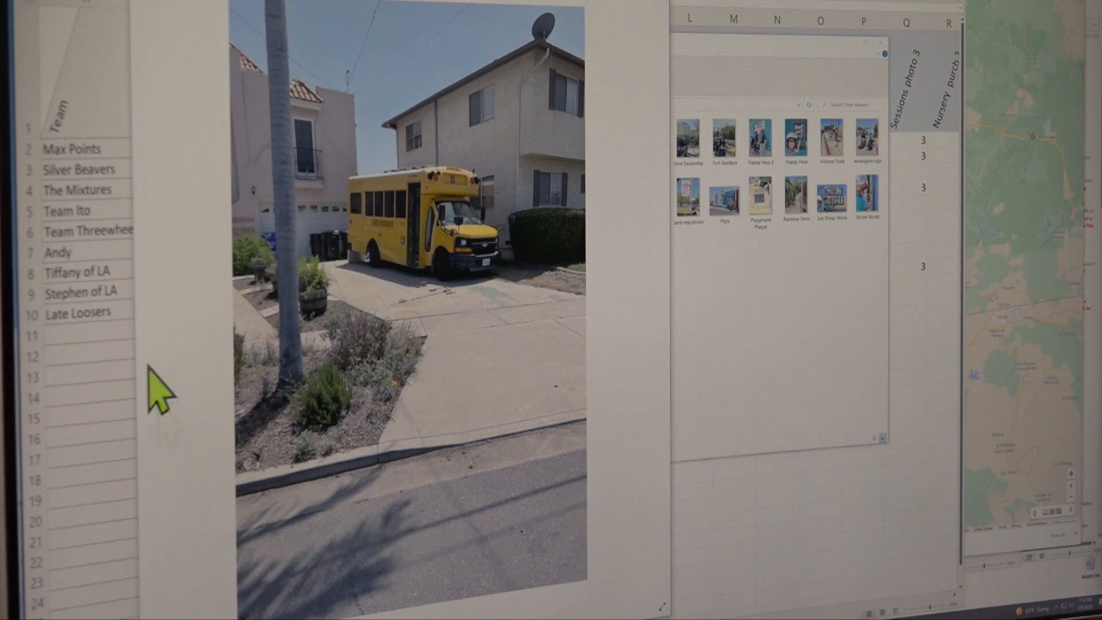
mouse_move(380, 432)
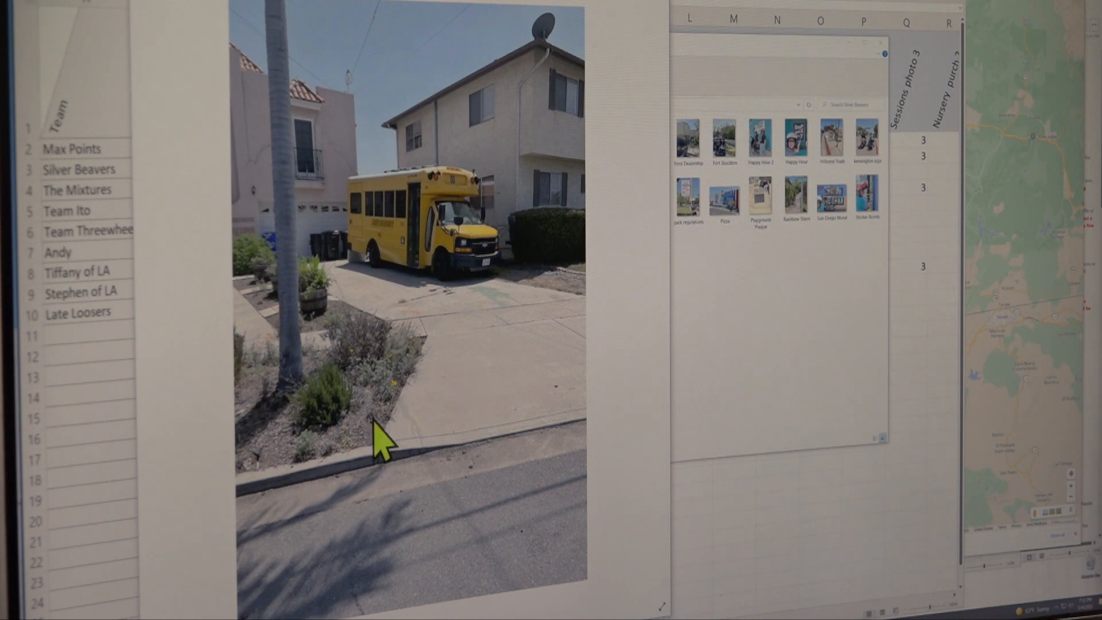
mouse_move(559, 355)
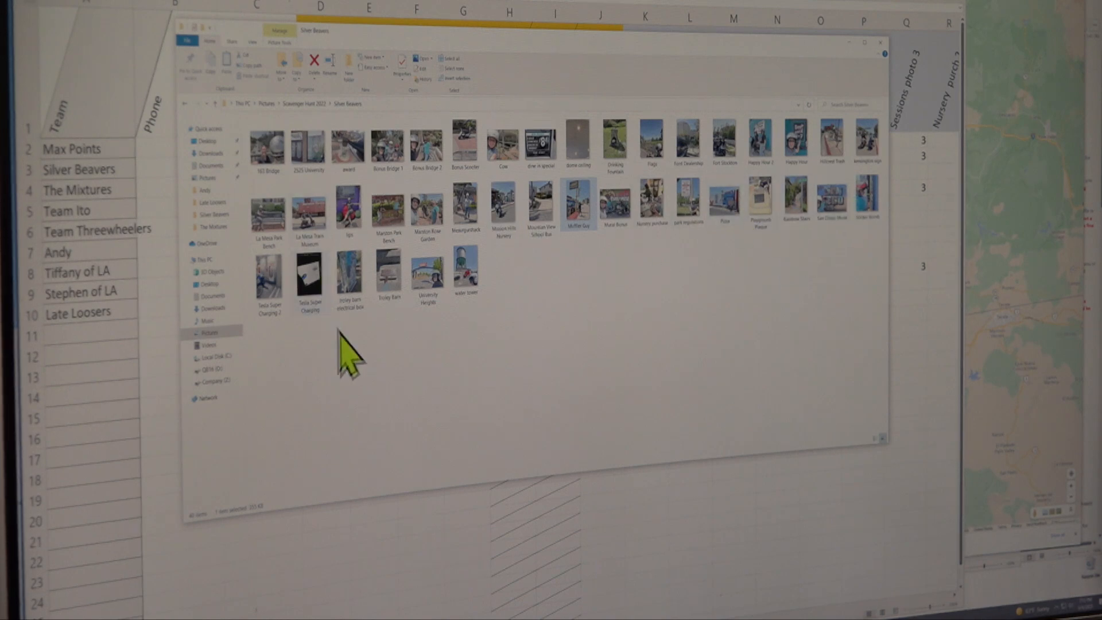
mouse_move(131, 250)
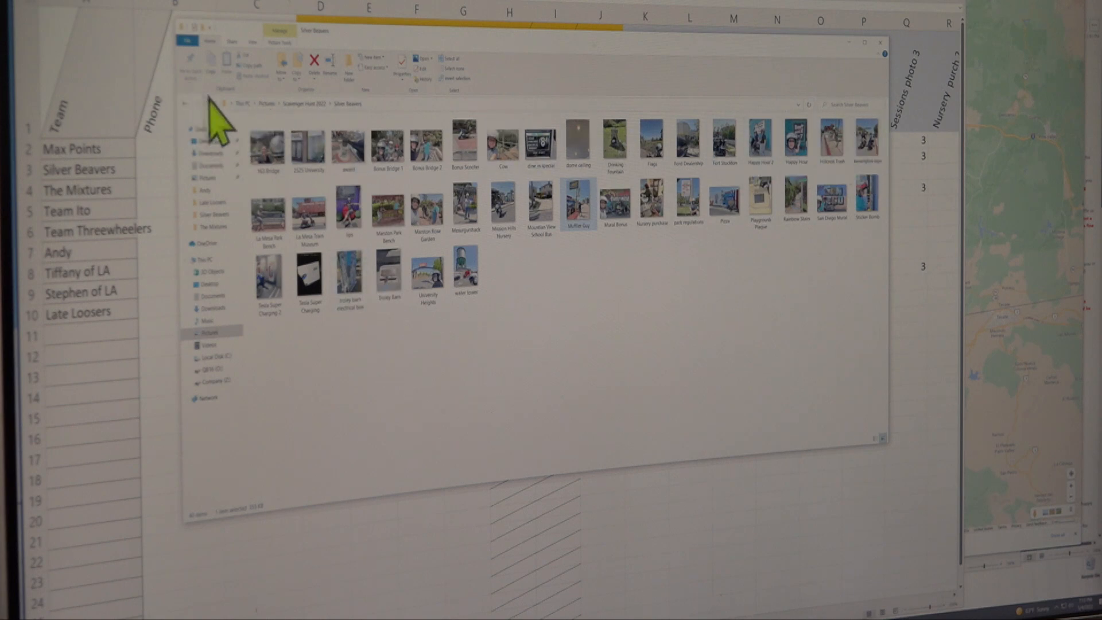
Return to Scavenger Hunt 2022, open Team Ito's Flags photo, then view the scooter rider photo.
left_click(184, 104)
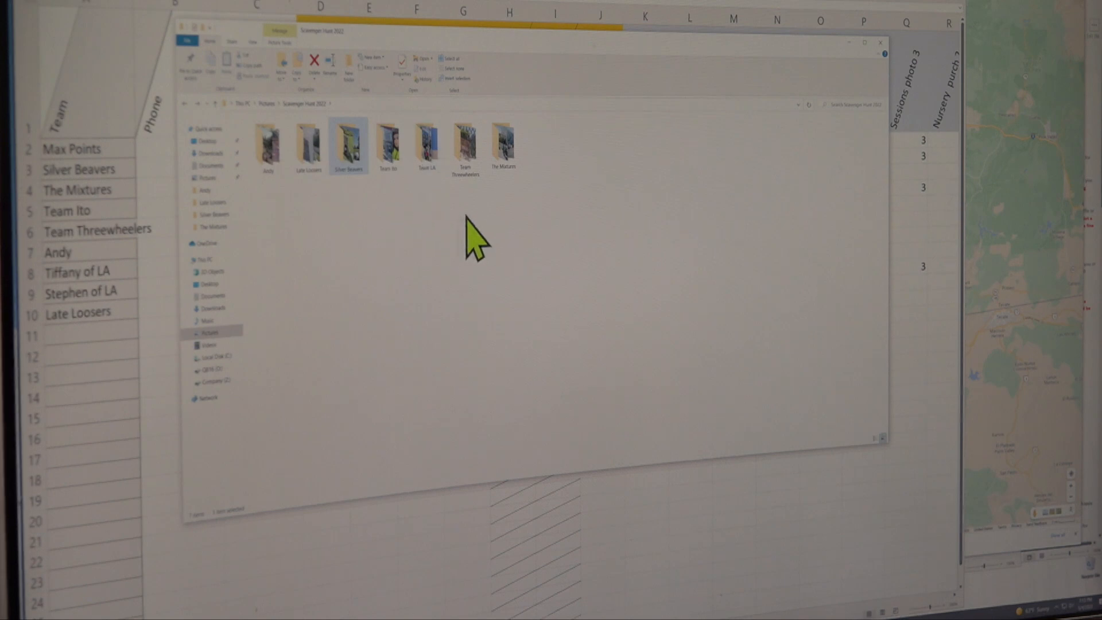
mouse_move(392, 151)
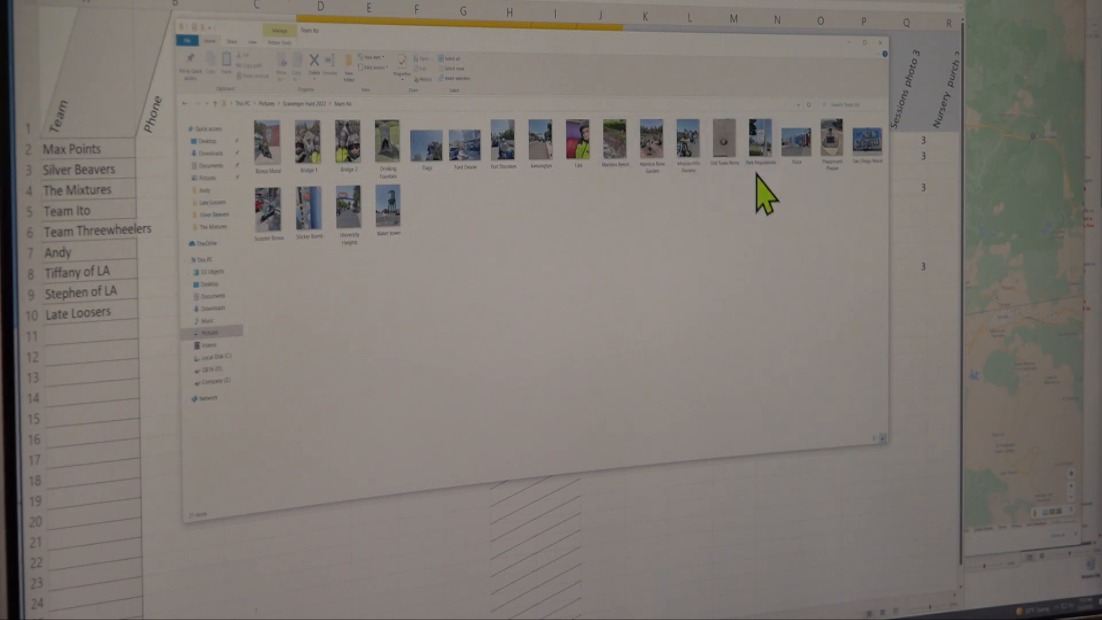
left_click(426, 144)
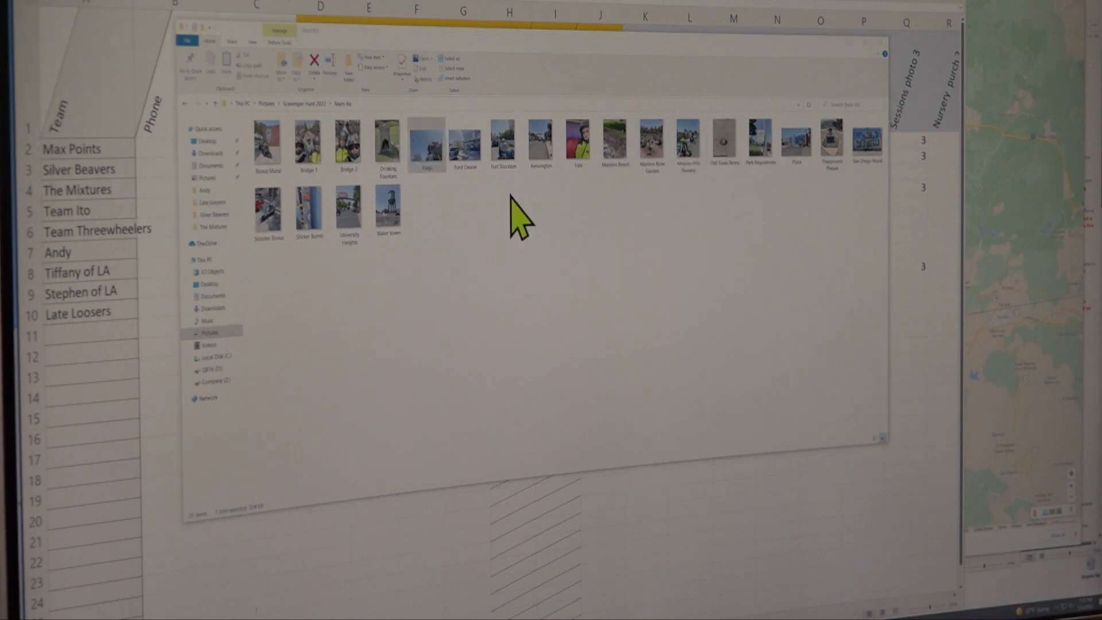
double_click(425, 144)
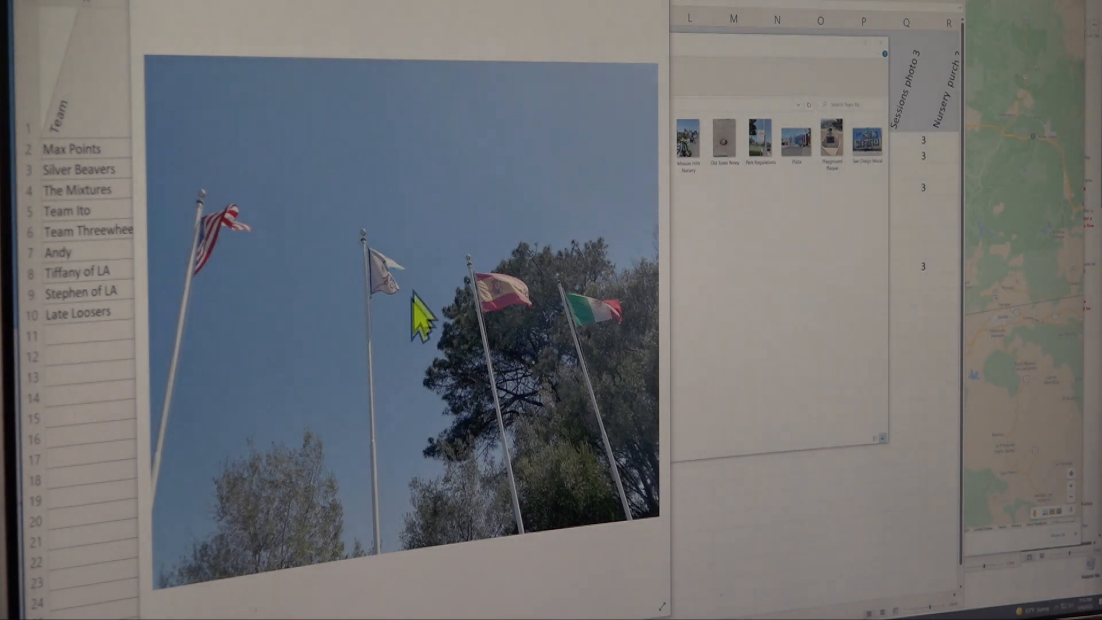
mouse_move(411, 250)
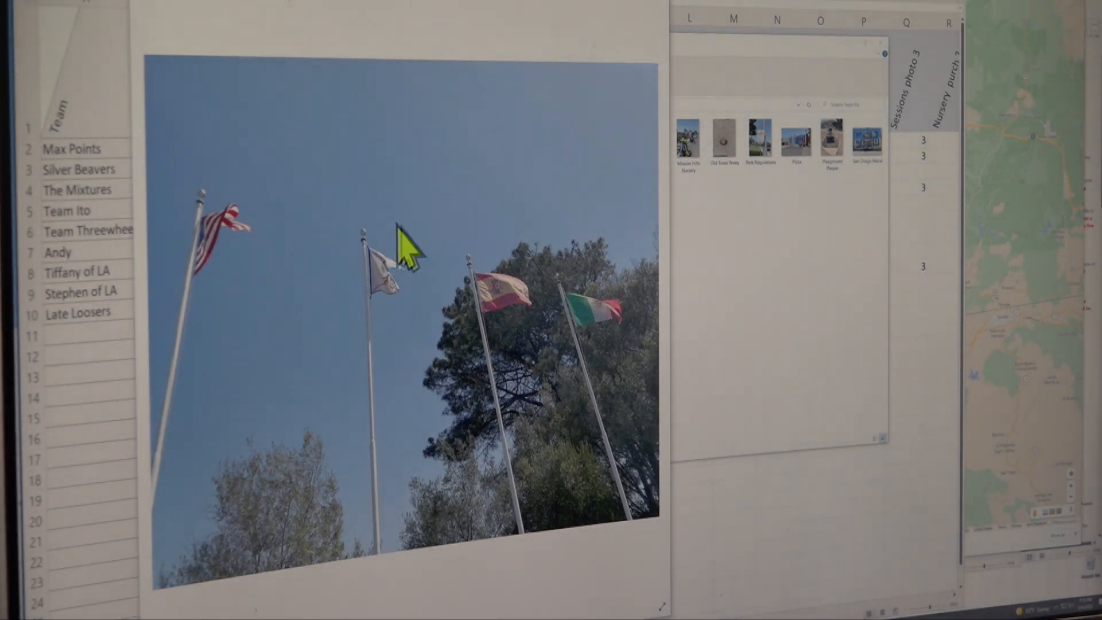
mouse_move(207, 243)
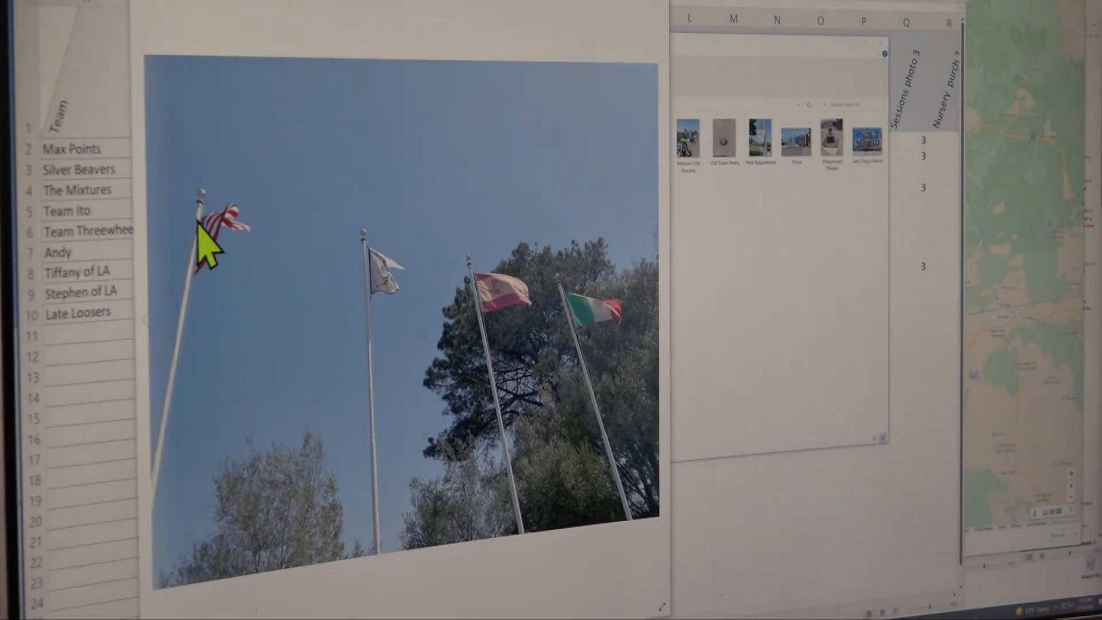
mouse_move(338, 246)
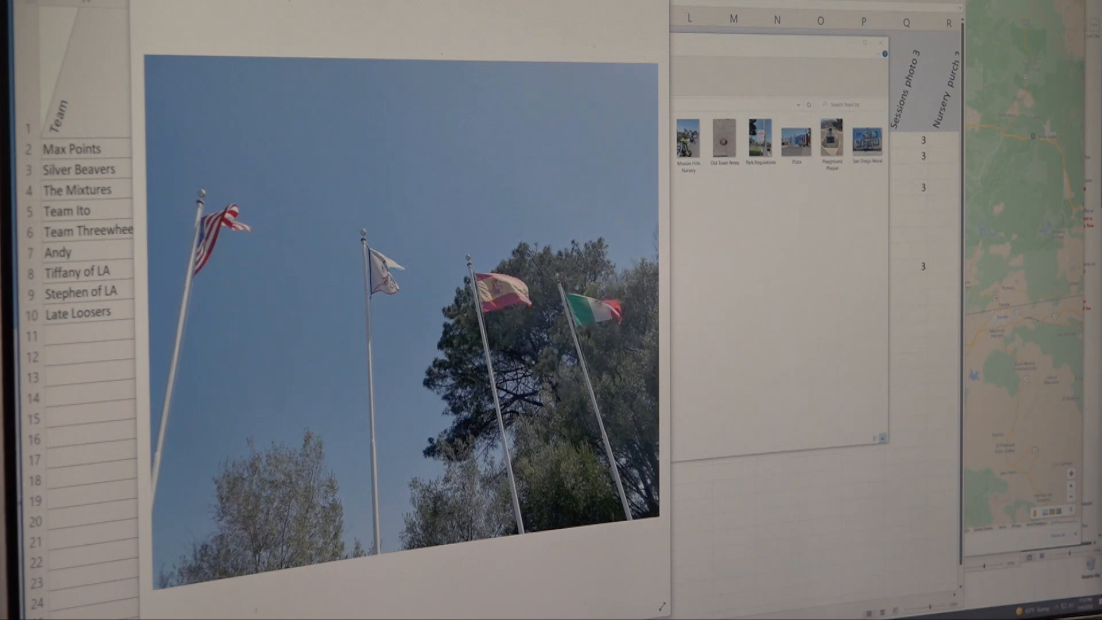
mouse_move(703, 225)
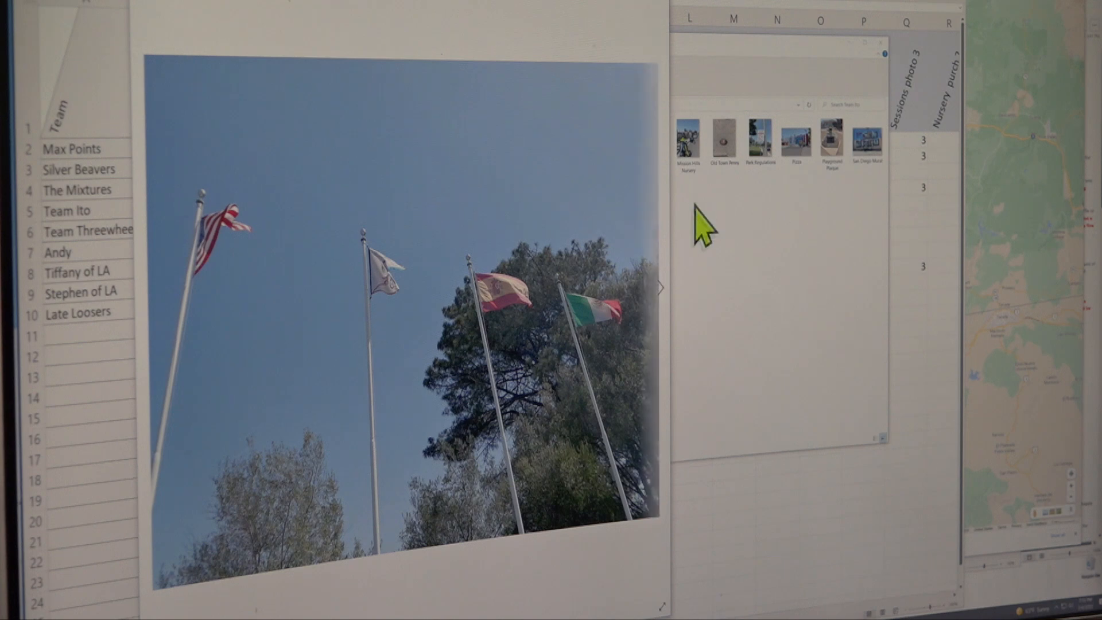
left_click(660, 289)
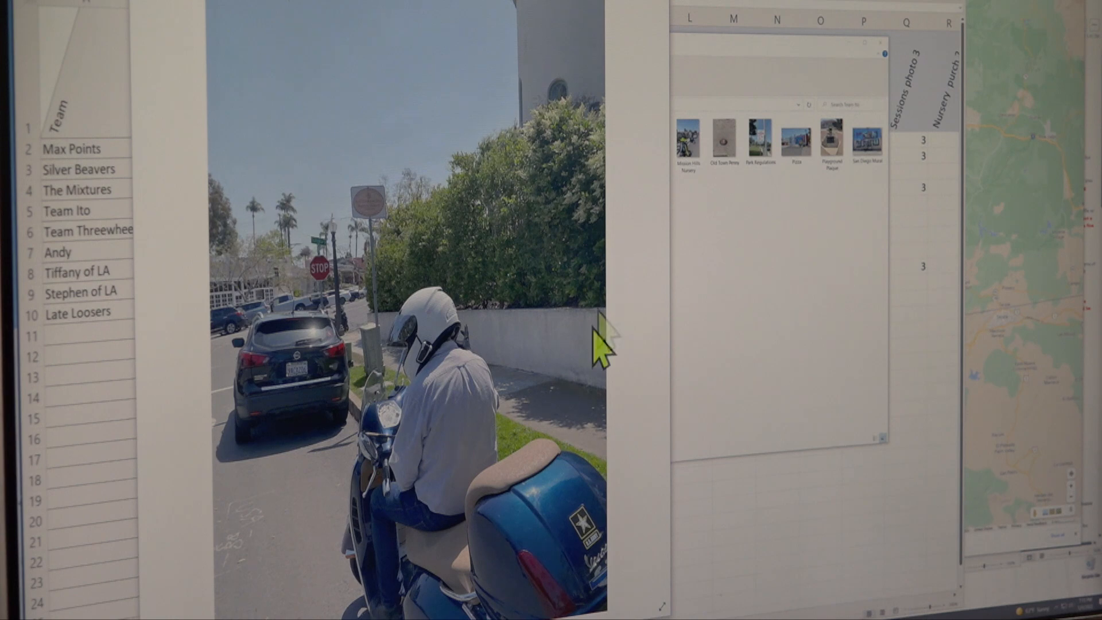
mouse_move(359, 270)
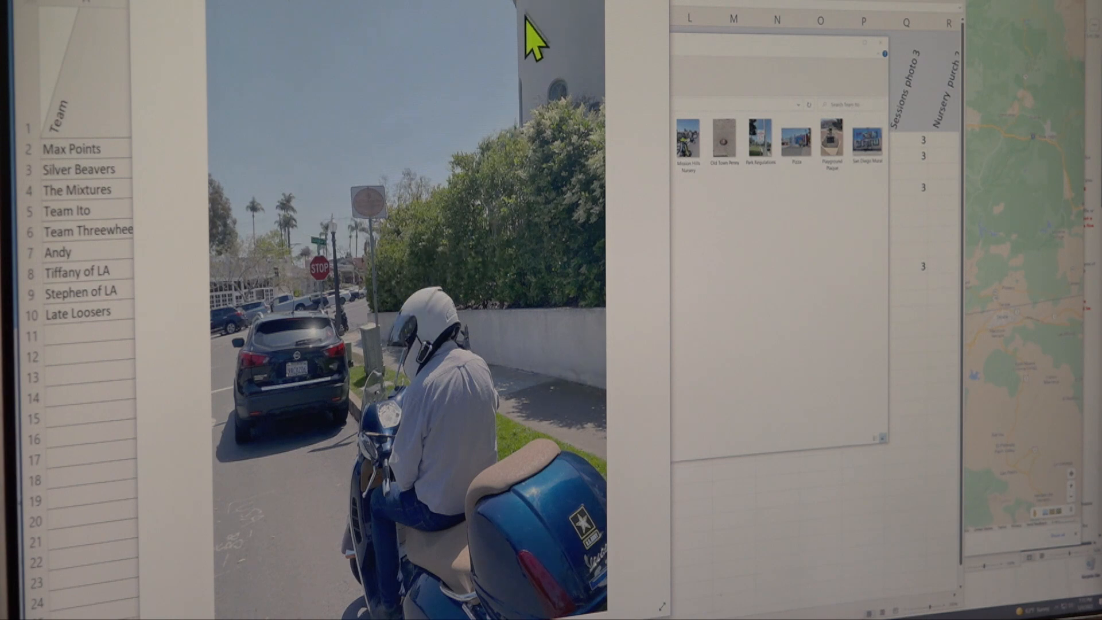
mouse_move(587, 41)
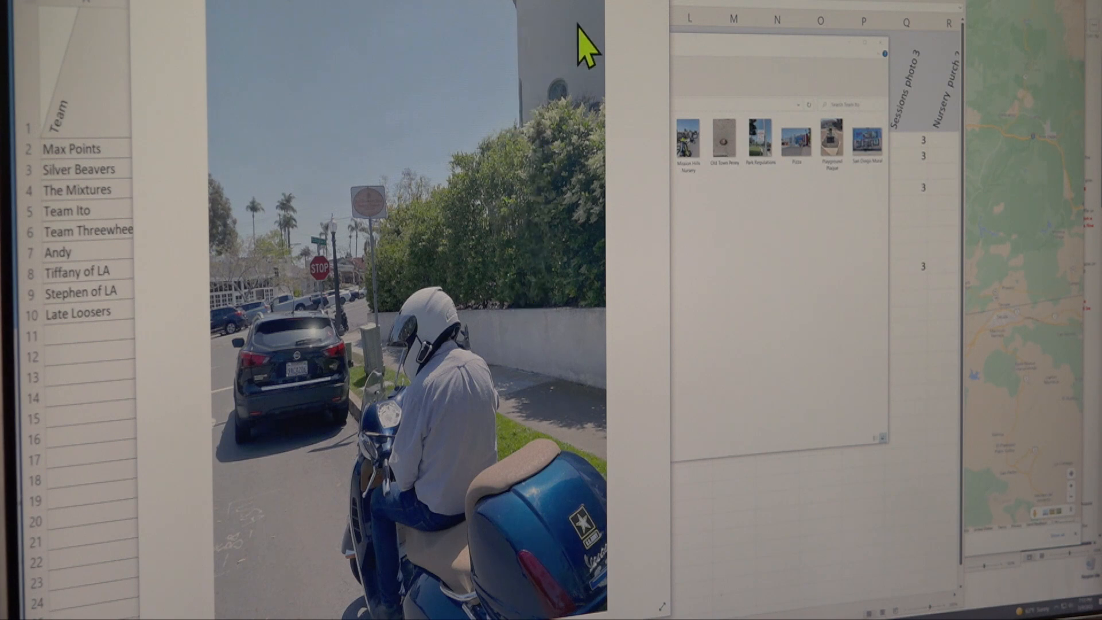
mouse_move(538, 295)
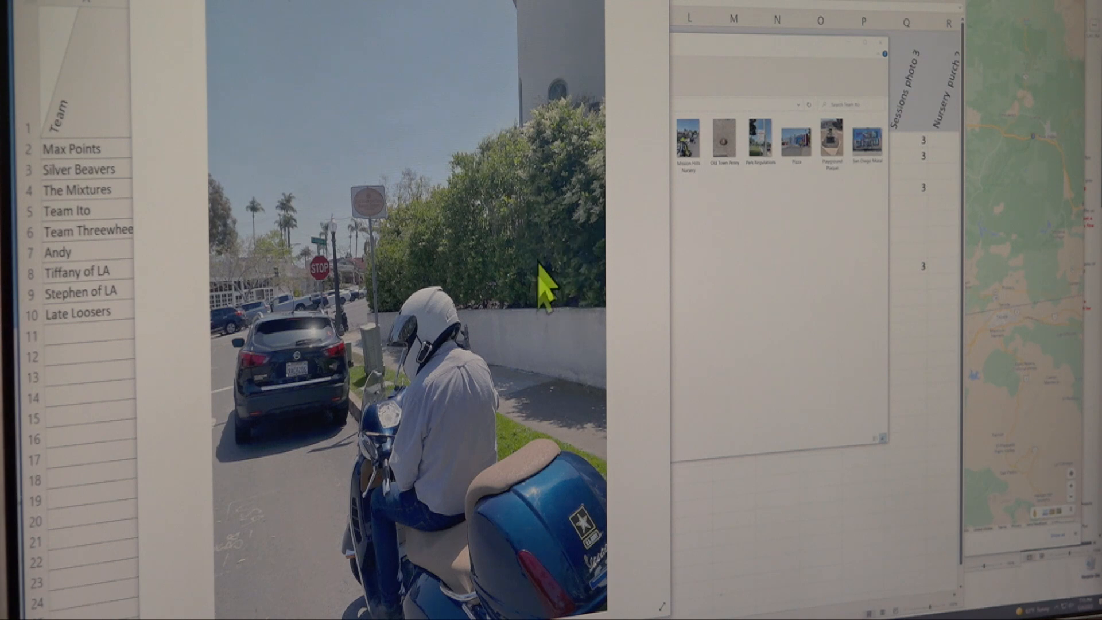
mouse_move(601, 162)
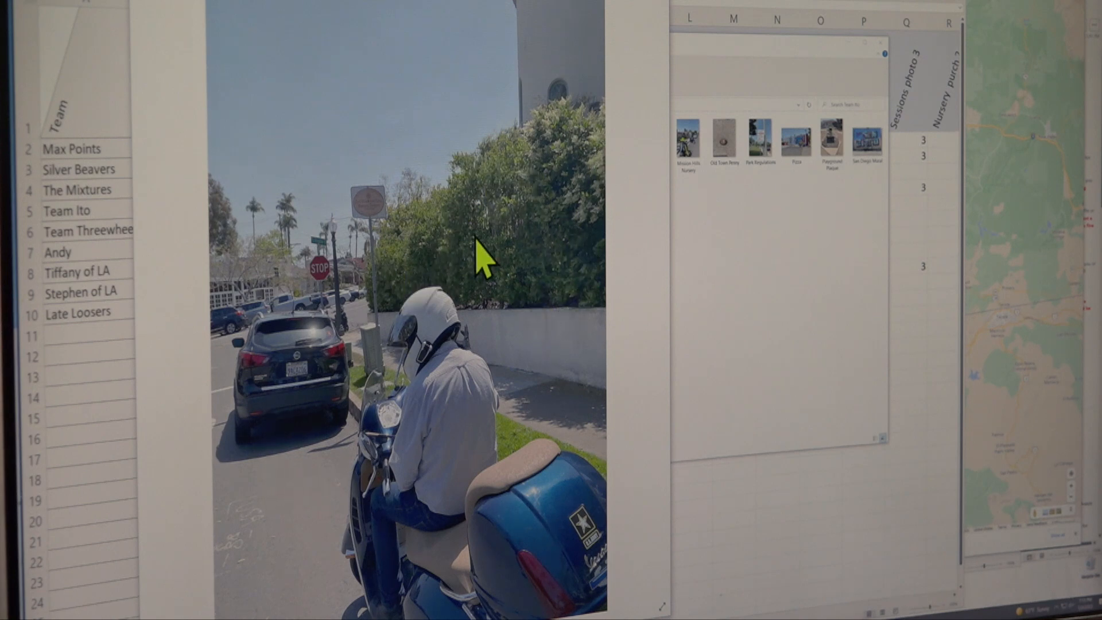
mouse_move(287, 326)
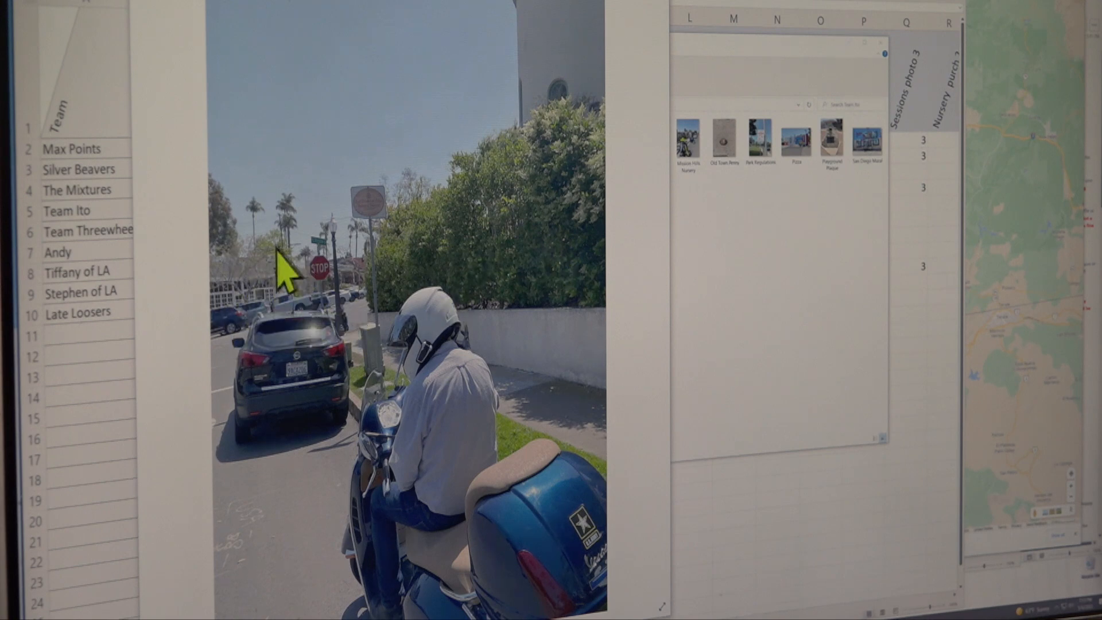
mouse_move(335, 311)
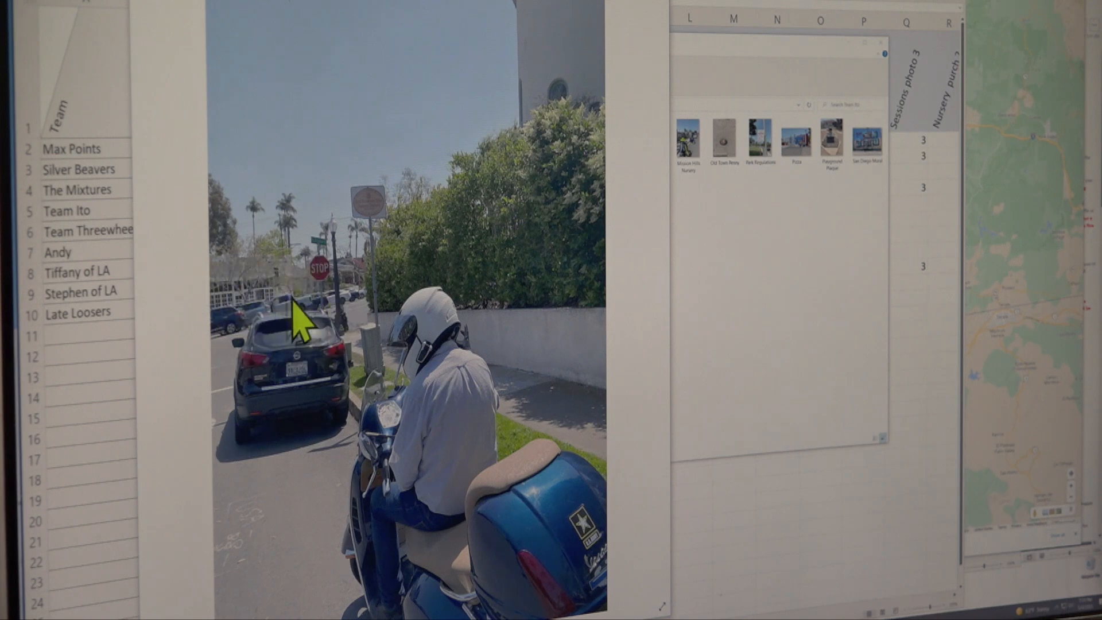
mouse_move(304, 310)
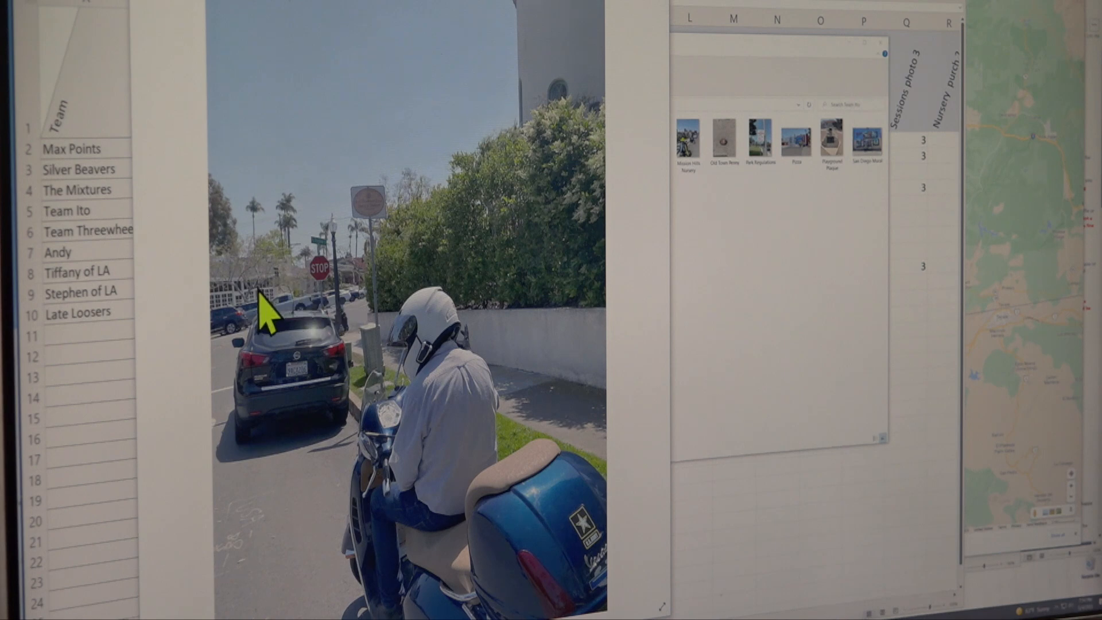
mouse_move(492, 275)
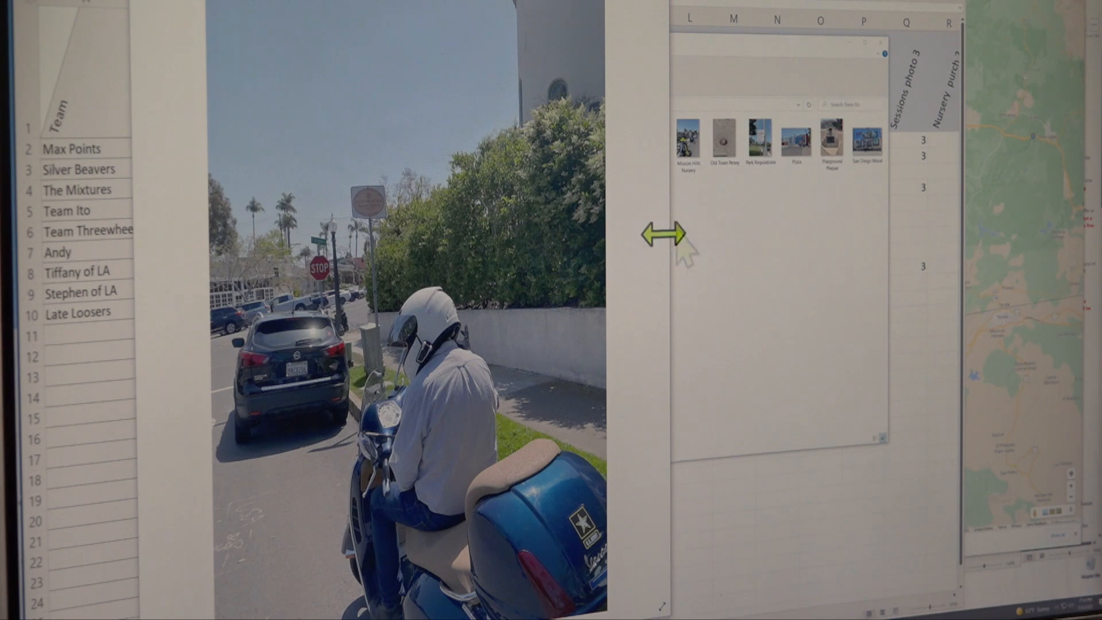
mouse_move(313, 247)
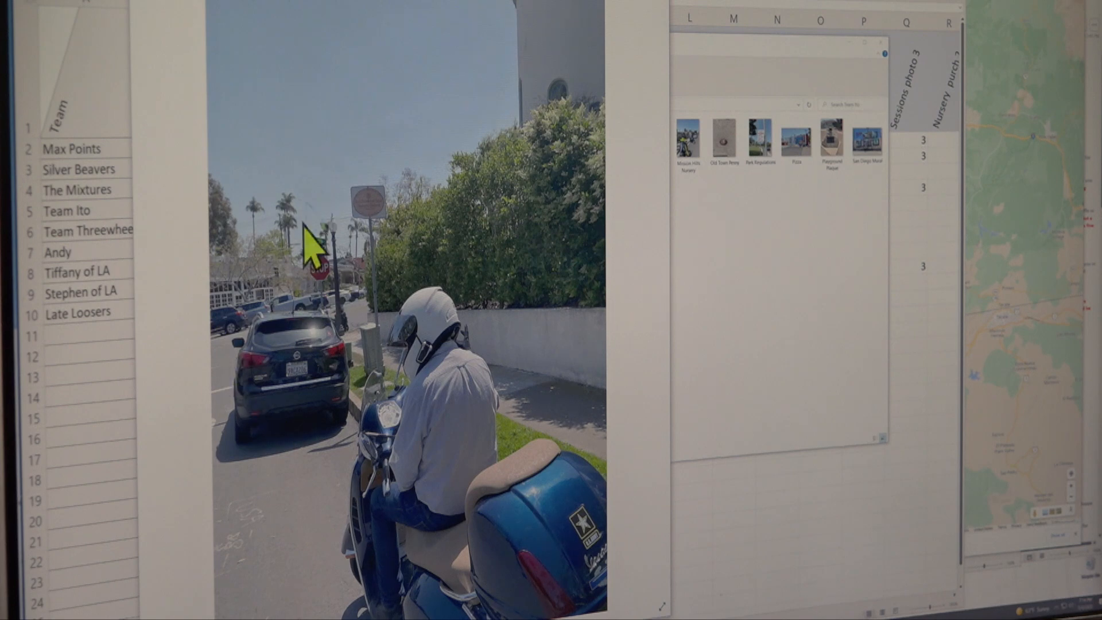
mouse_move(670, 317)
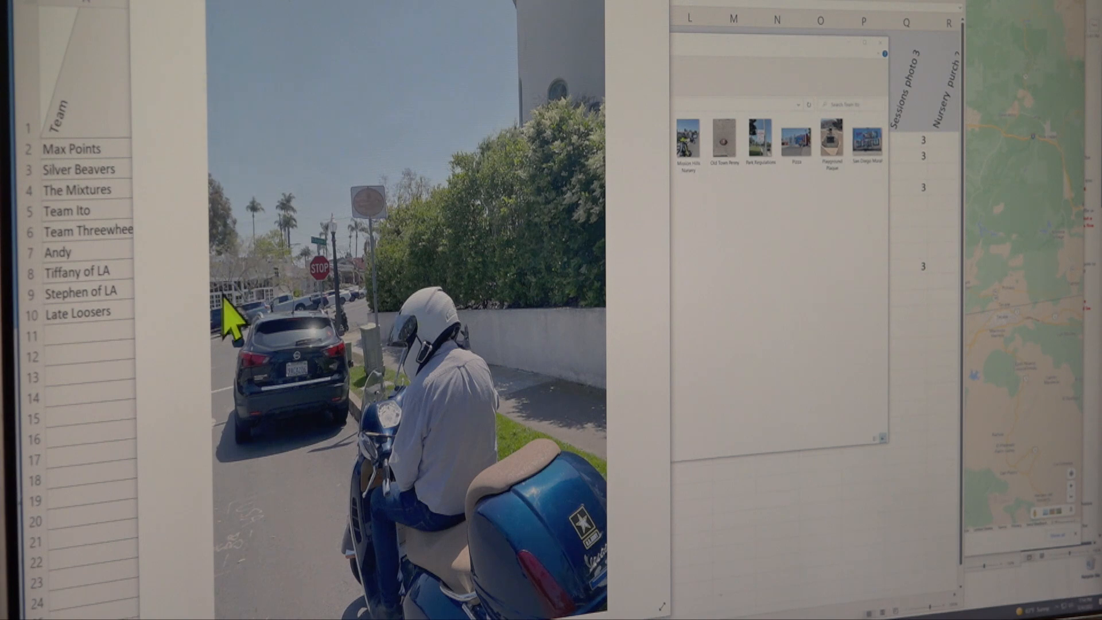
mouse_move(563, 67)
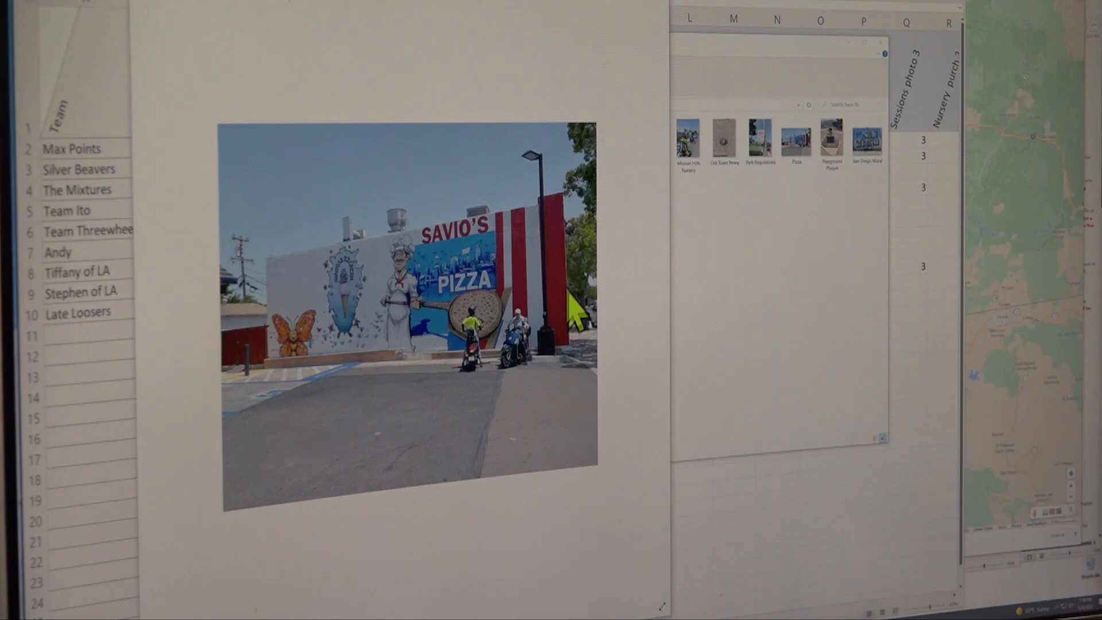
mouse_move(331, 323)
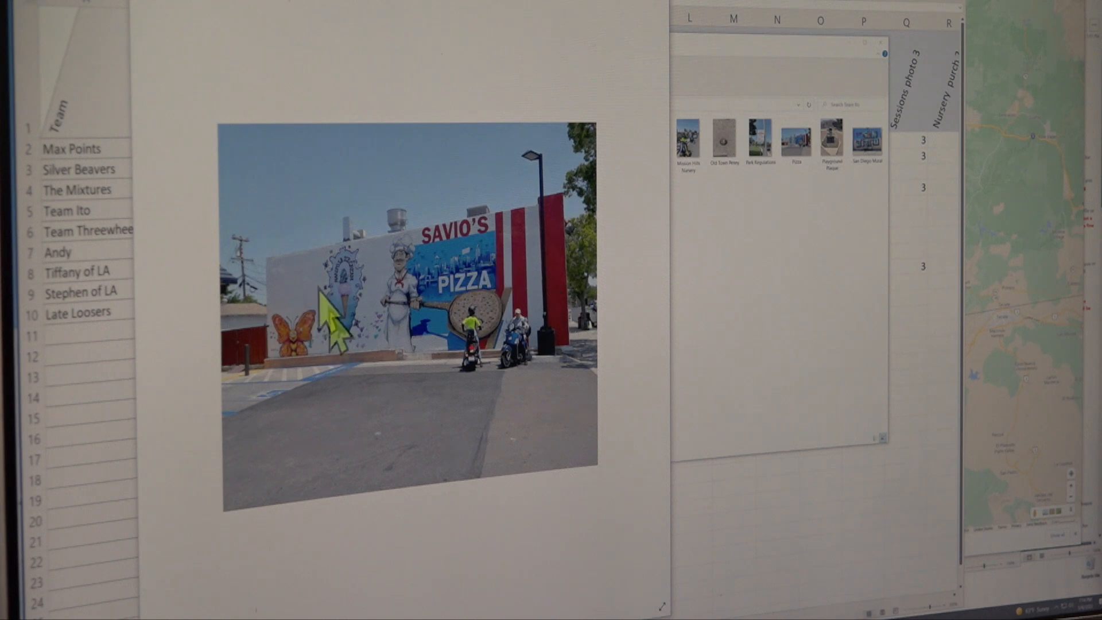
mouse_move(667, 313)
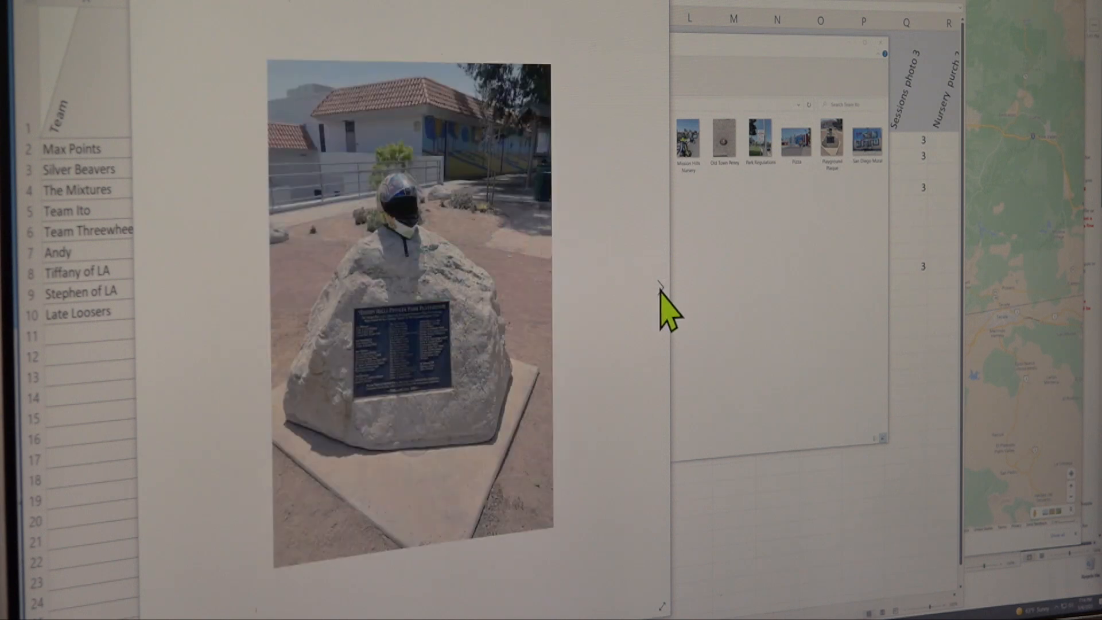
mouse_move(419, 310)
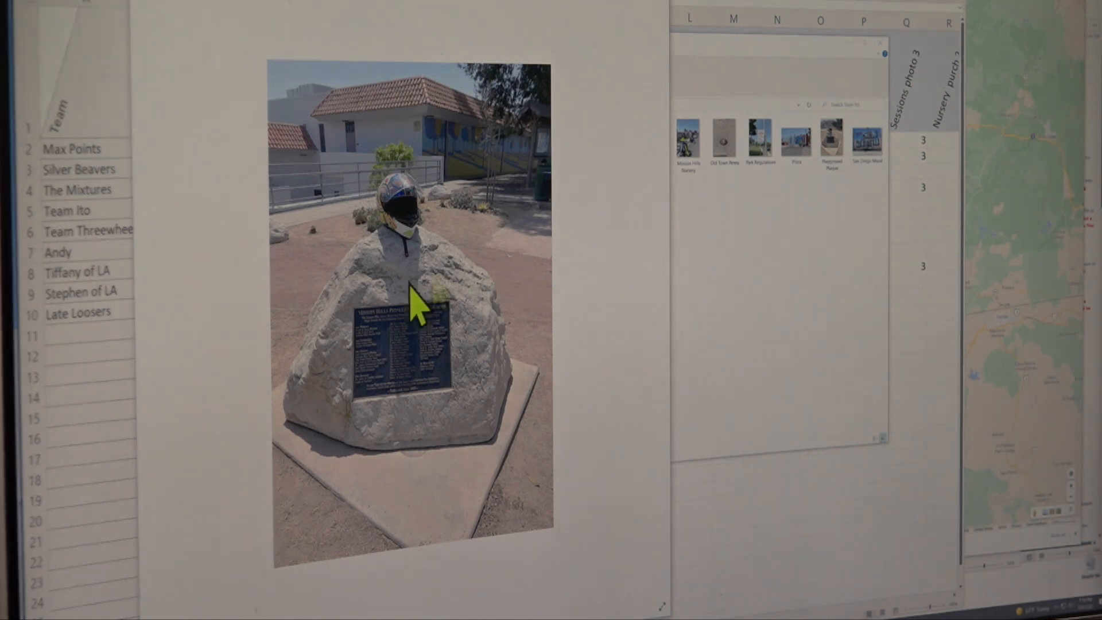
mouse_move(663, 310)
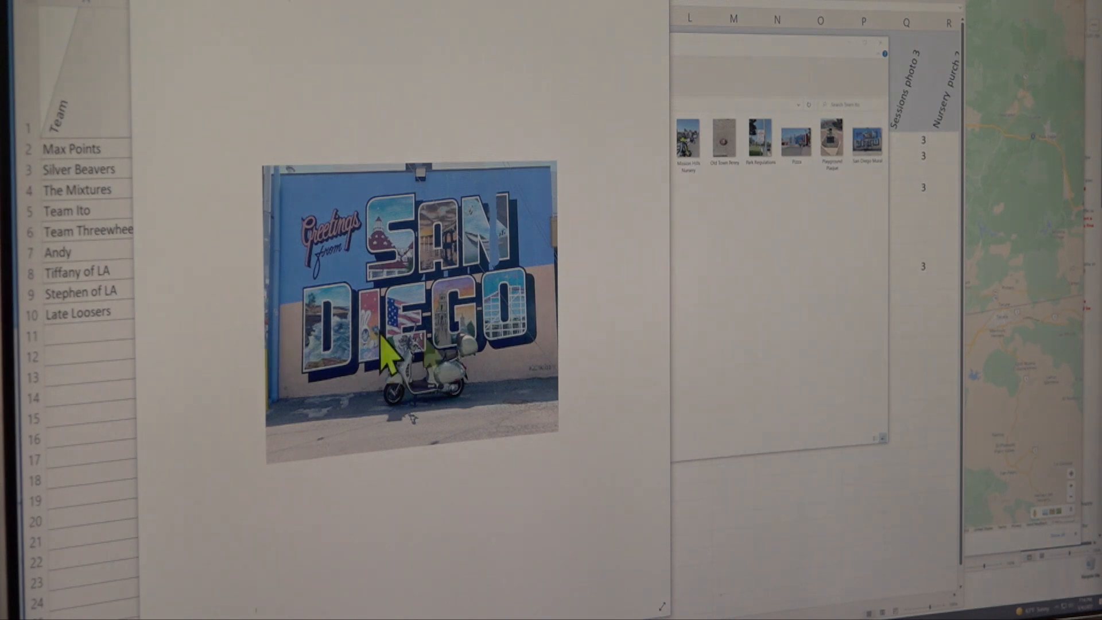
mouse_move(562, 354)
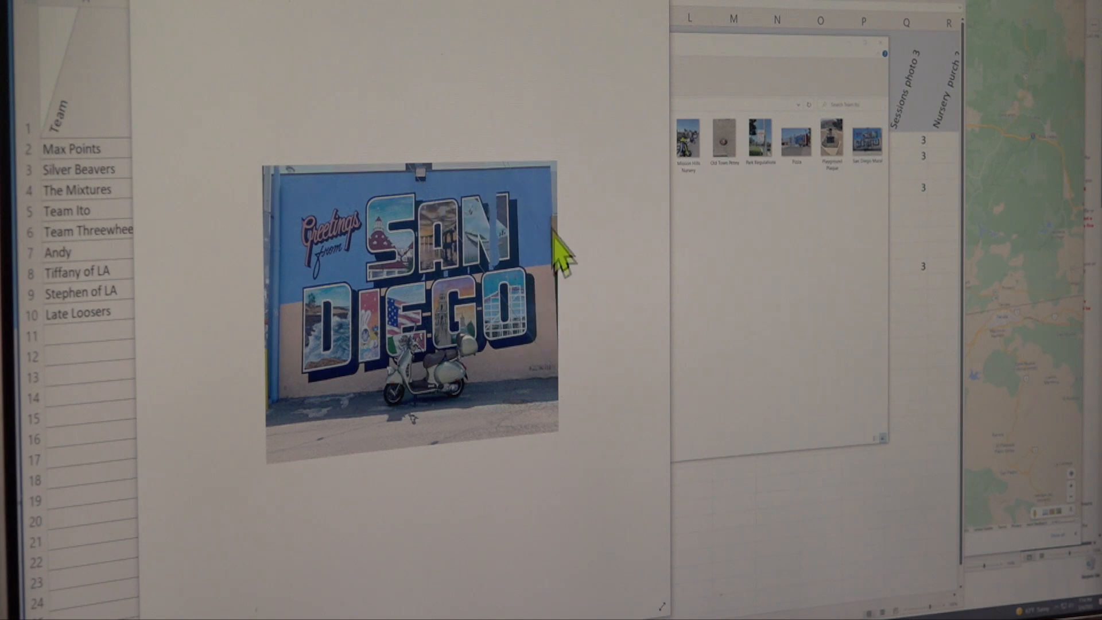
mouse_move(359, 345)
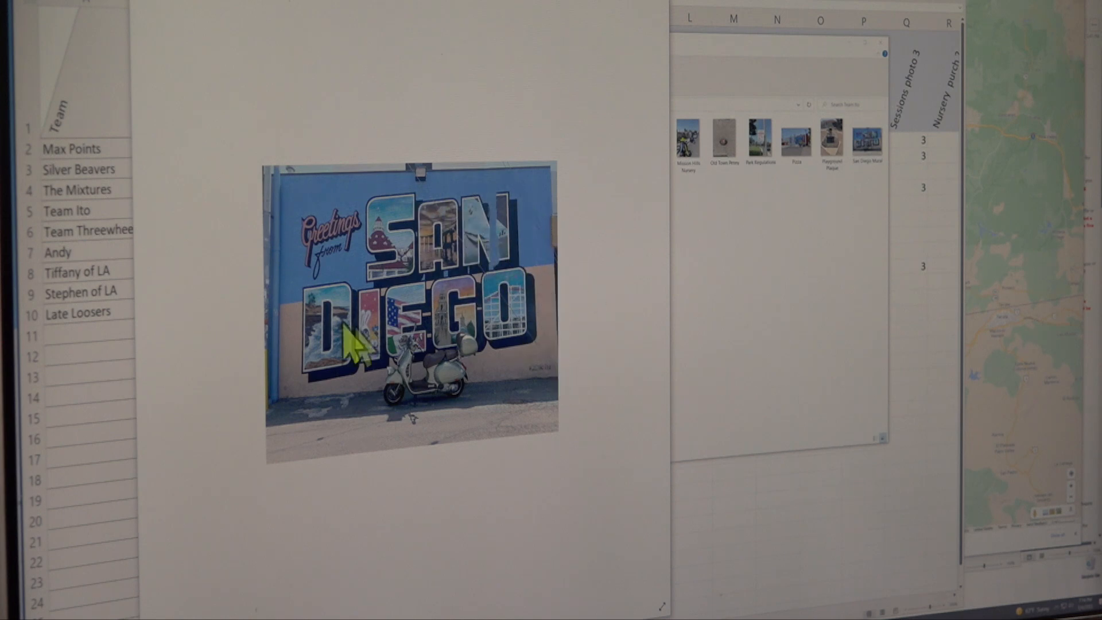
mouse_move(523, 254)
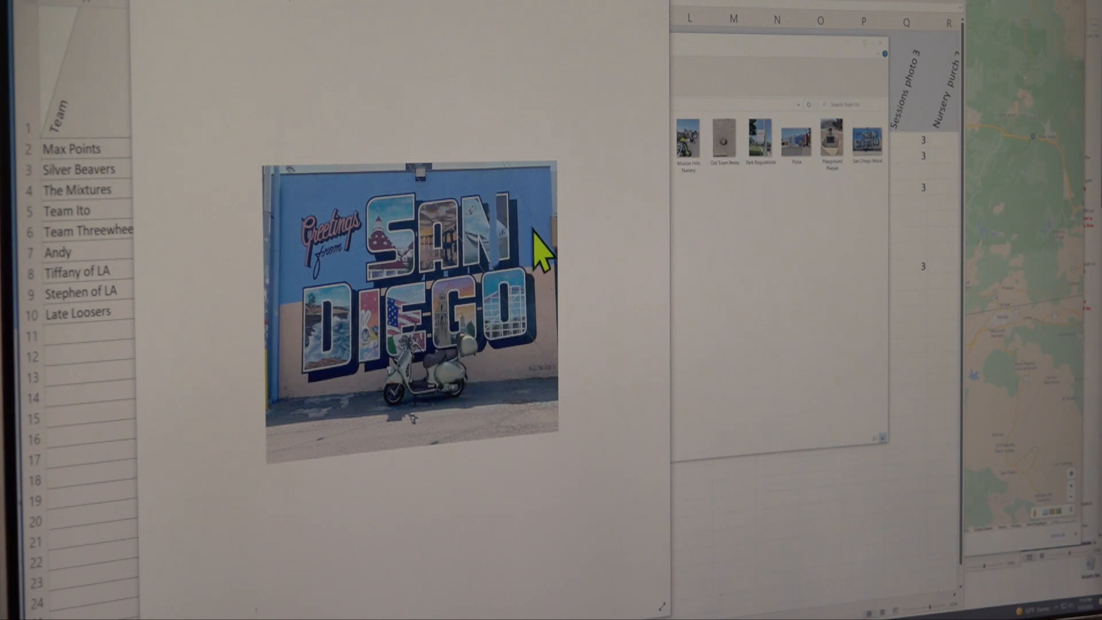
mouse_move(225, 390)
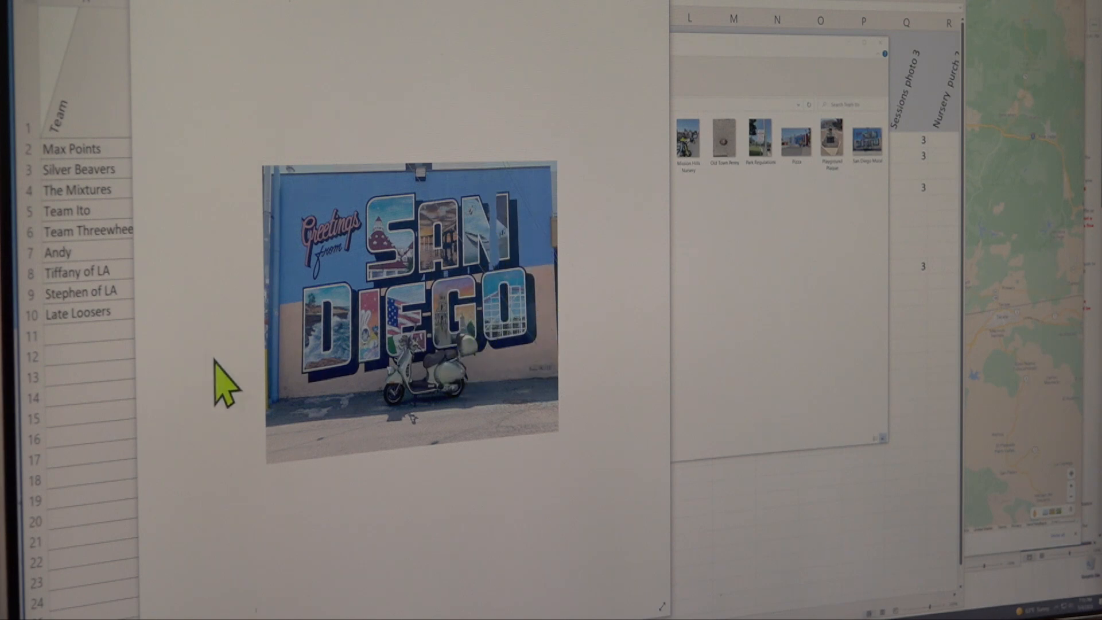
mouse_move(607, 331)
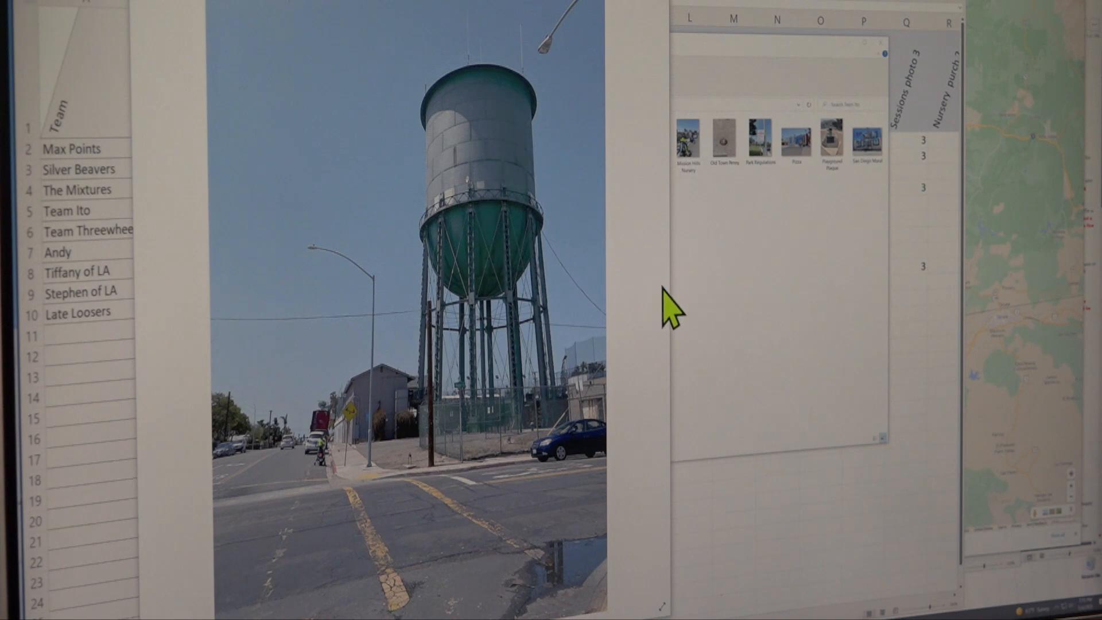
mouse_move(332, 454)
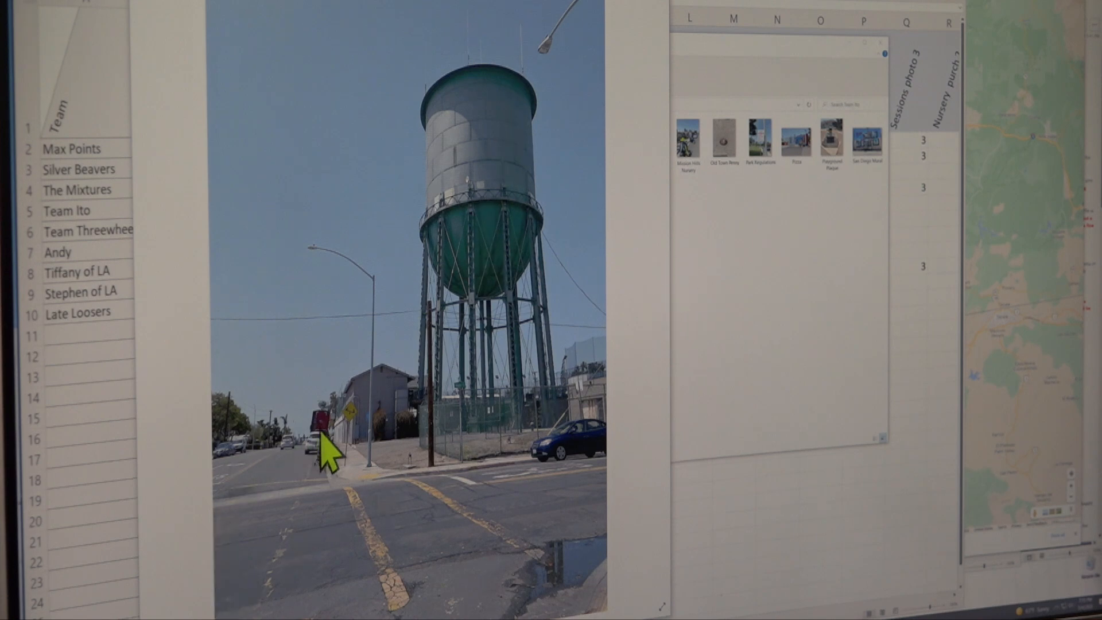
mouse_move(667, 323)
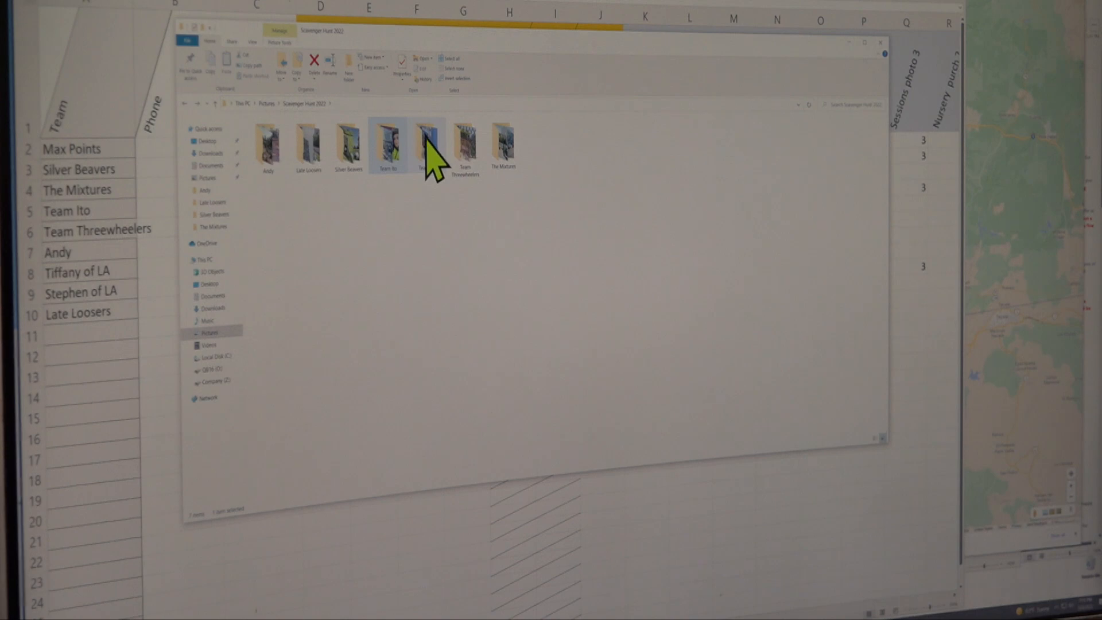
Open the Team LA folder and view the scooter-before-Greetings-from-San-Diego-mural photo.
double_click(388, 144)
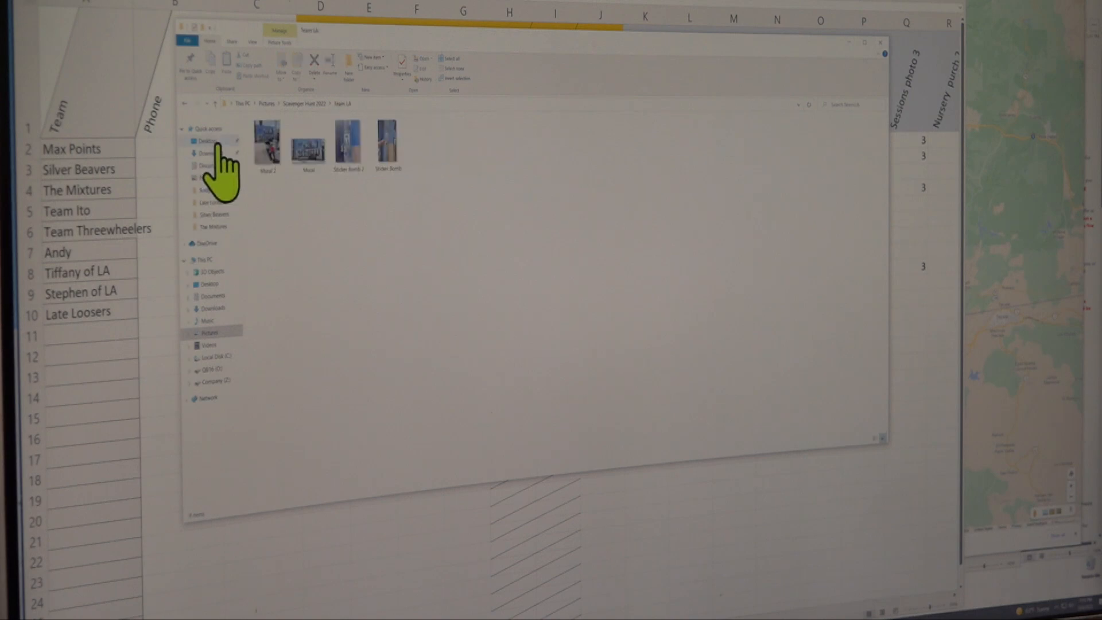
double_click(266, 140)
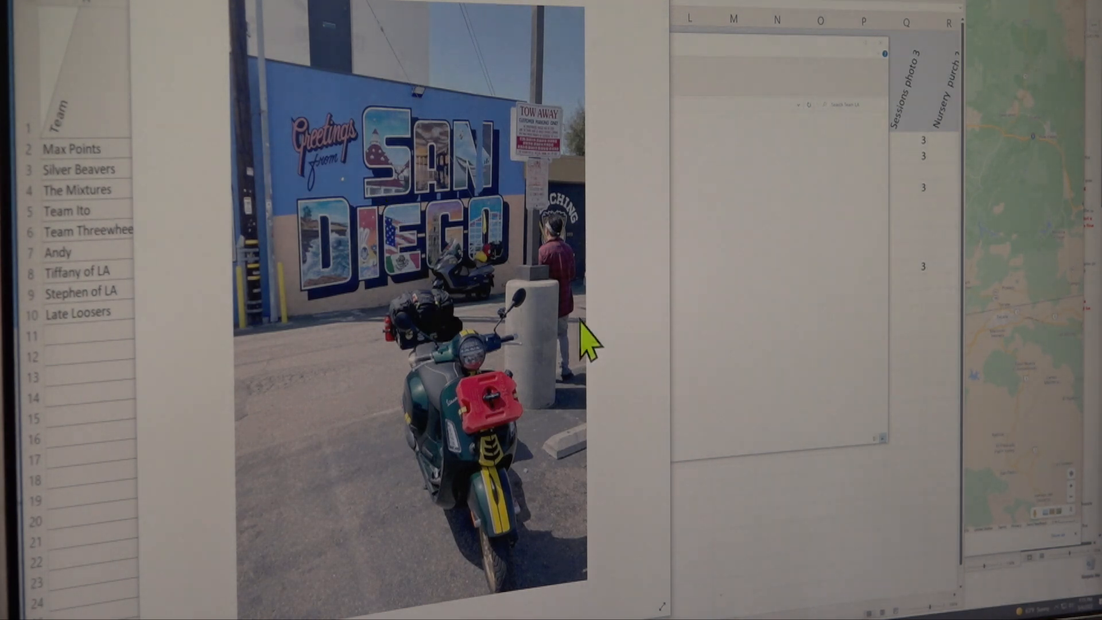
mouse_move(302, 193)
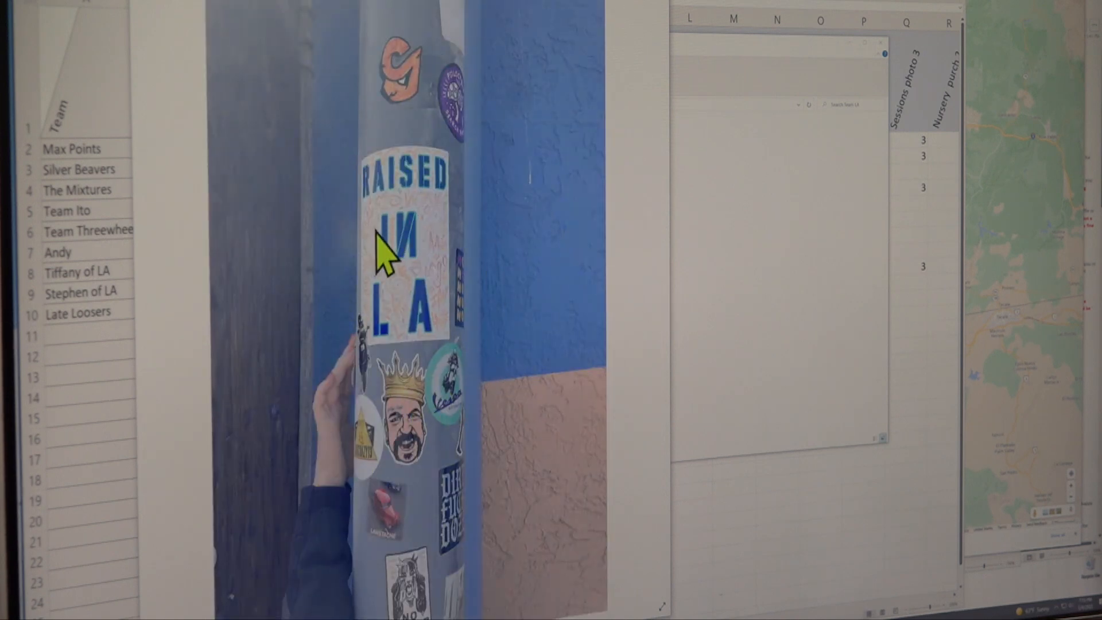
mouse_move(409, 154)
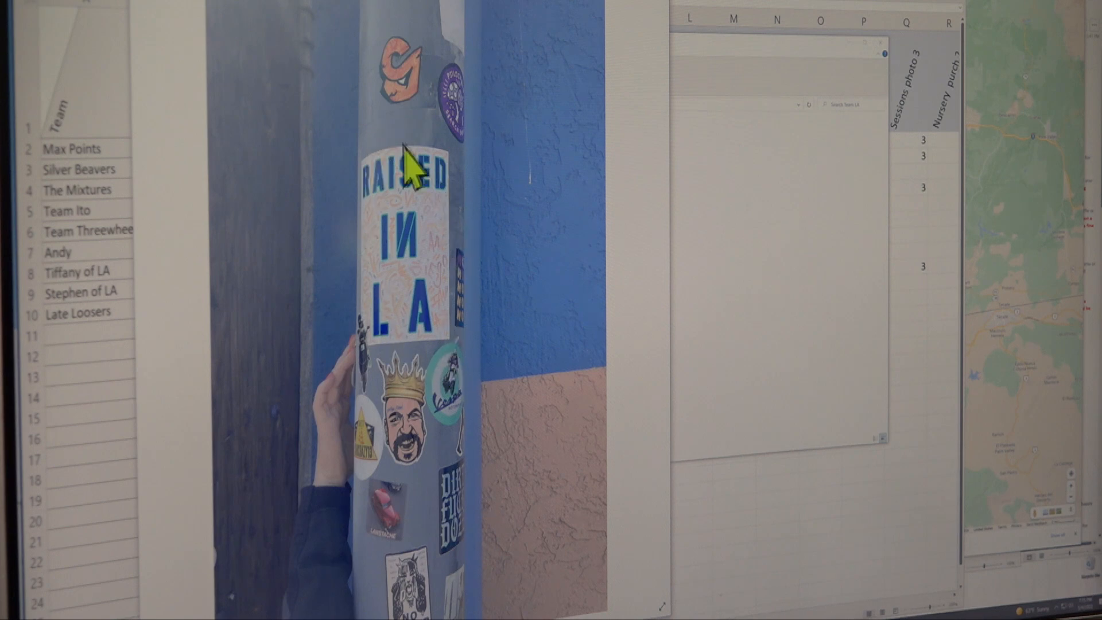
mouse_move(666, 314)
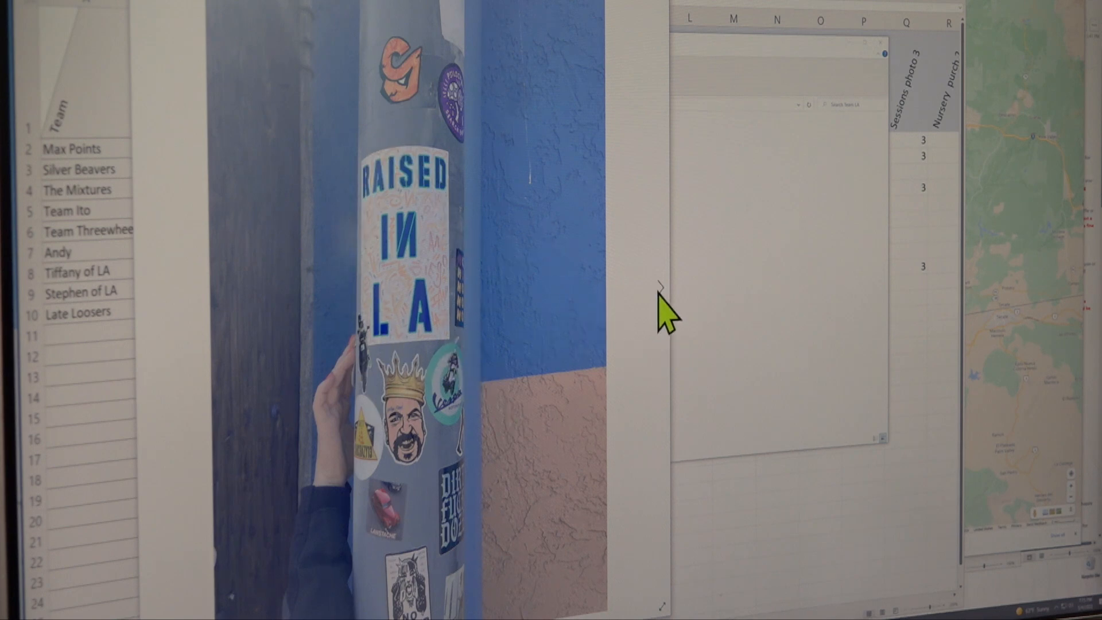
mouse_move(664, 344)
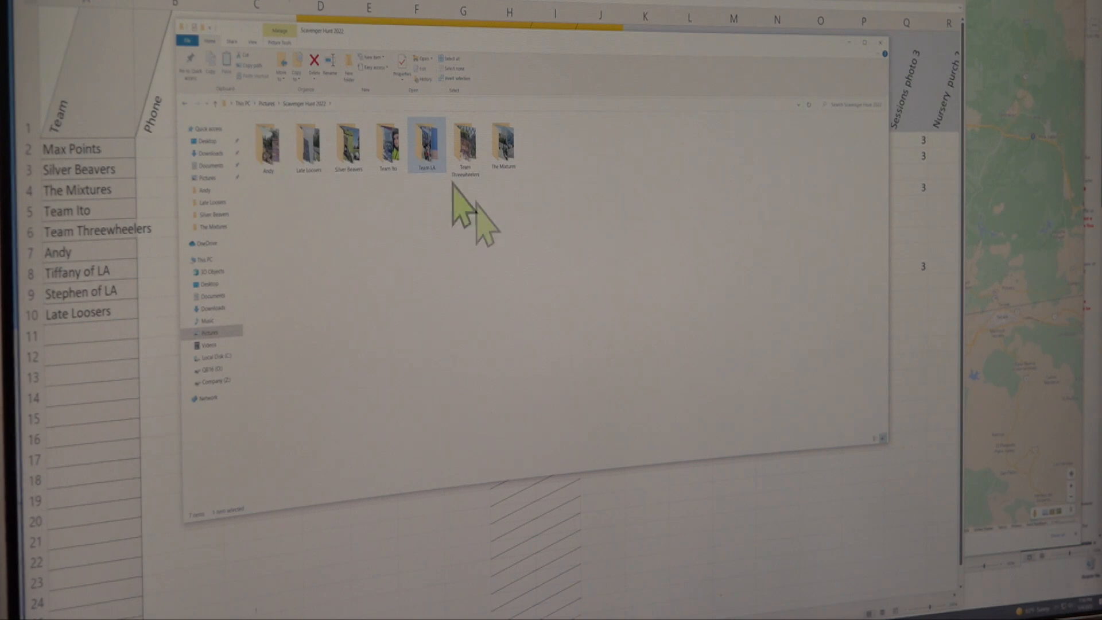
mouse_move(583, 225)
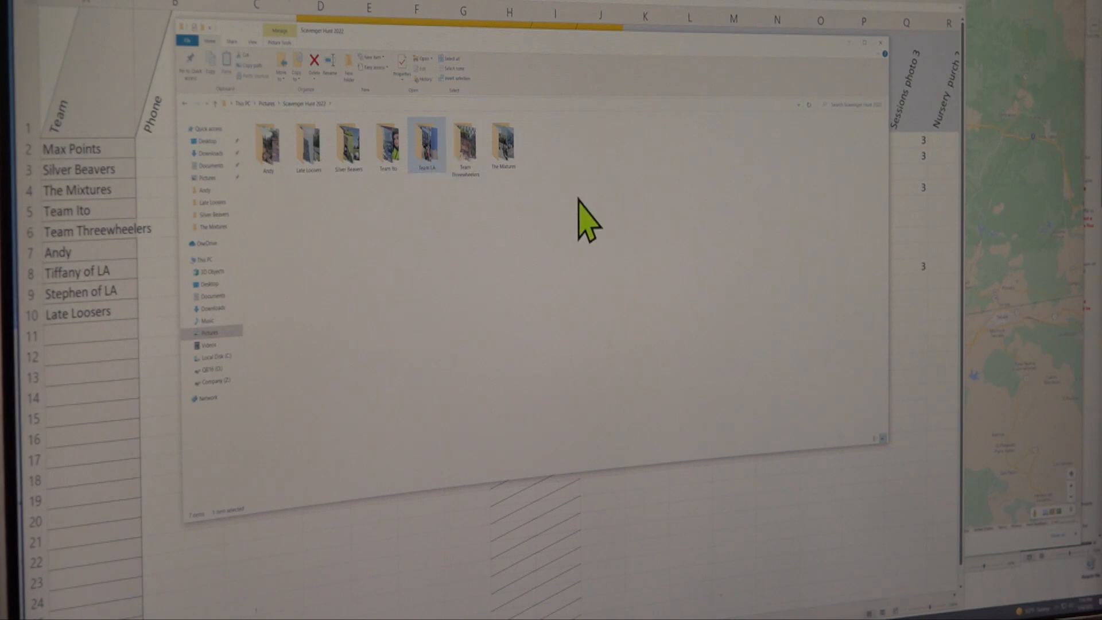
Open the Team Threewheelers folder and view the 163 Bridge freeway-through-fence photo.
double_click(426, 144)
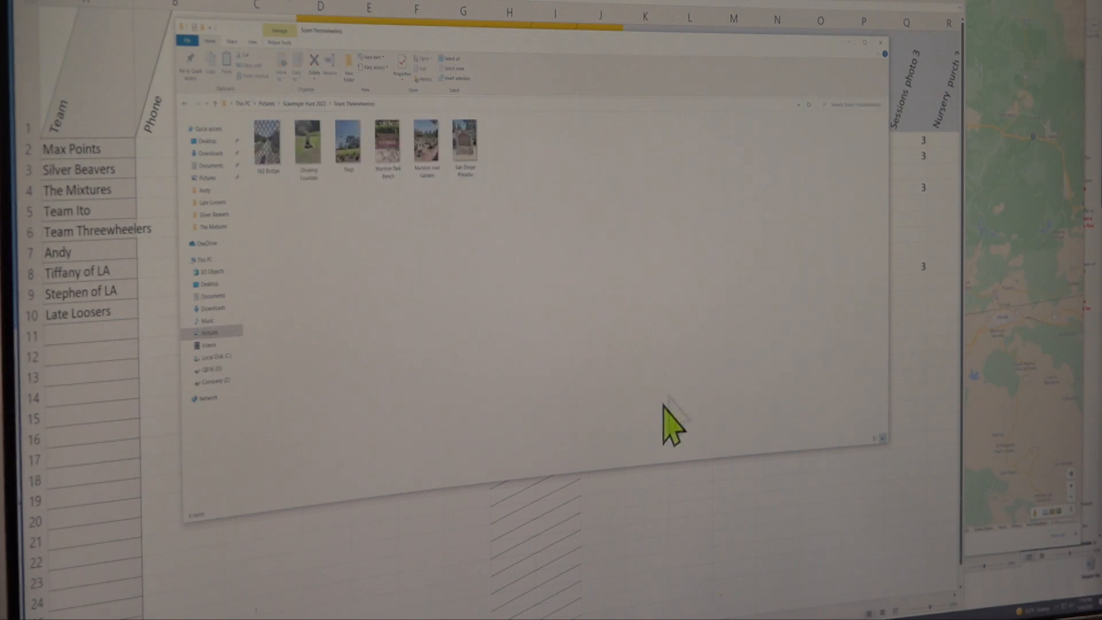
mouse_move(429, 260)
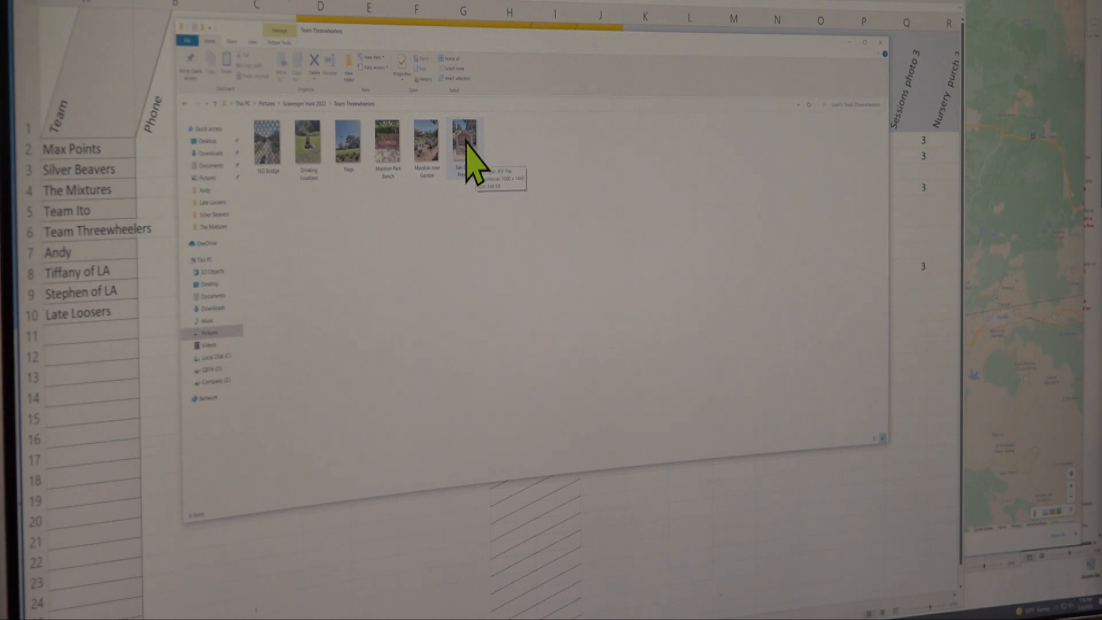
left_click(465, 140)
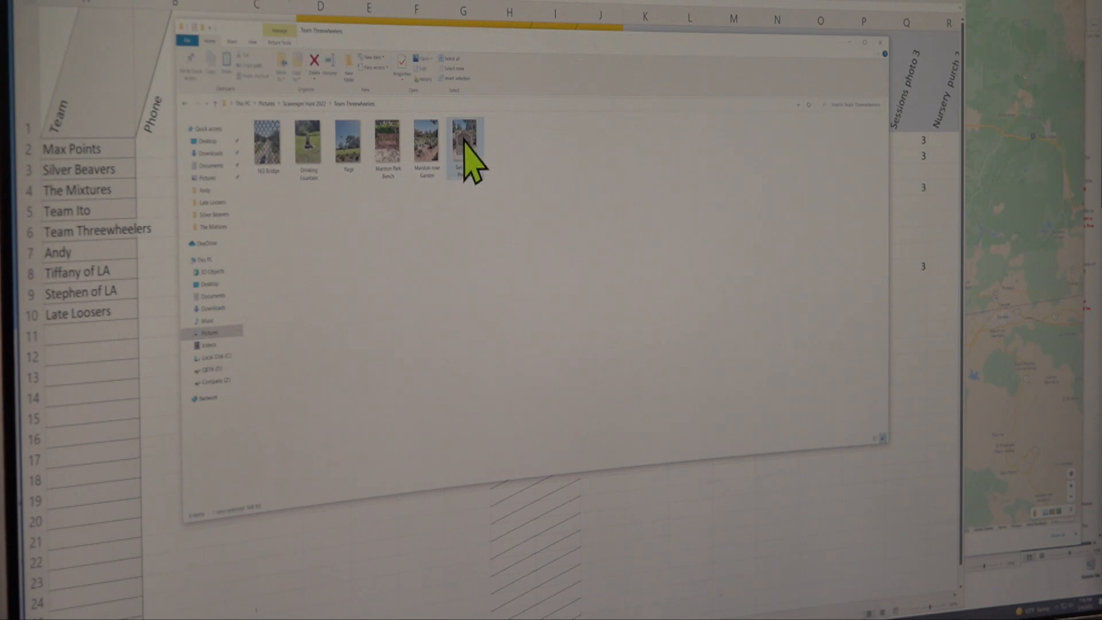
double_click(465, 140)
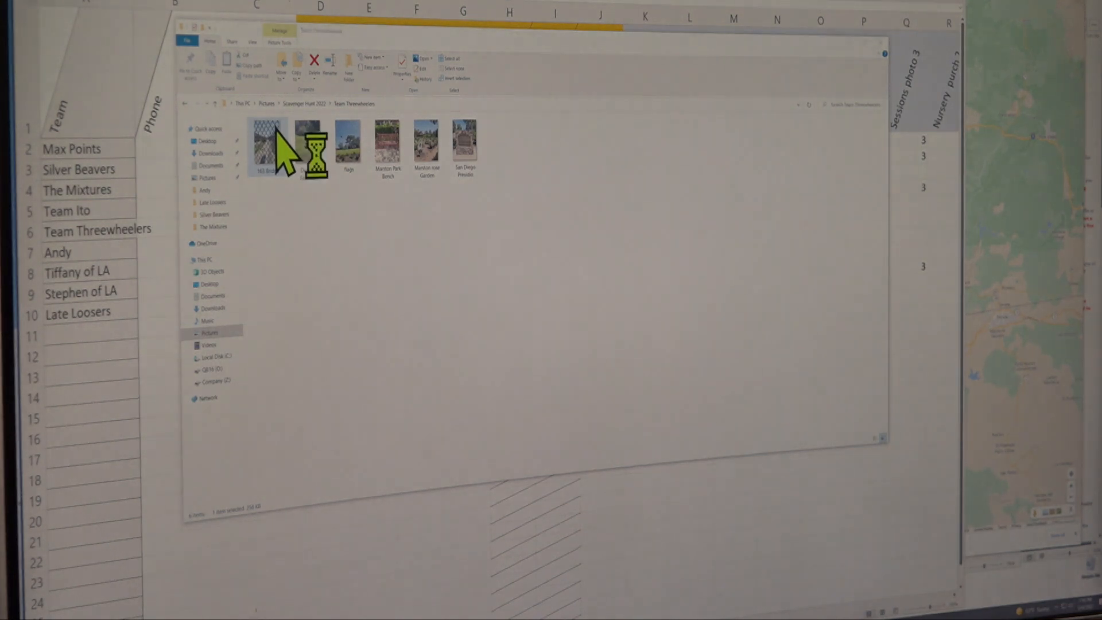
double_click(269, 144)
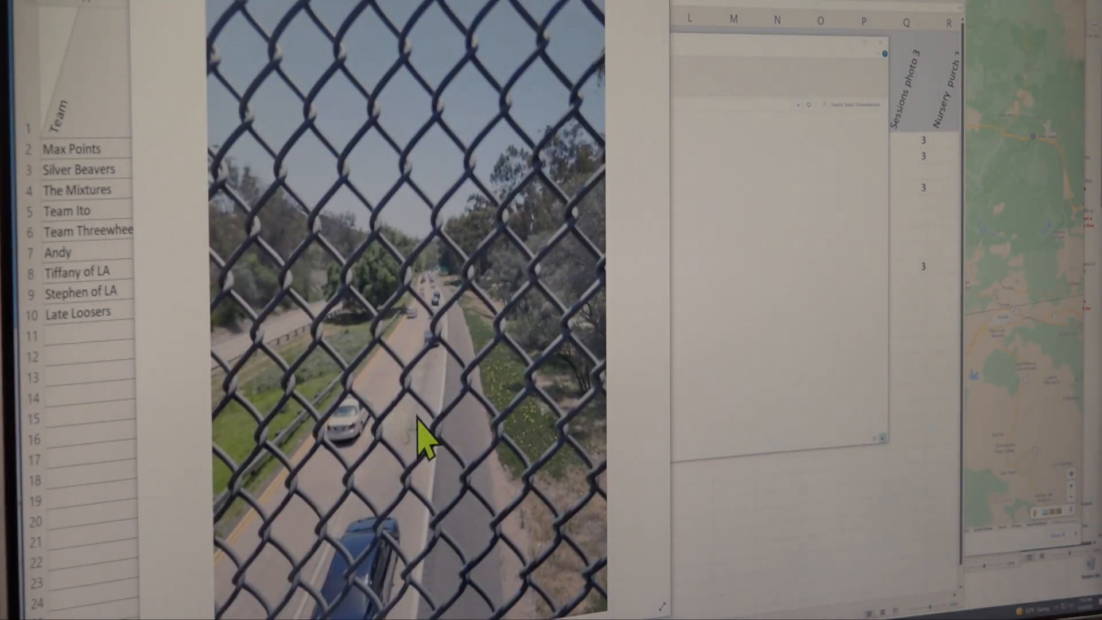
mouse_move(351, 358)
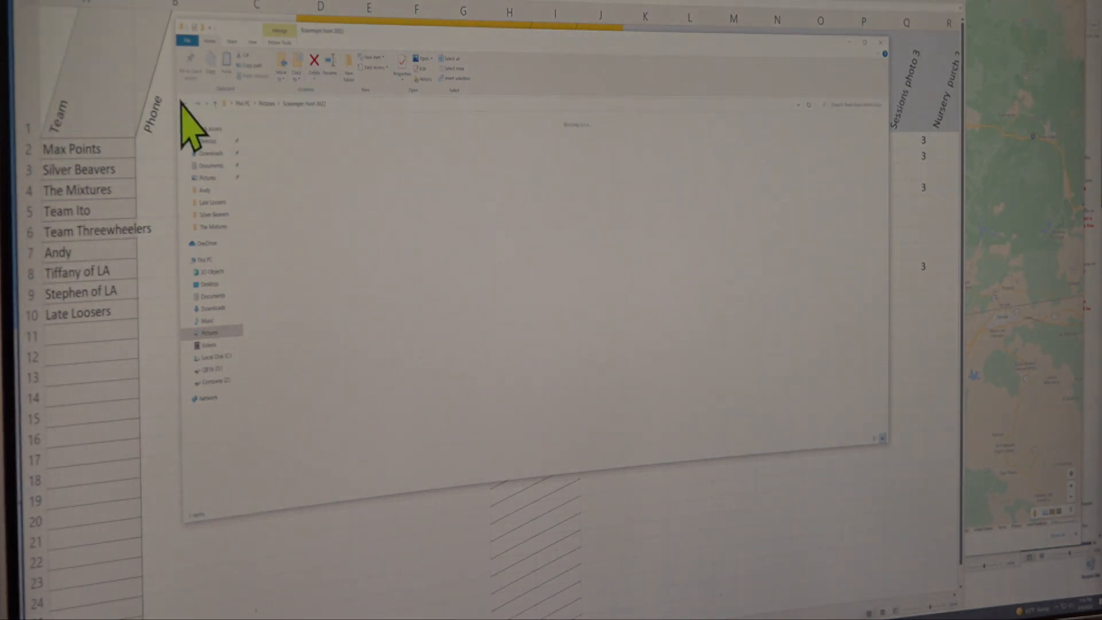
Glance at The Mixtures folder, then open the Silver Beavers photo folder.
double_click(211, 227)
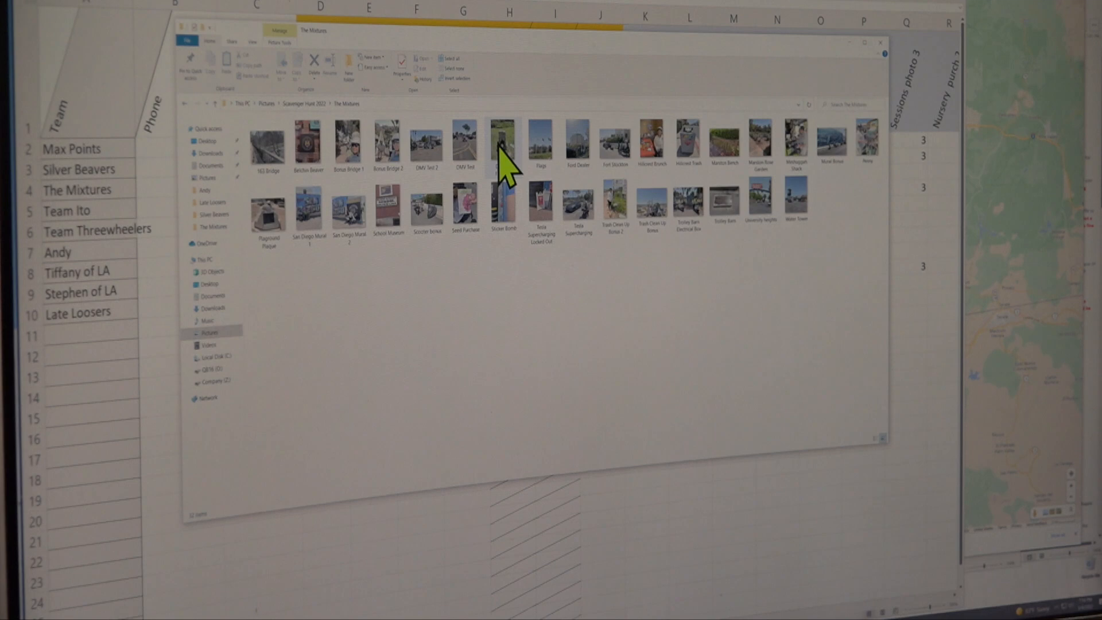
mouse_move(833, 235)
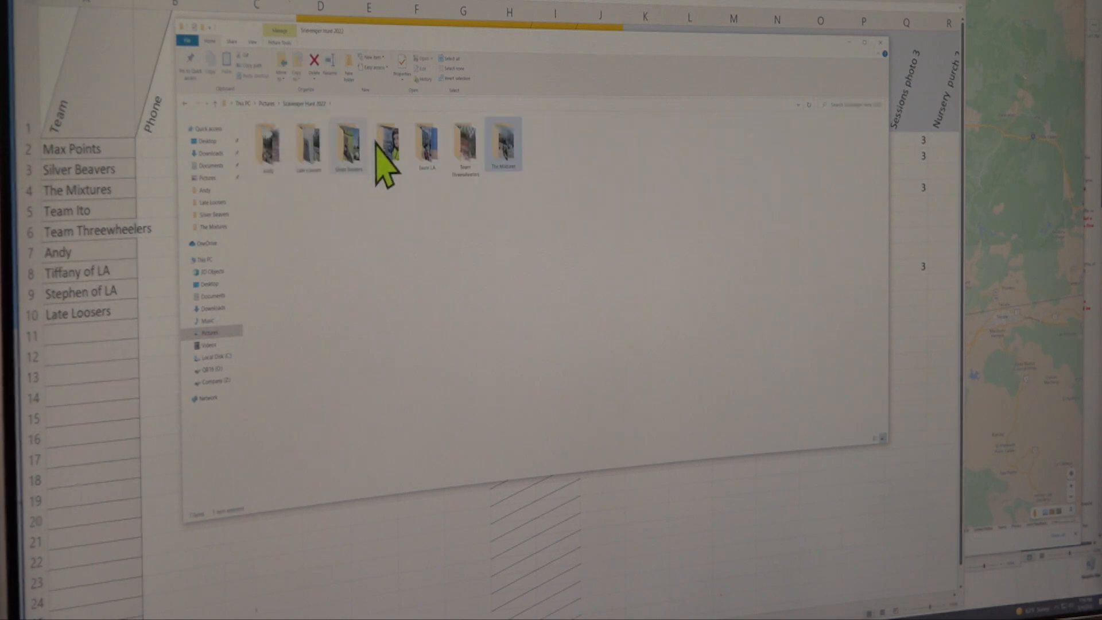
double_click(347, 145)
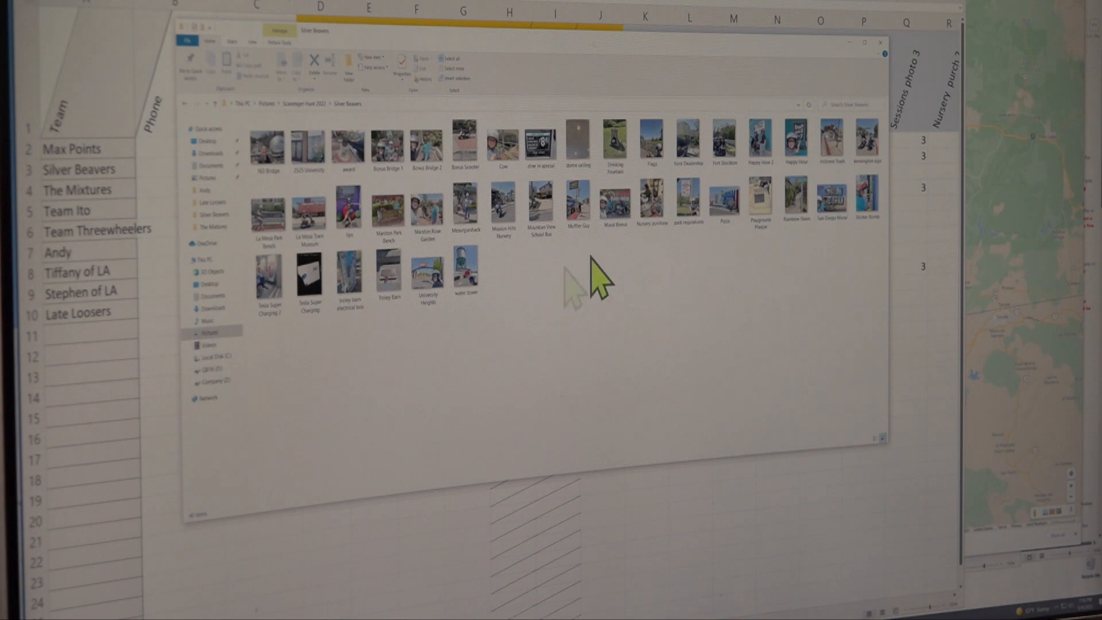
mouse_move(766, 267)
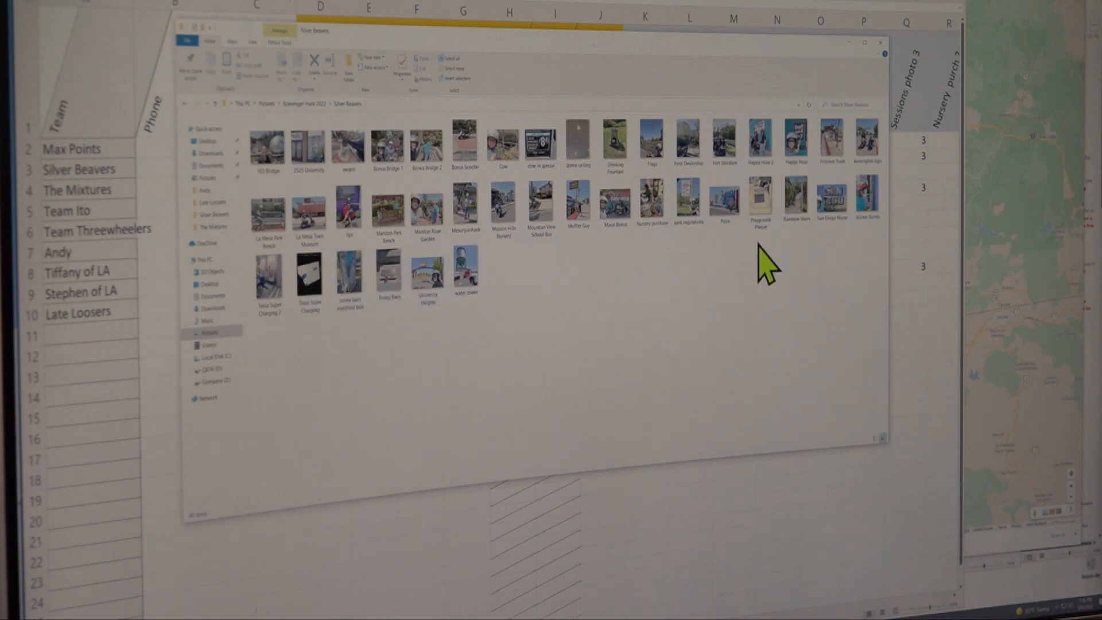
mouse_move(745, 285)
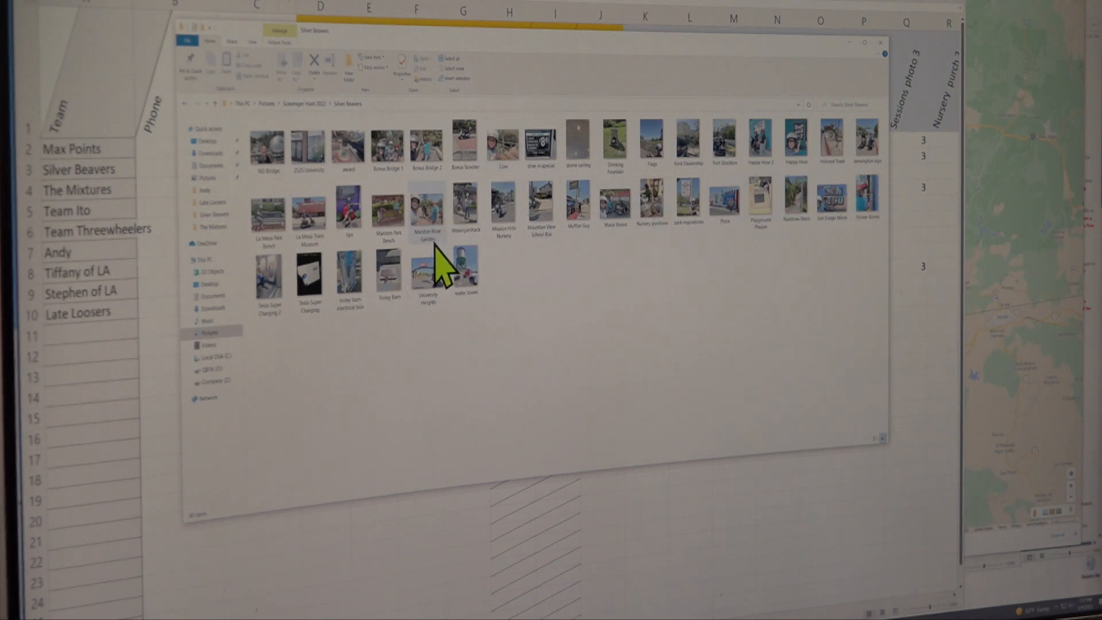
mouse_move(767, 260)
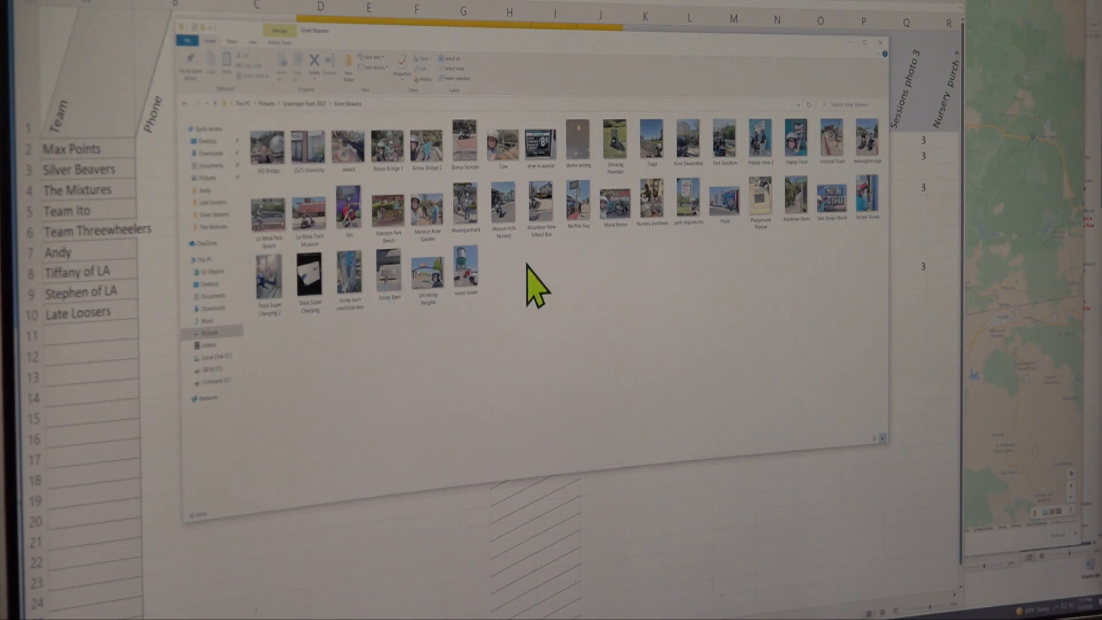
mouse_move(692, 278)
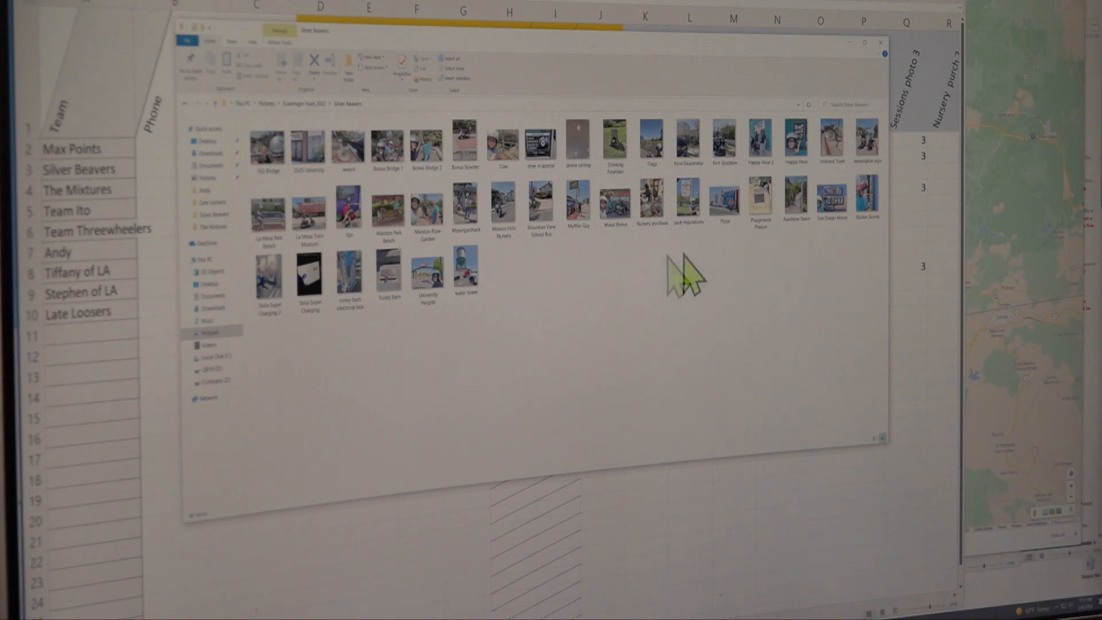
mouse_move(577, 176)
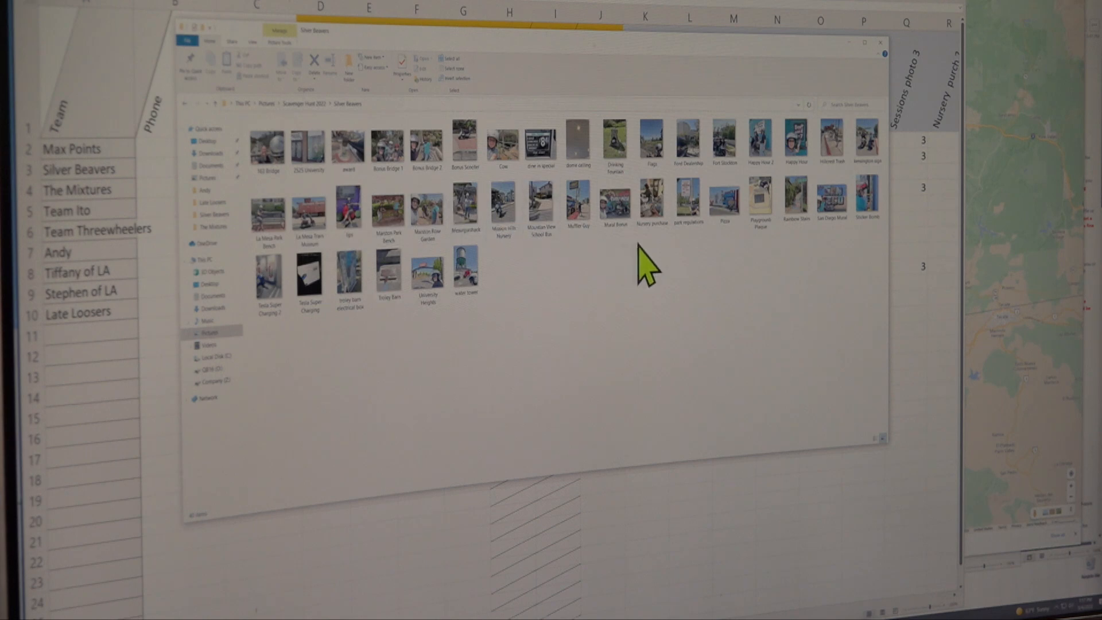
mouse_move(819, 302)
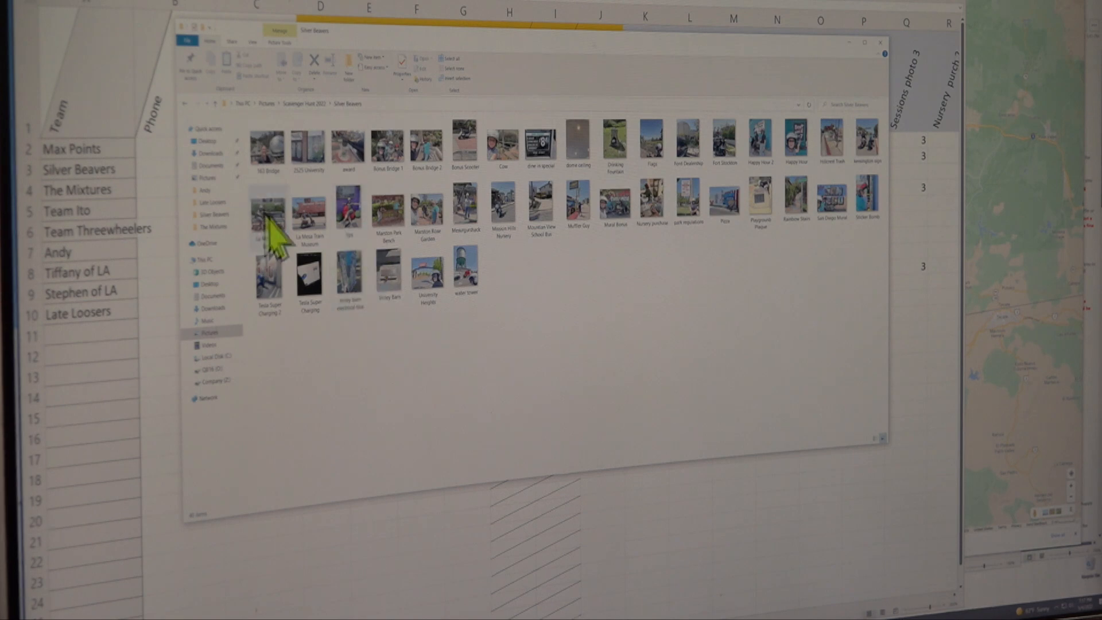
mouse_move(464, 225)
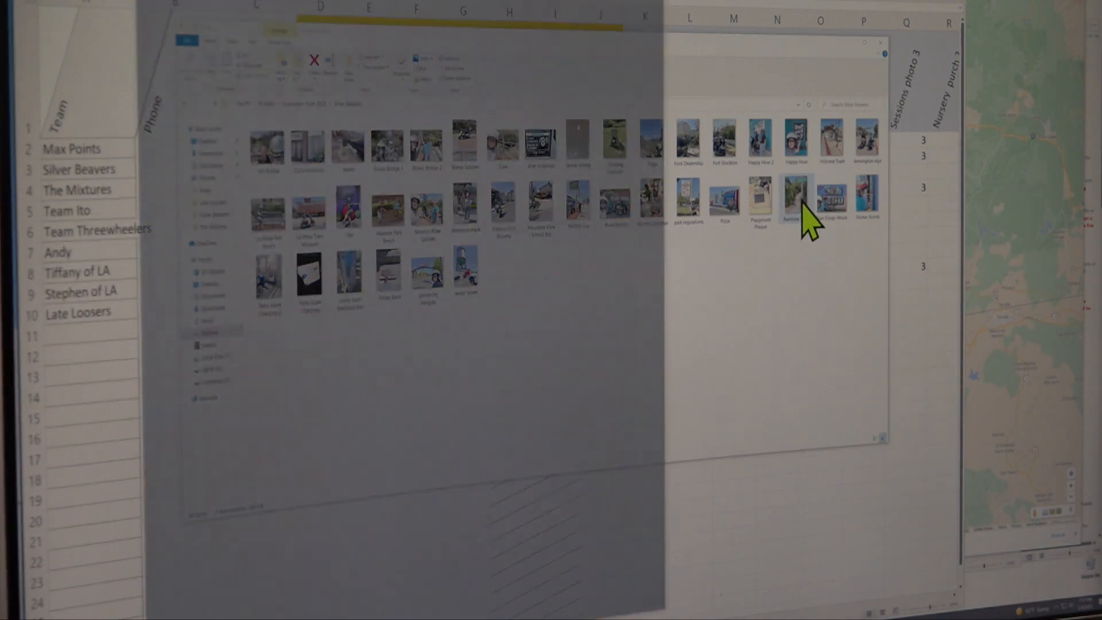
Open the Rainbow Stairs photo of two riders beneath the Stanford Av sign.
double_click(798, 197)
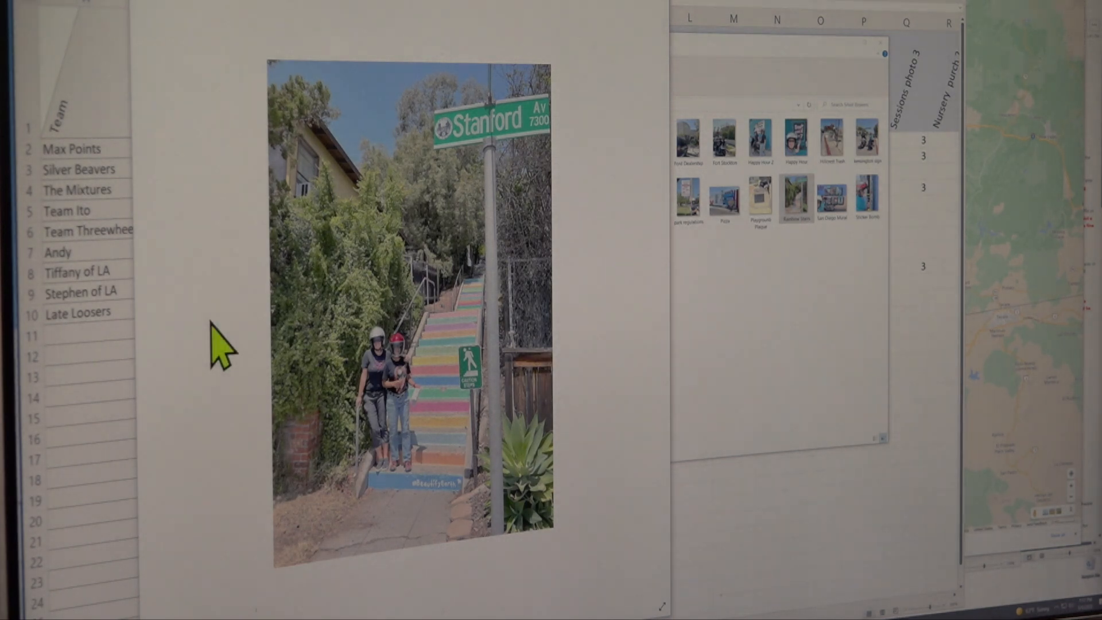
mouse_move(542, 345)
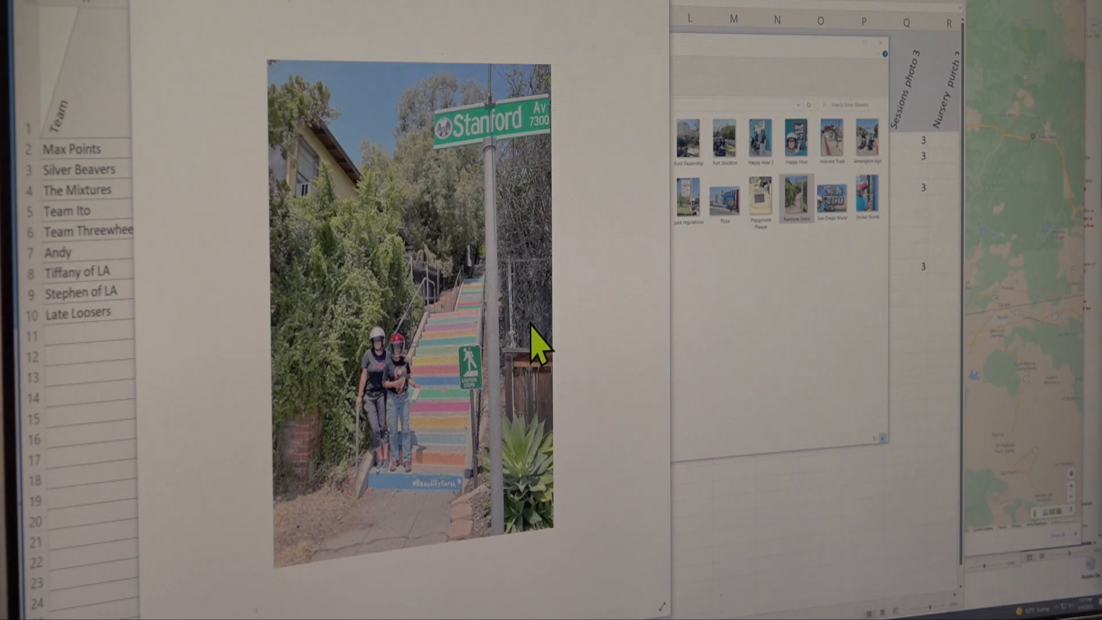
mouse_move(541, 347)
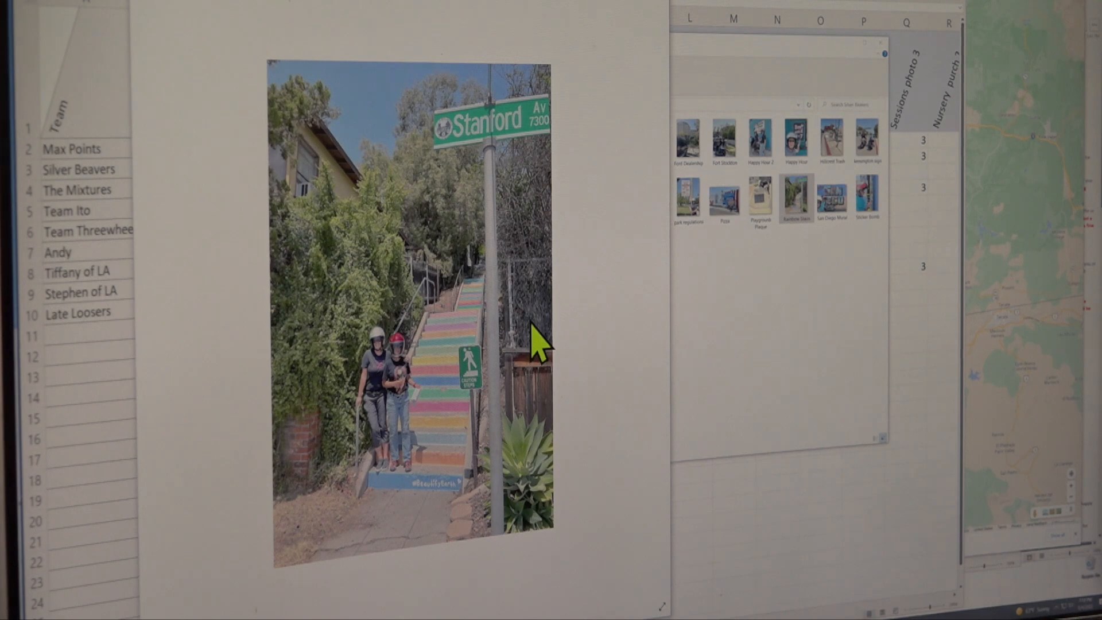